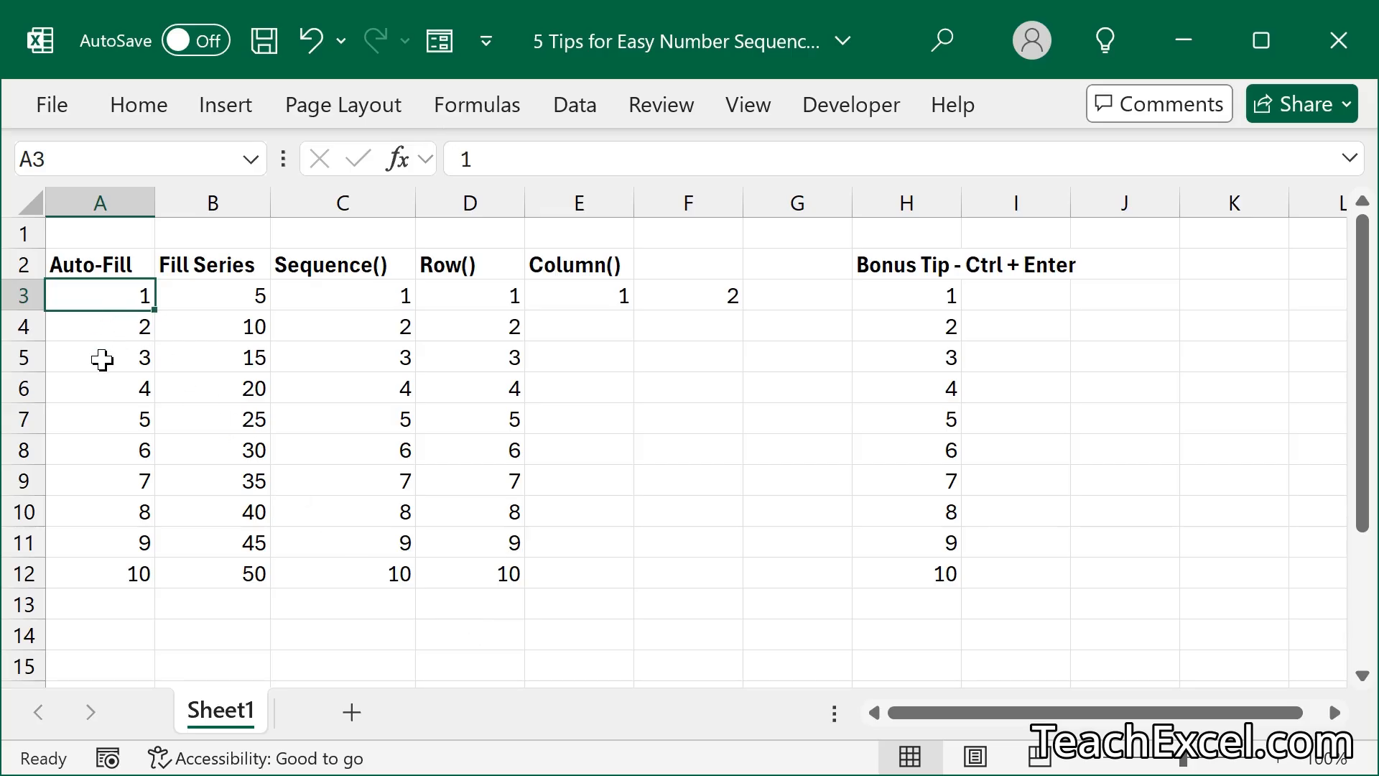
{"action": "mouse_move", "coordinate": [98, 569]}
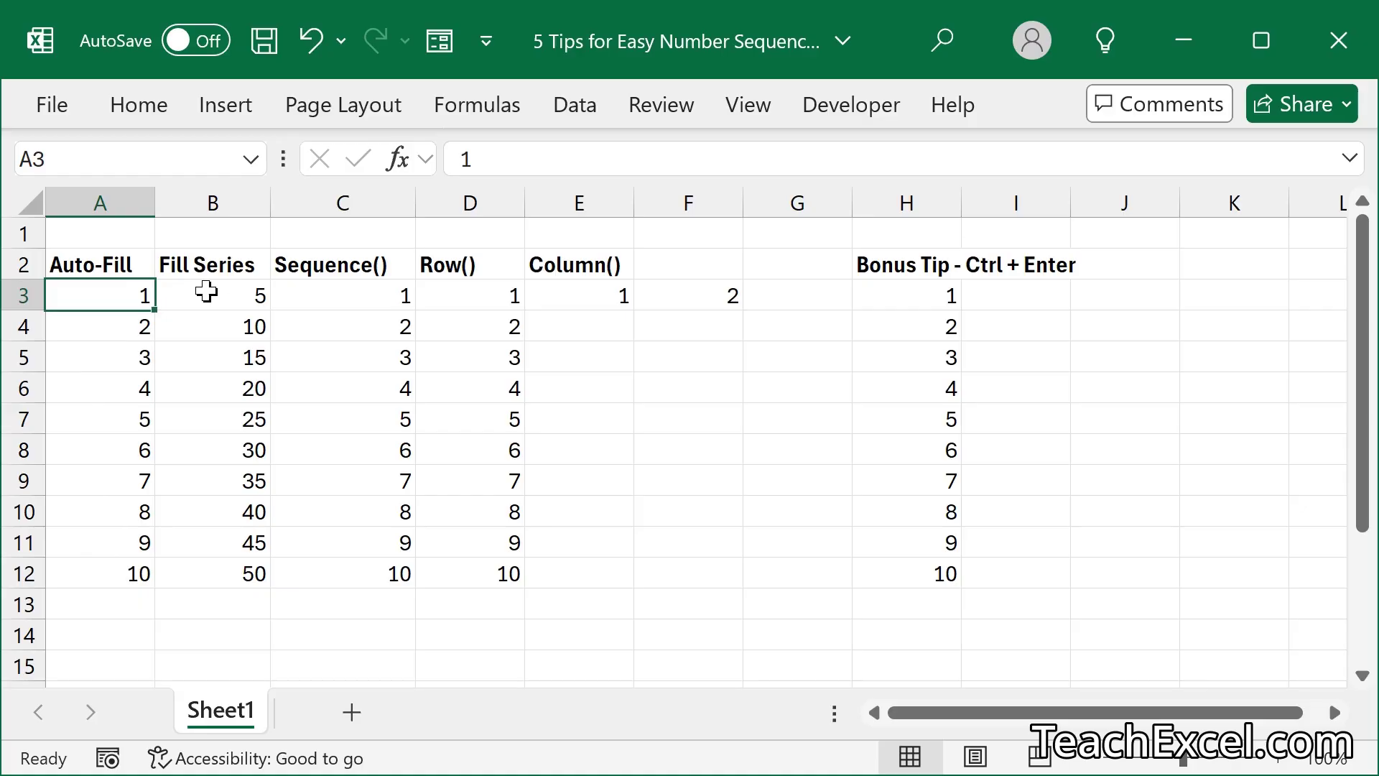
{"action": "mouse_move", "coordinate": [203, 407]}
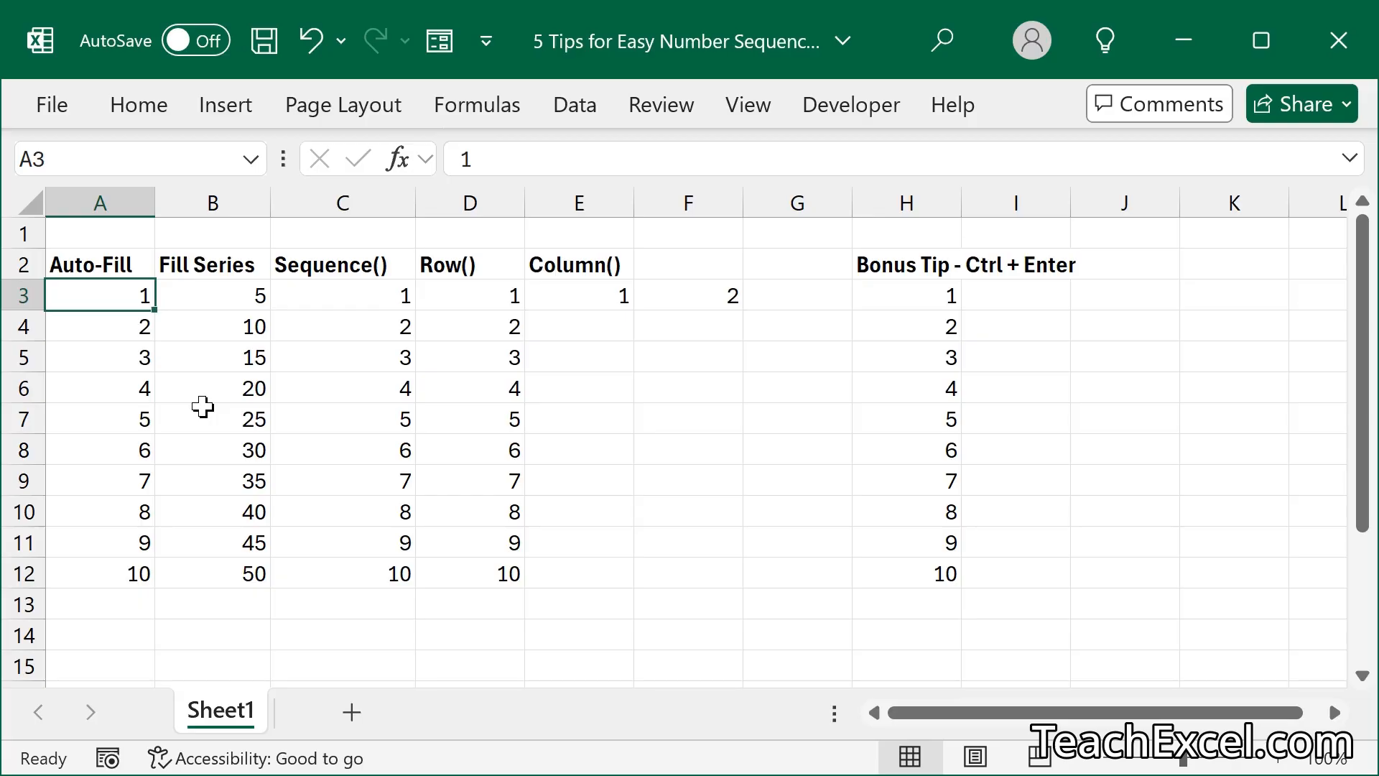
{"action": "mouse_move", "coordinate": [224, 379]}
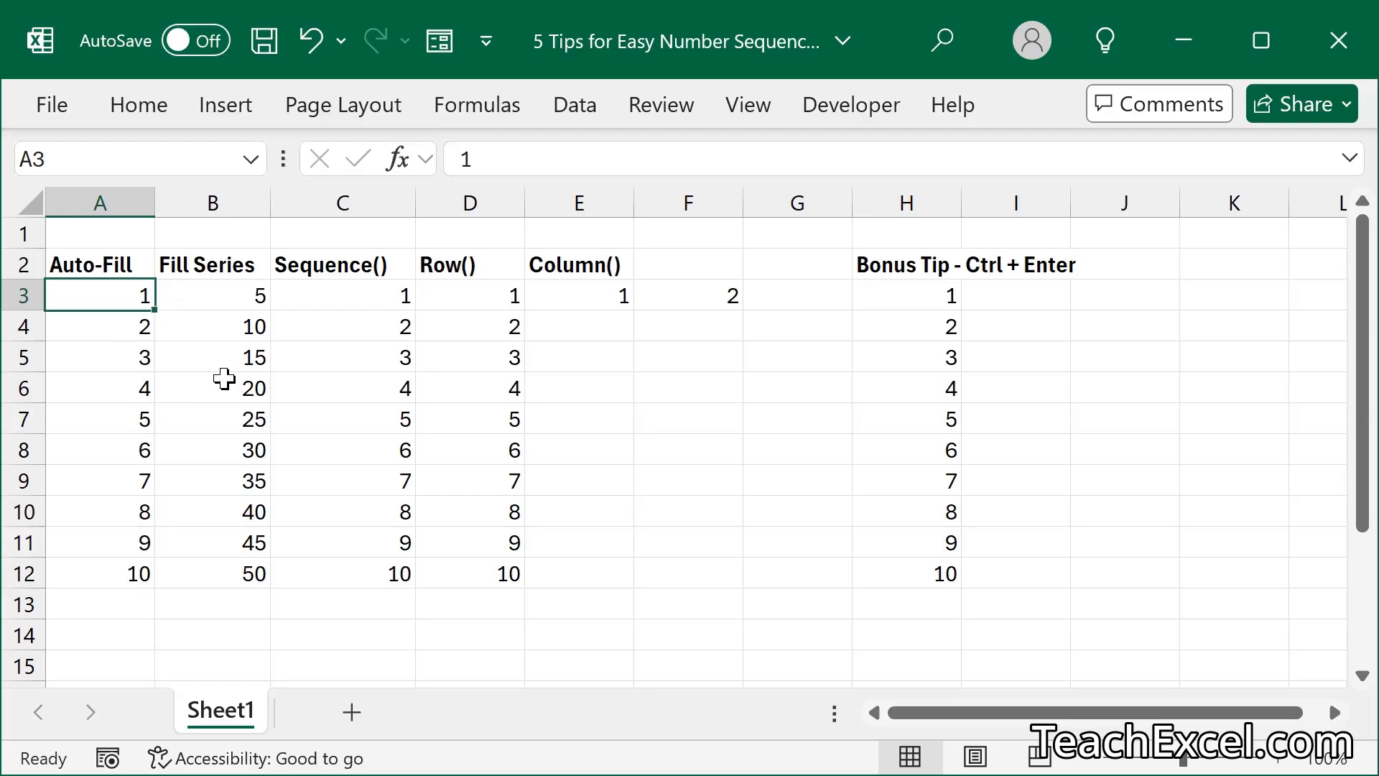
{"action": "mouse_move", "coordinate": [595, 320]}
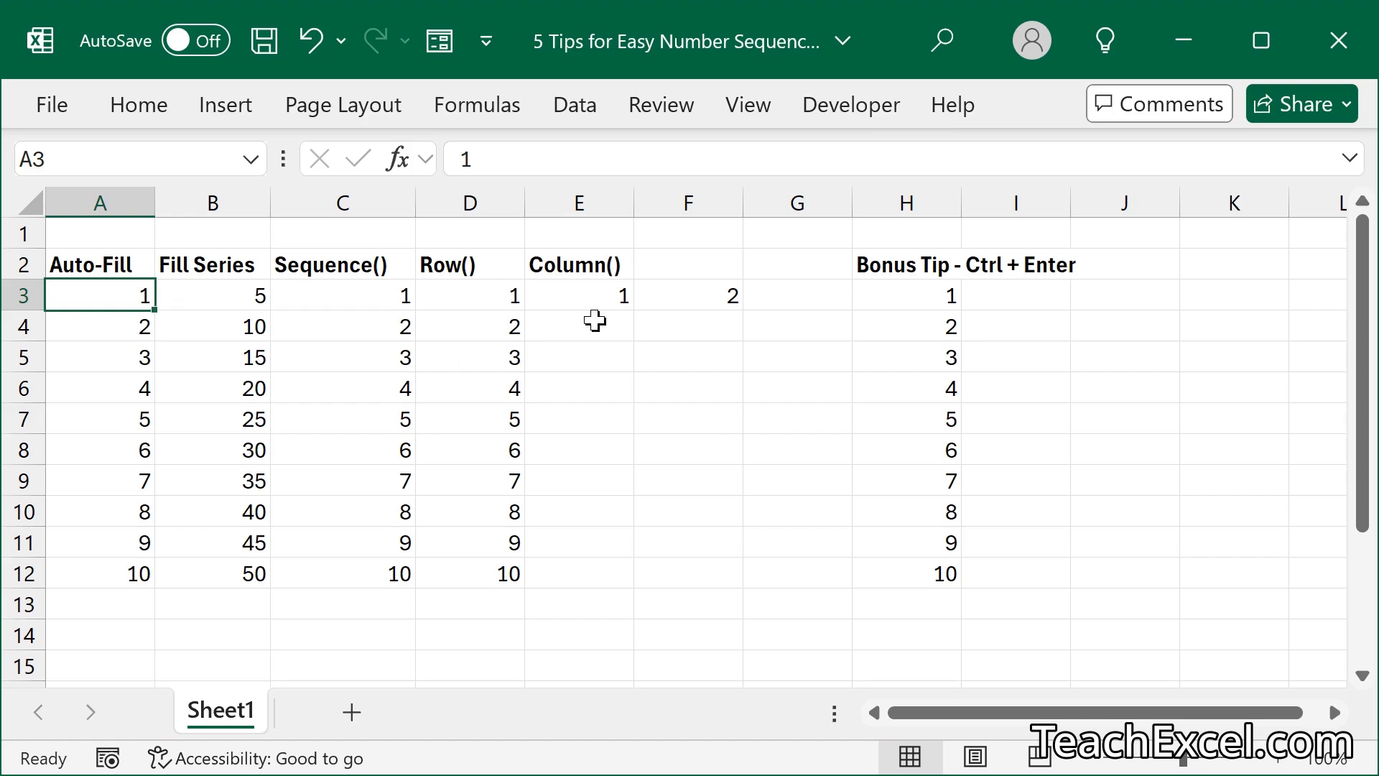
{"action": "mouse_move", "coordinate": [683, 530]}
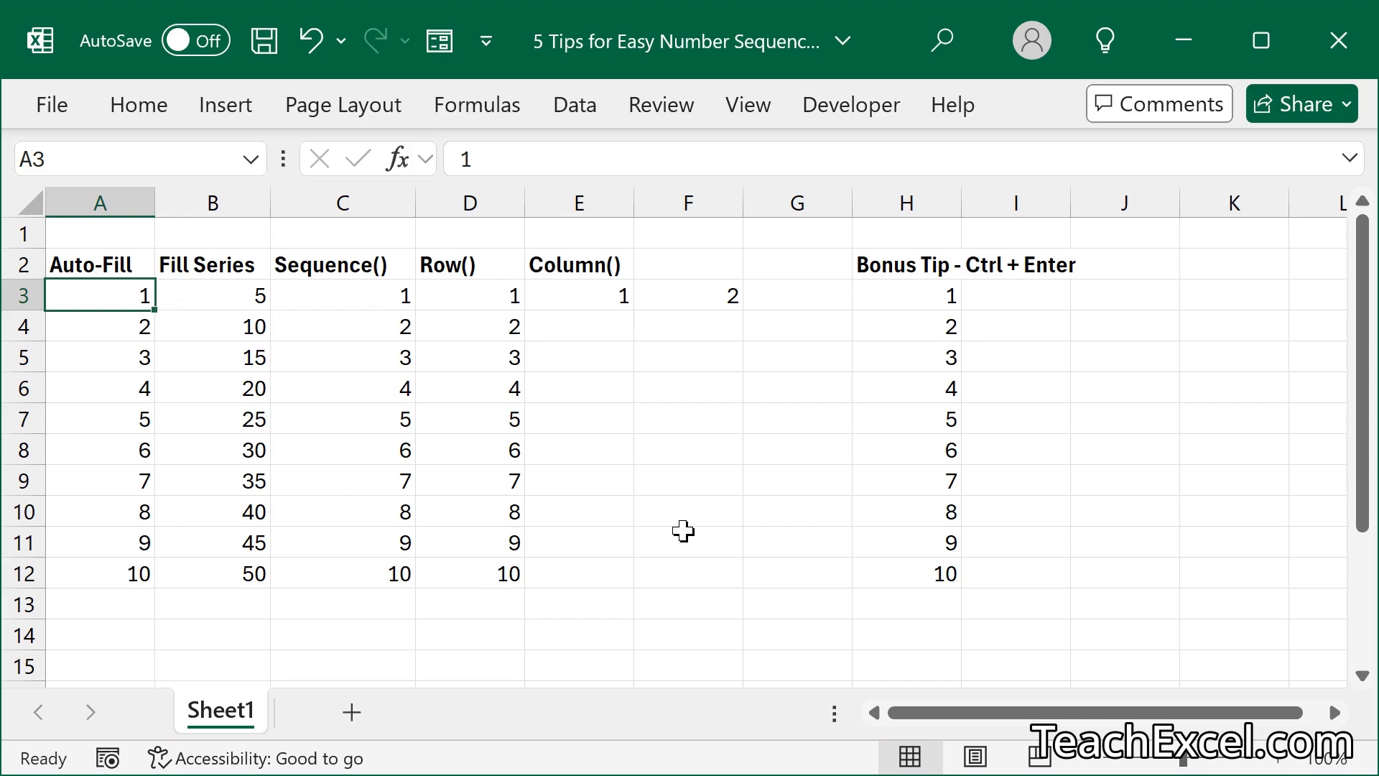
{"action": "mouse_move", "coordinate": [708, 514]}
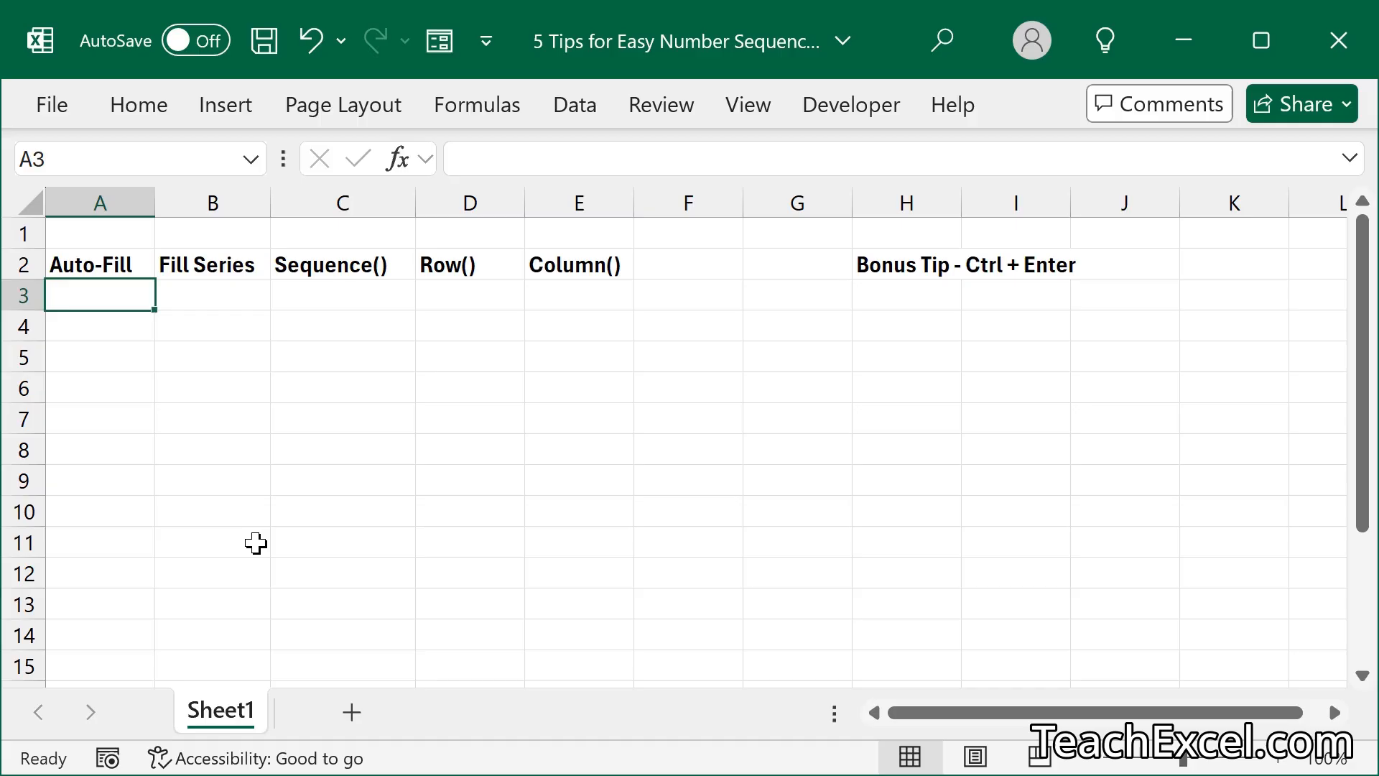
Fill A3:A14 with 5, 10, 15 up to 60 using the fill handle.
{"action": "type", "text": "10"}
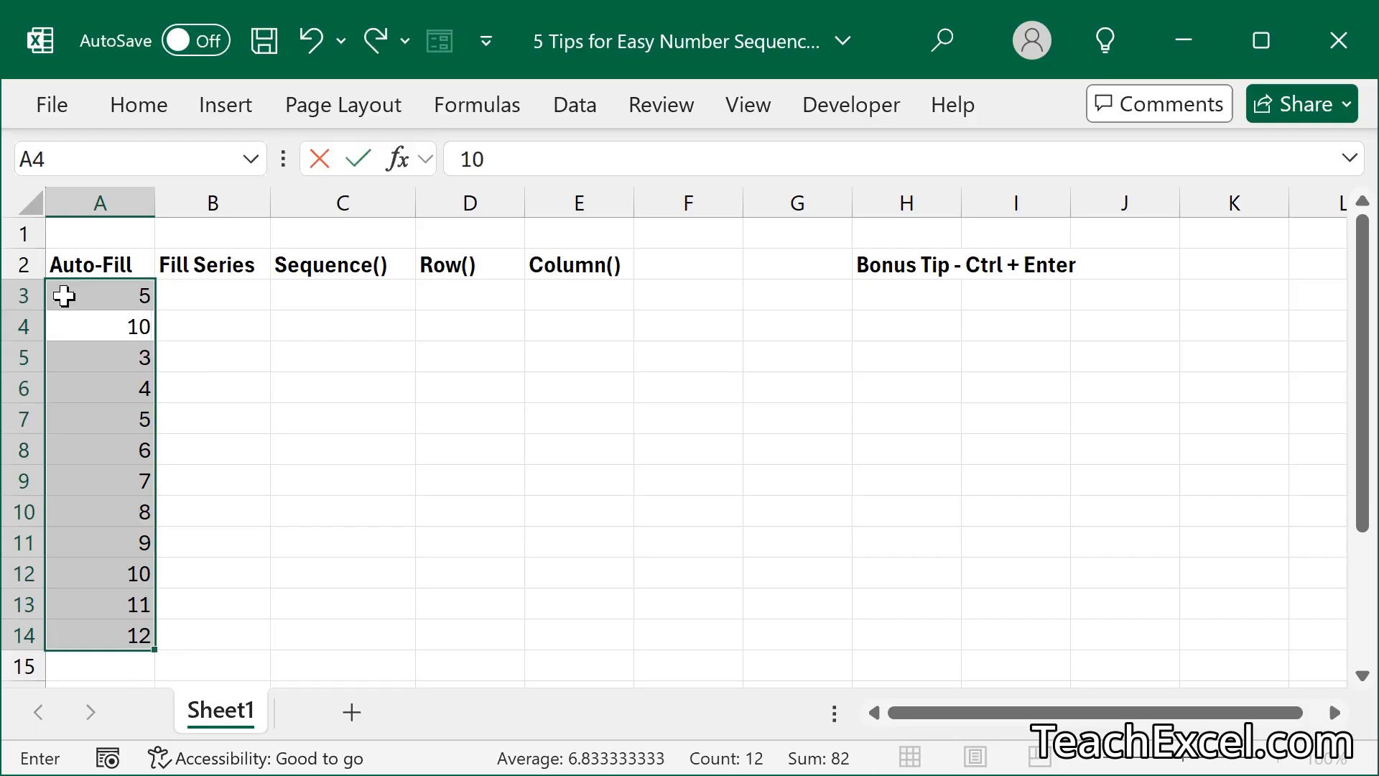
{"action": "left_click", "coordinate": [99, 294]}
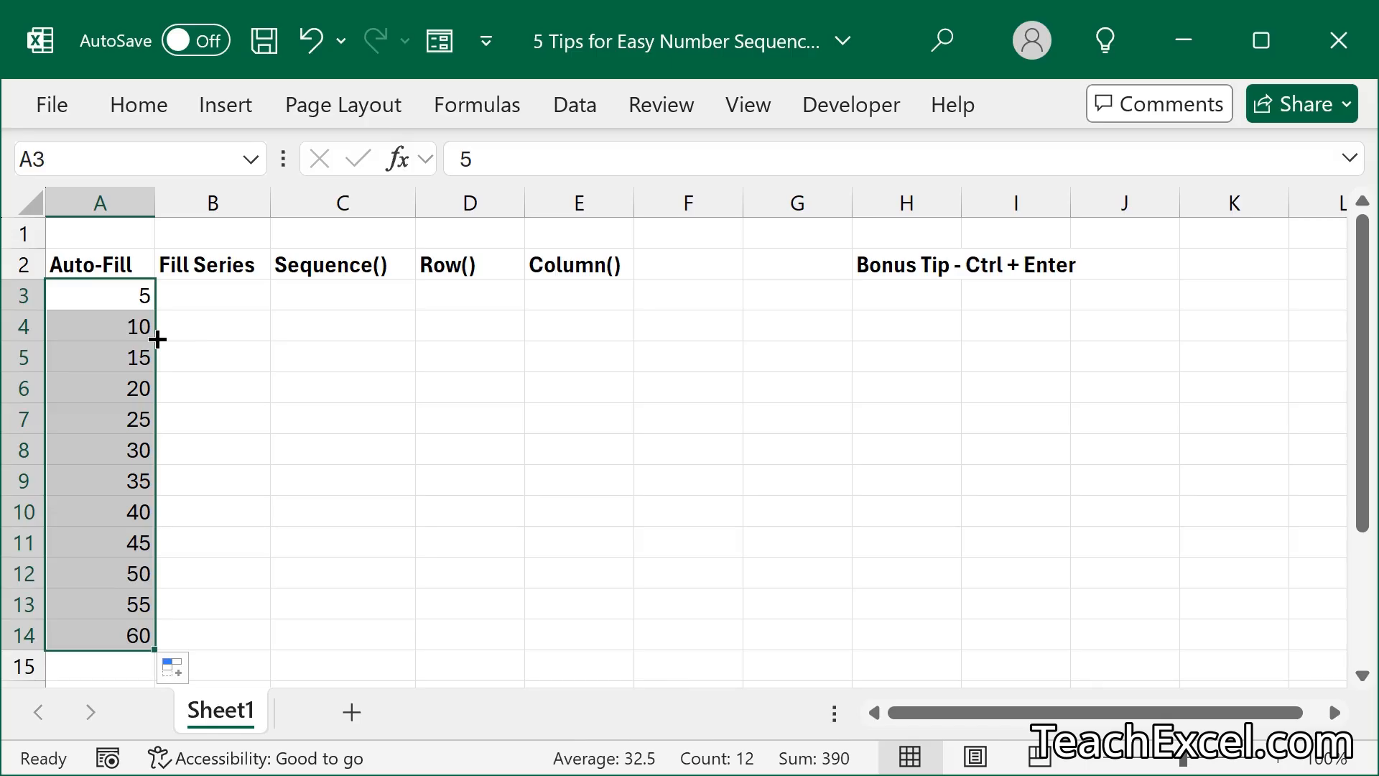
{"action": "mouse_move", "coordinate": [192, 310]}
{"action": "type", "text": "10"}
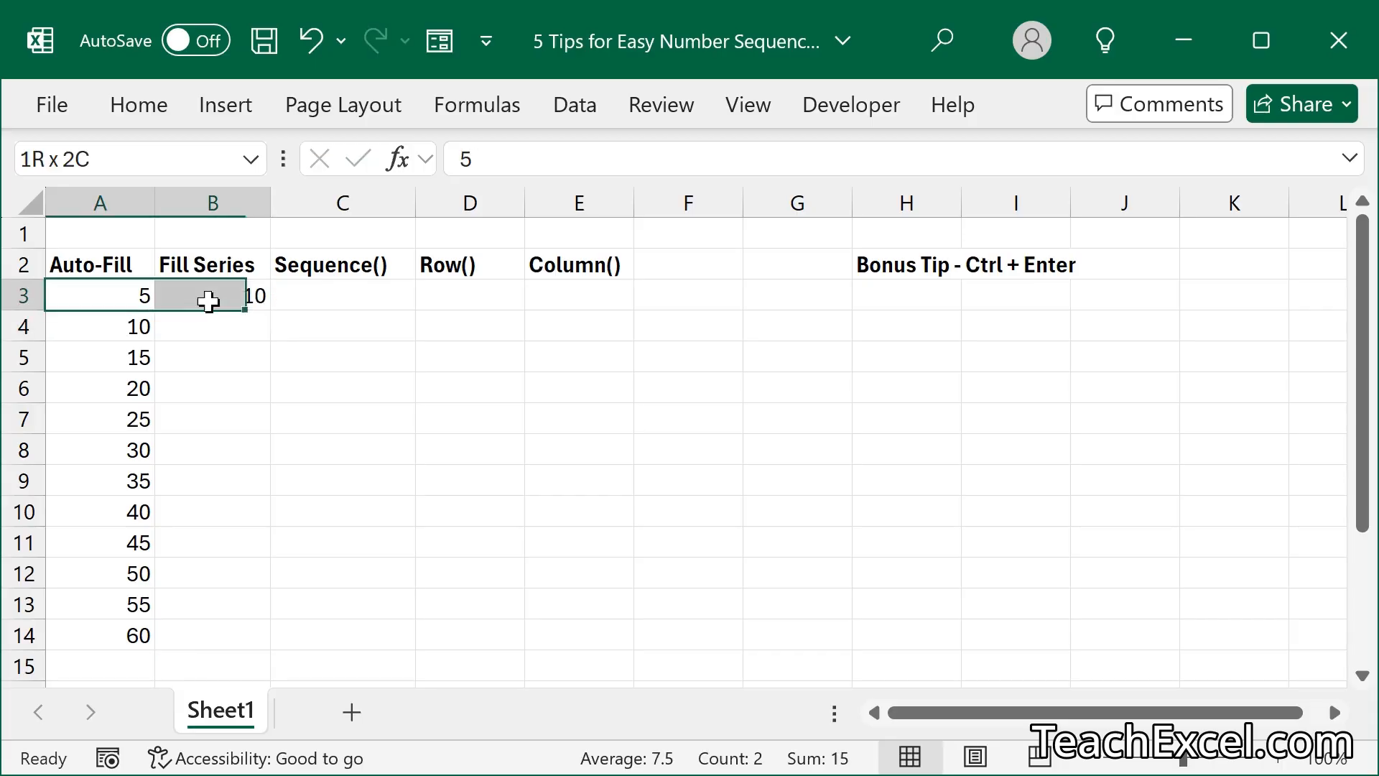
{"action": "left_click_drag", "start_coordinate": [244, 295], "coordinate": [469, 294]}
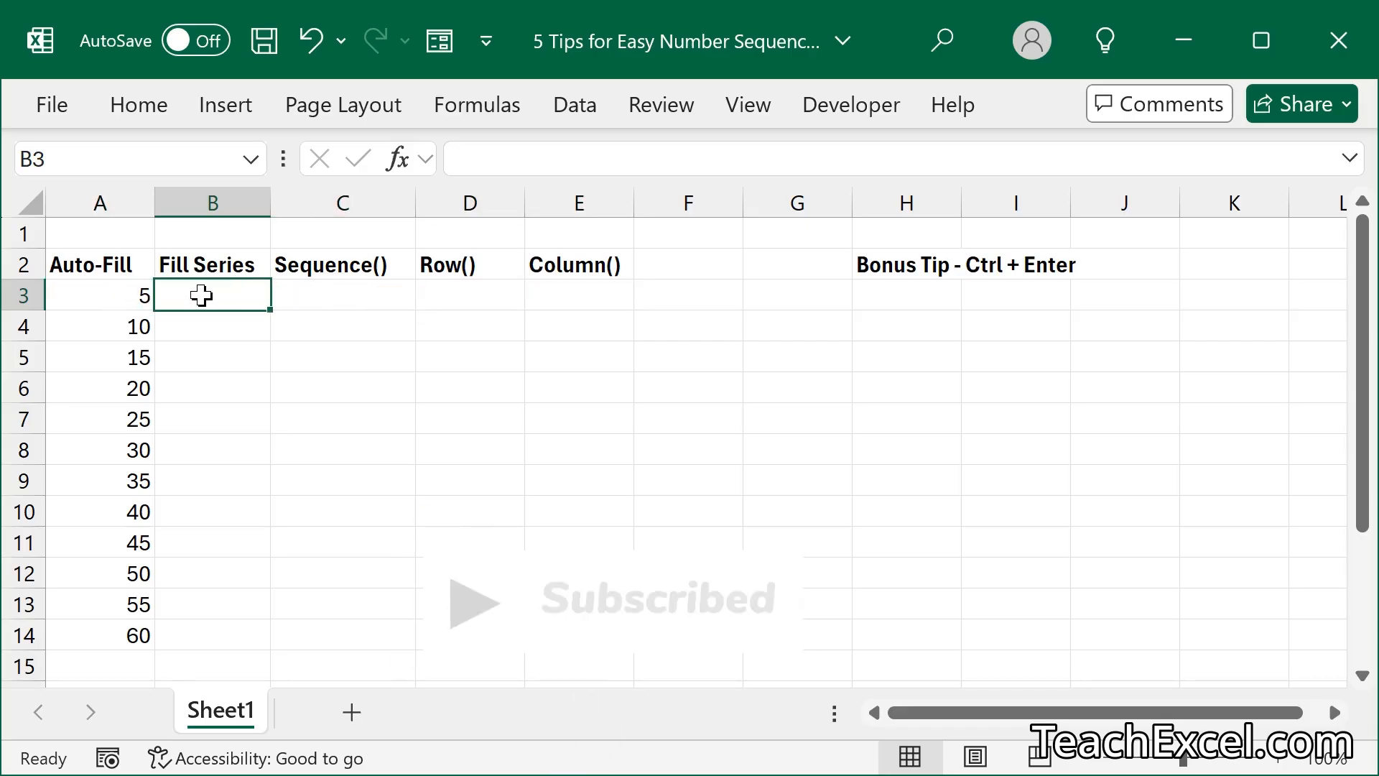
{"action": "mouse_move", "coordinate": [275, 202]}
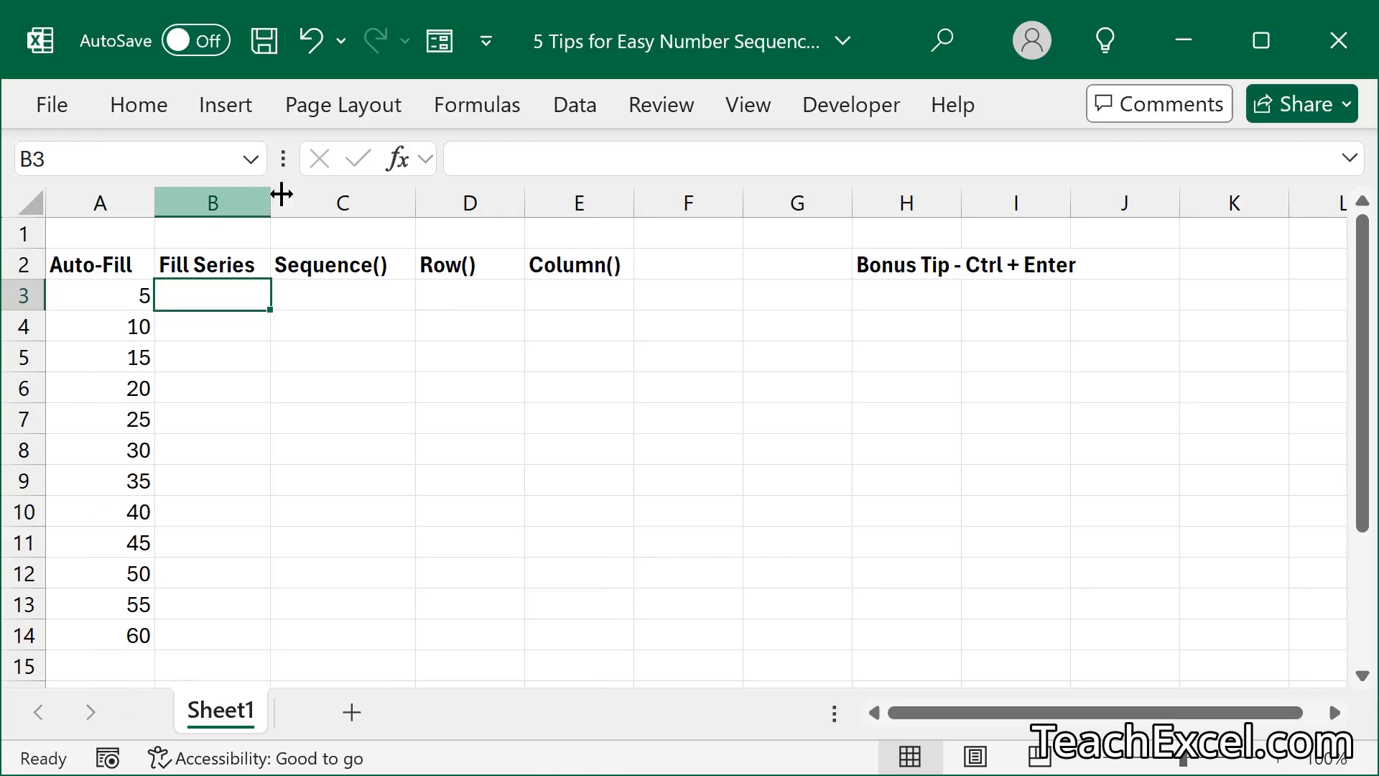
{"action": "mouse_move", "coordinate": [390, 365]}
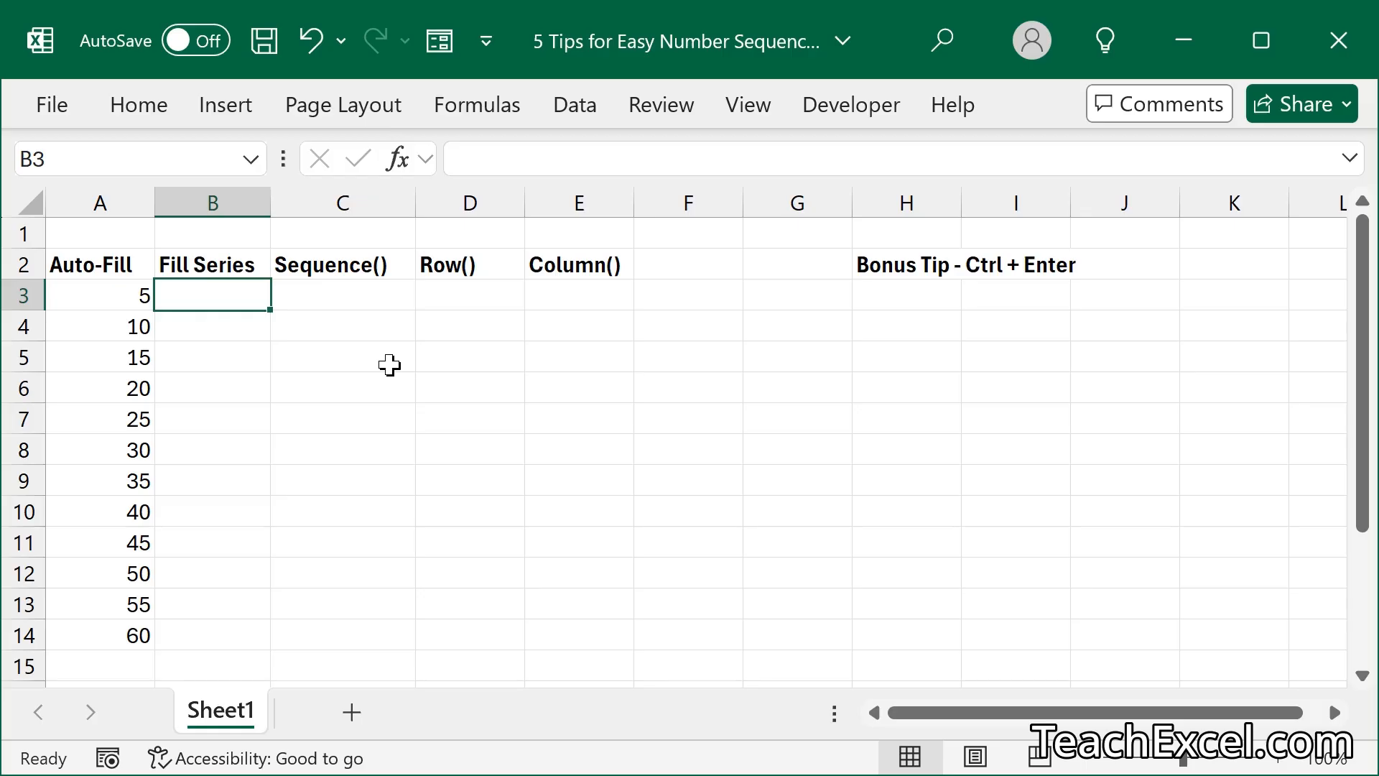
Enter 1 in B3 and generate a column series with step 1 stopping at 10.
{"action": "type", "text": "1"}
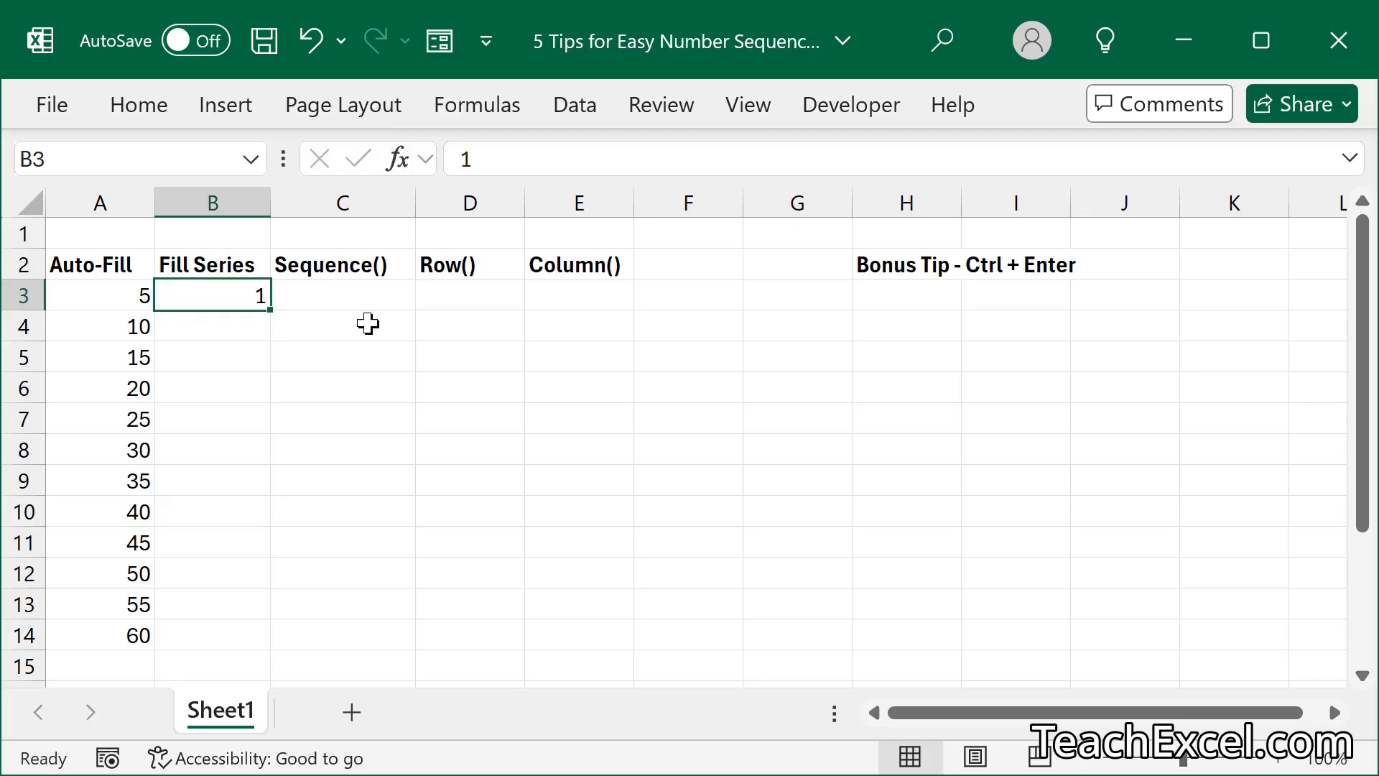
{"action": "left_click", "coordinate": [137, 104]}
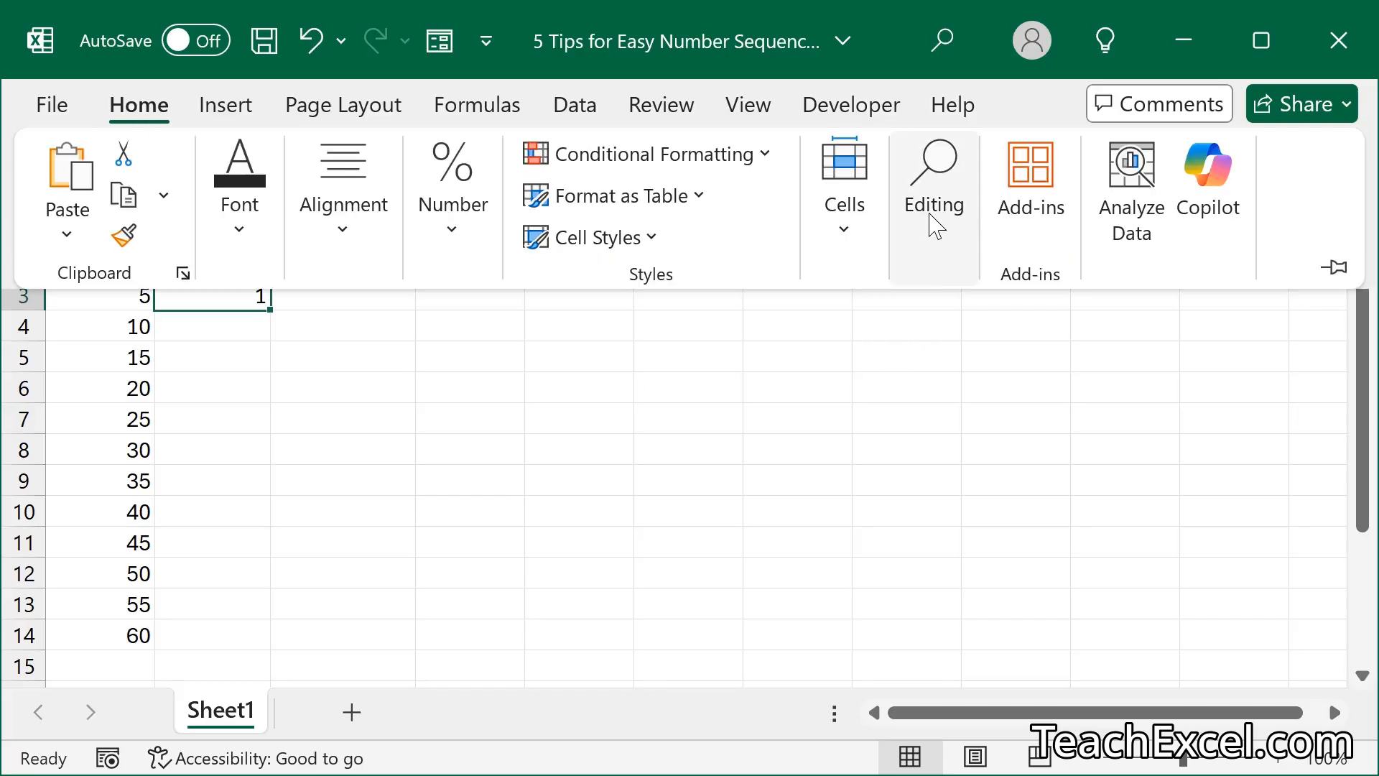
{"action": "left_click", "coordinate": [933, 184]}
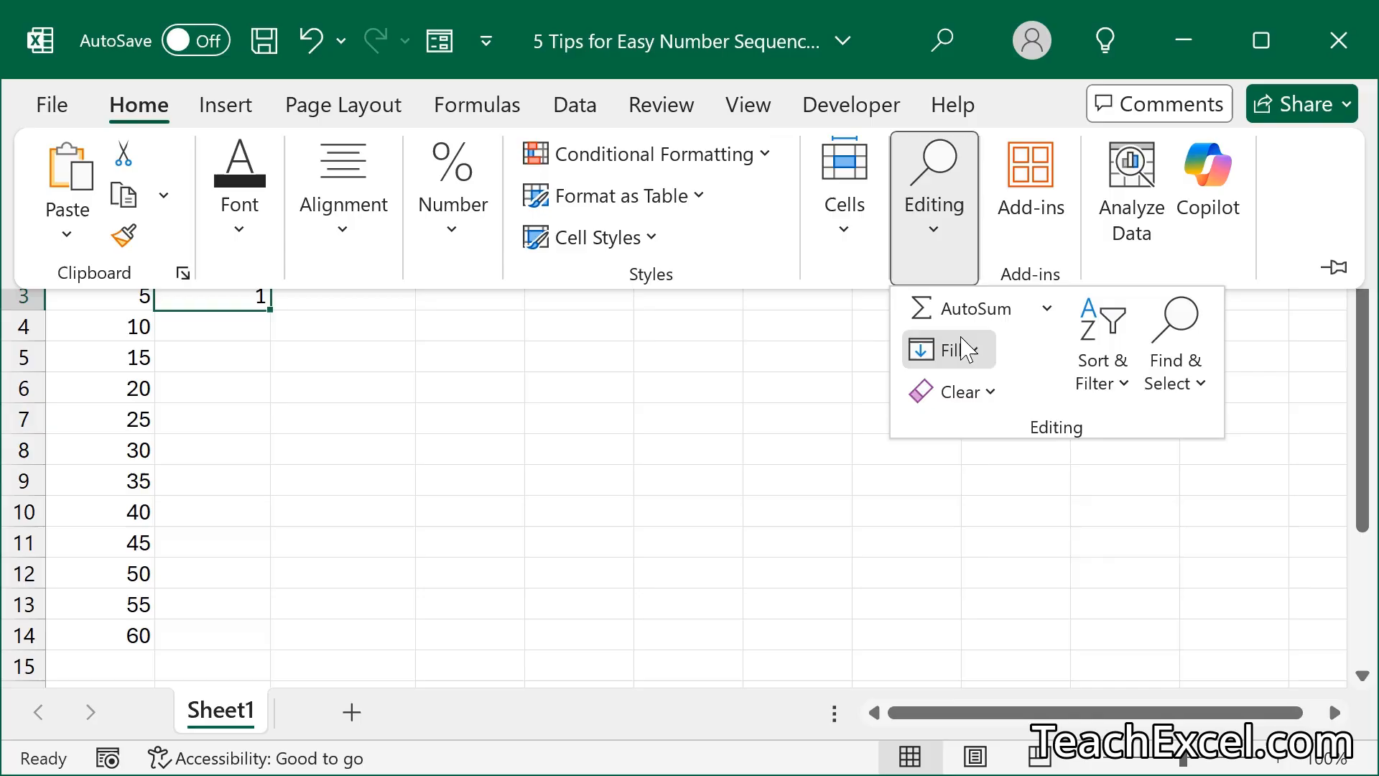
{"action": "left_click", "coordinate": [948, 349]}
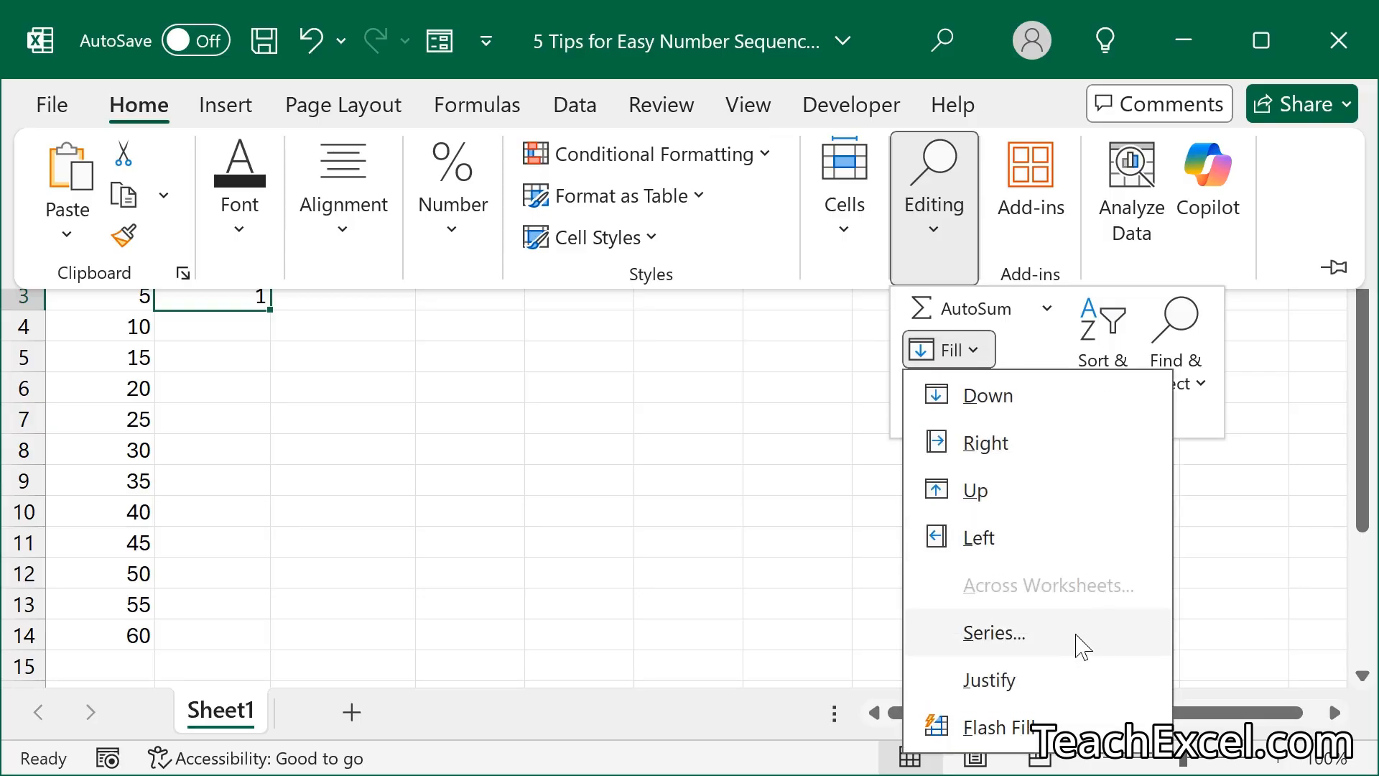
{"action": "left_click", "coordinate": [993, 632]}
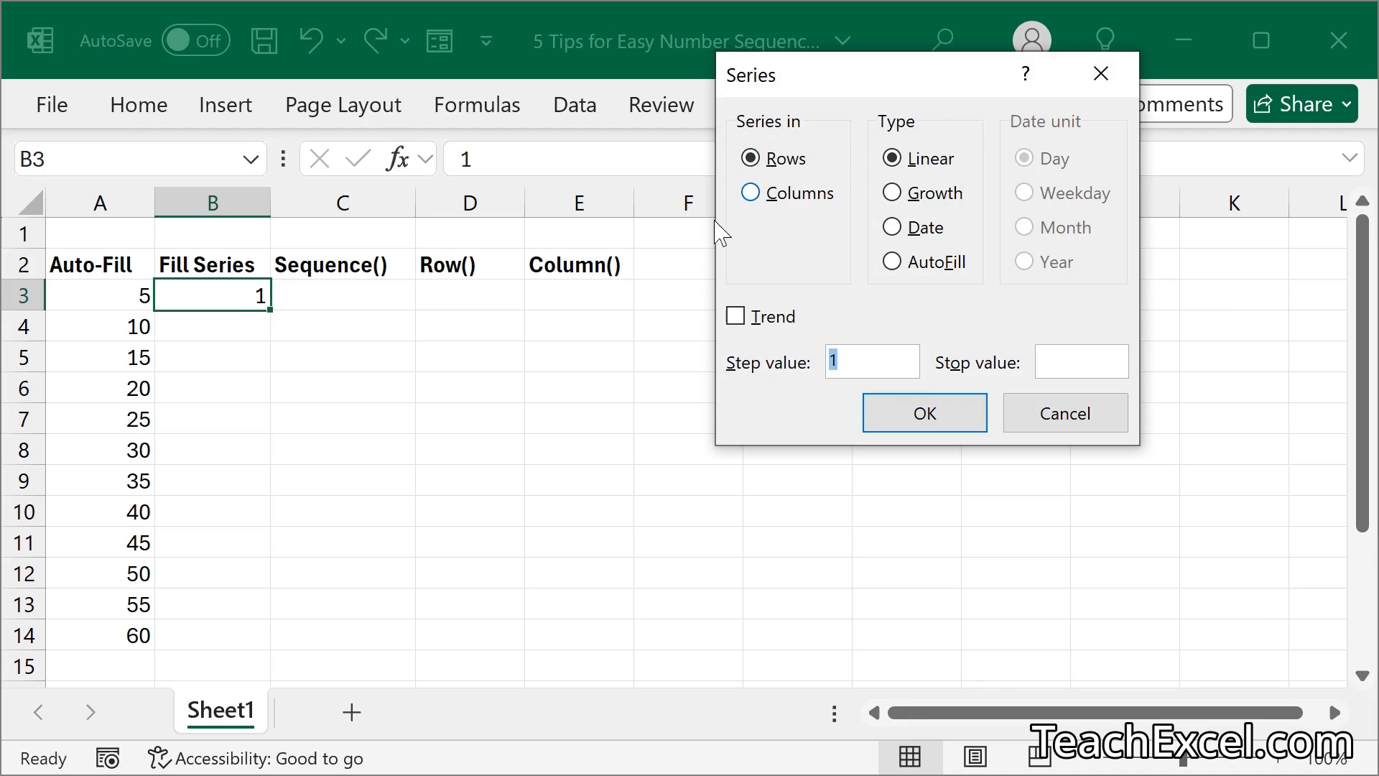
{"action": "mouse_move", "coordinate": [733, 308]}
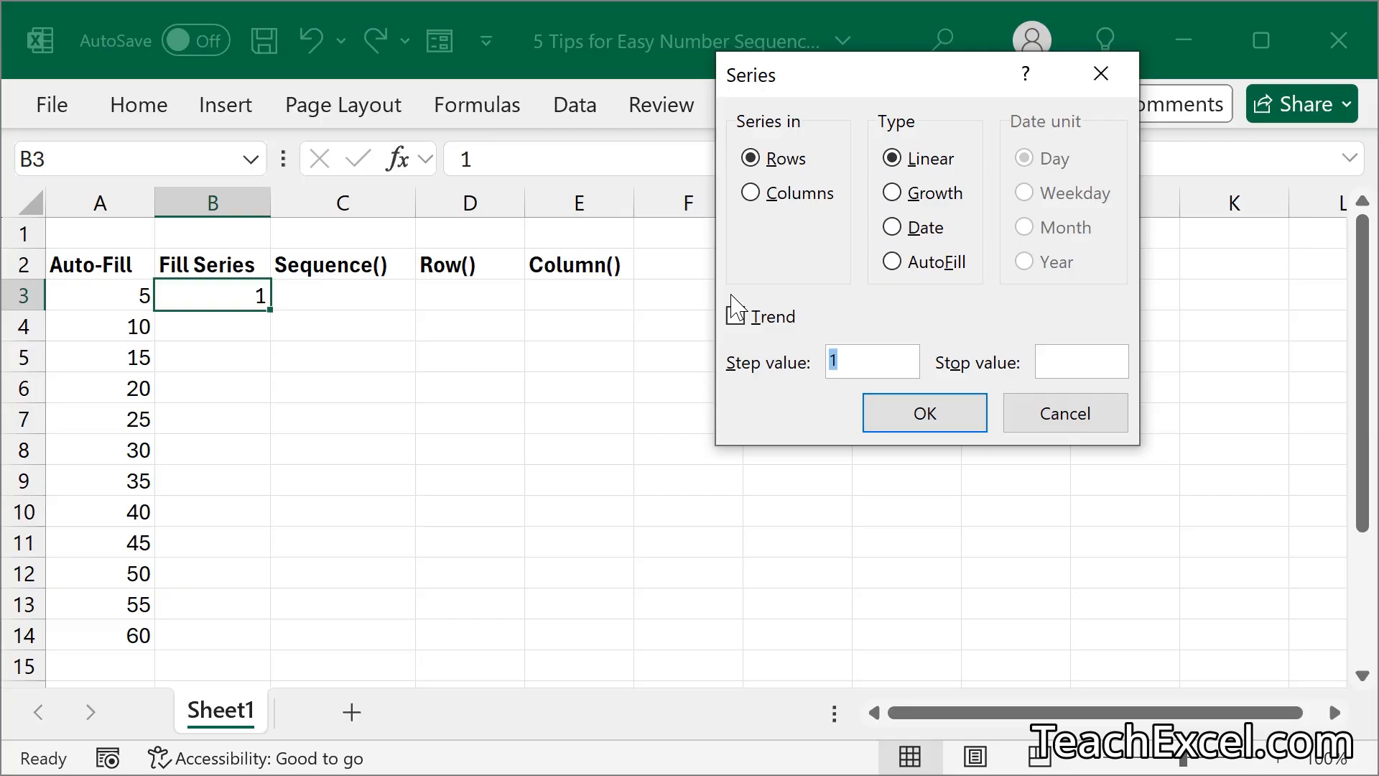
{"action": "mouse_move", "coordinate": [752, 192]}
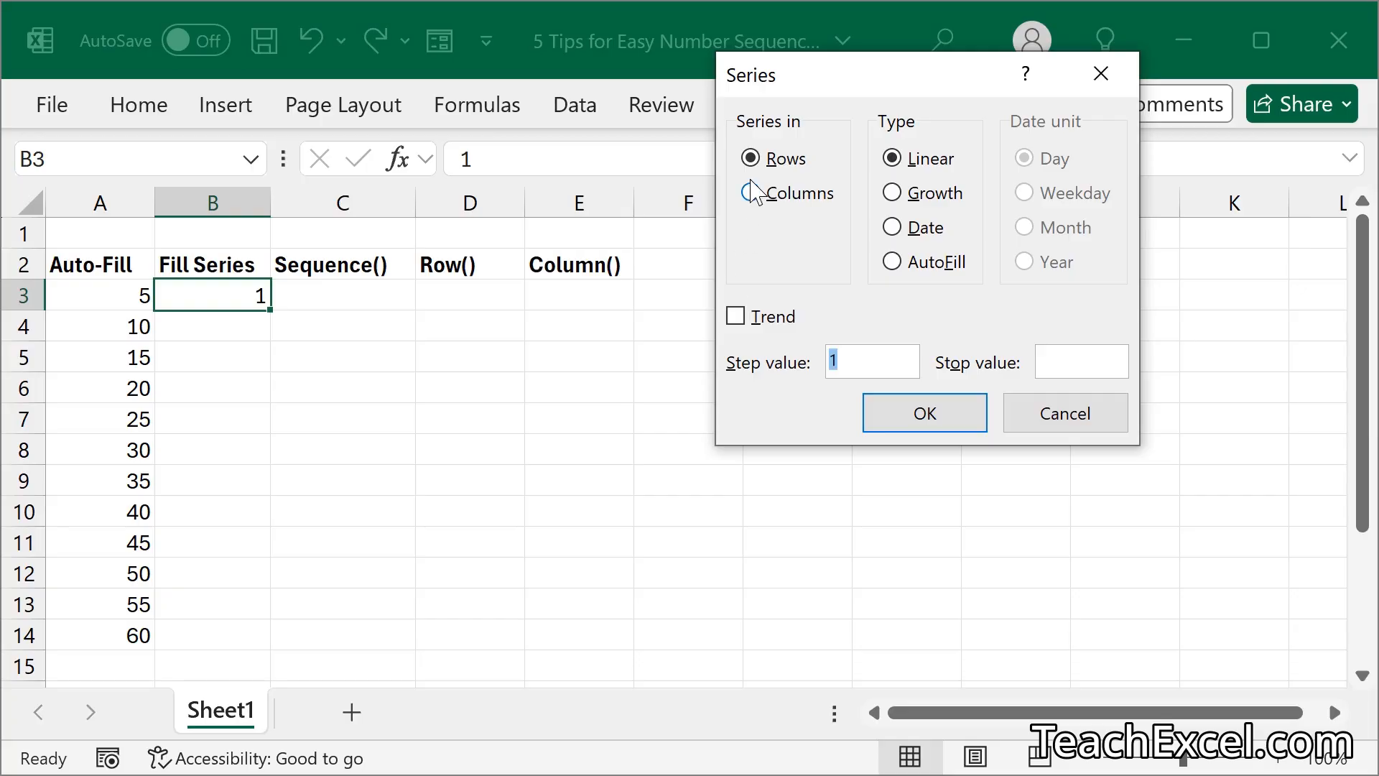
{"action": "left_click", "coordinate": [750, 192]}
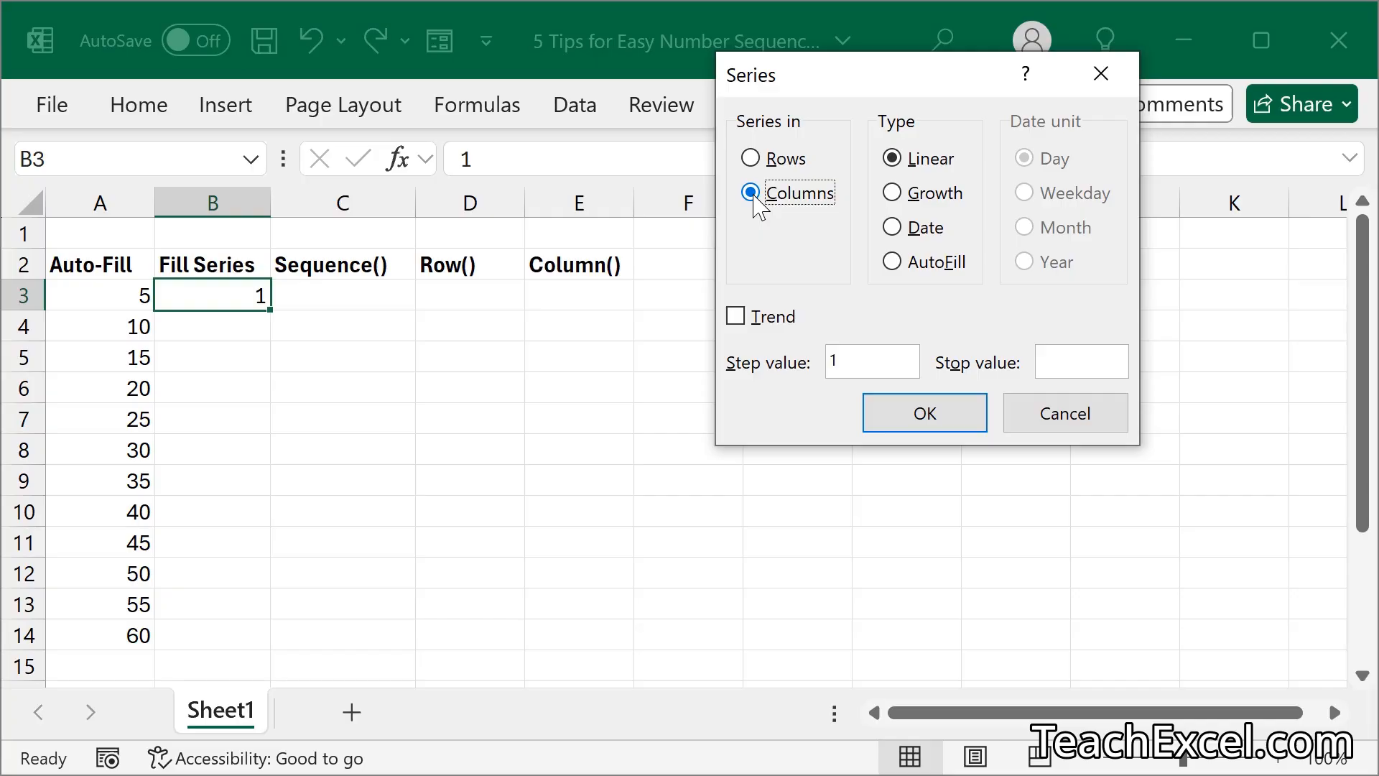
{"action": "mouse_move", "coordinate": [718, 382]}
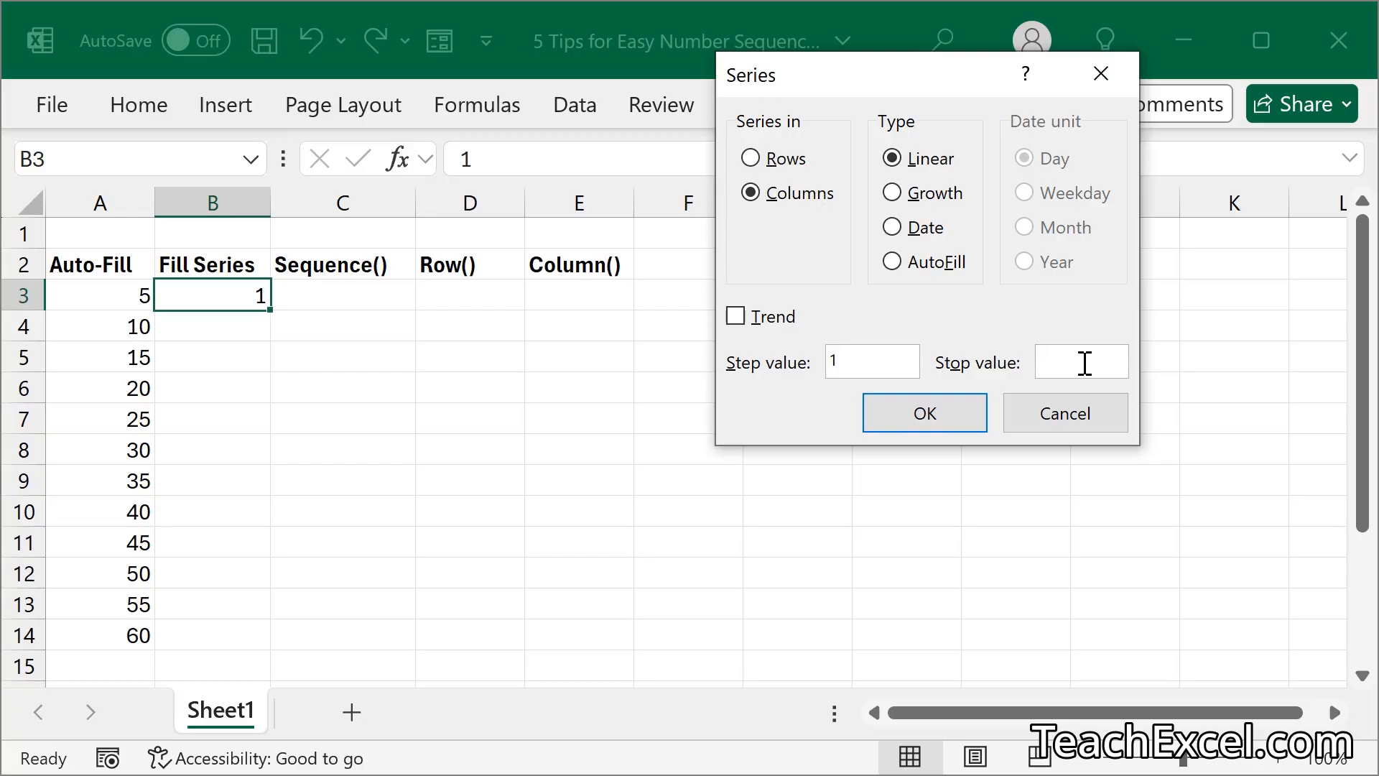
{"action": "type", "text": "10"}
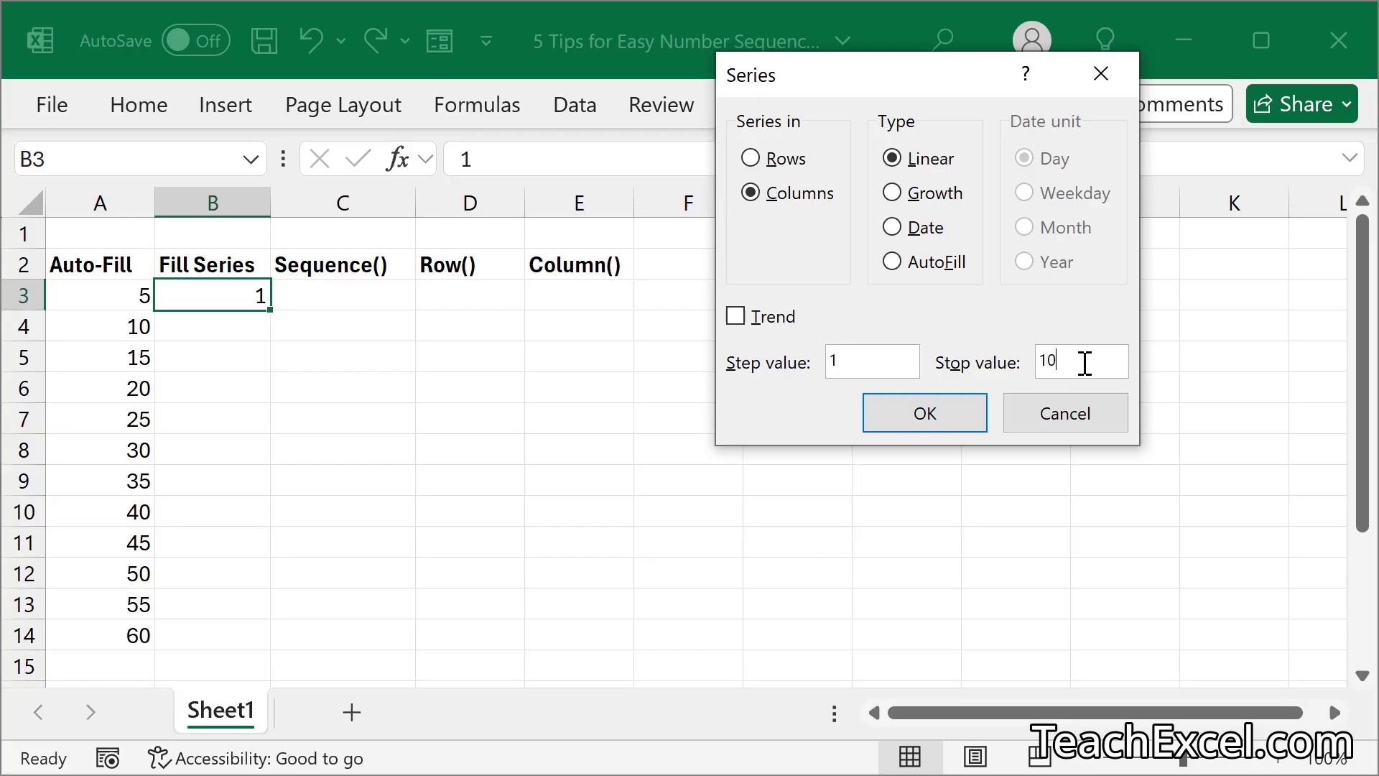
{"action": "mouse_move", "coordinate": [925, 413]}
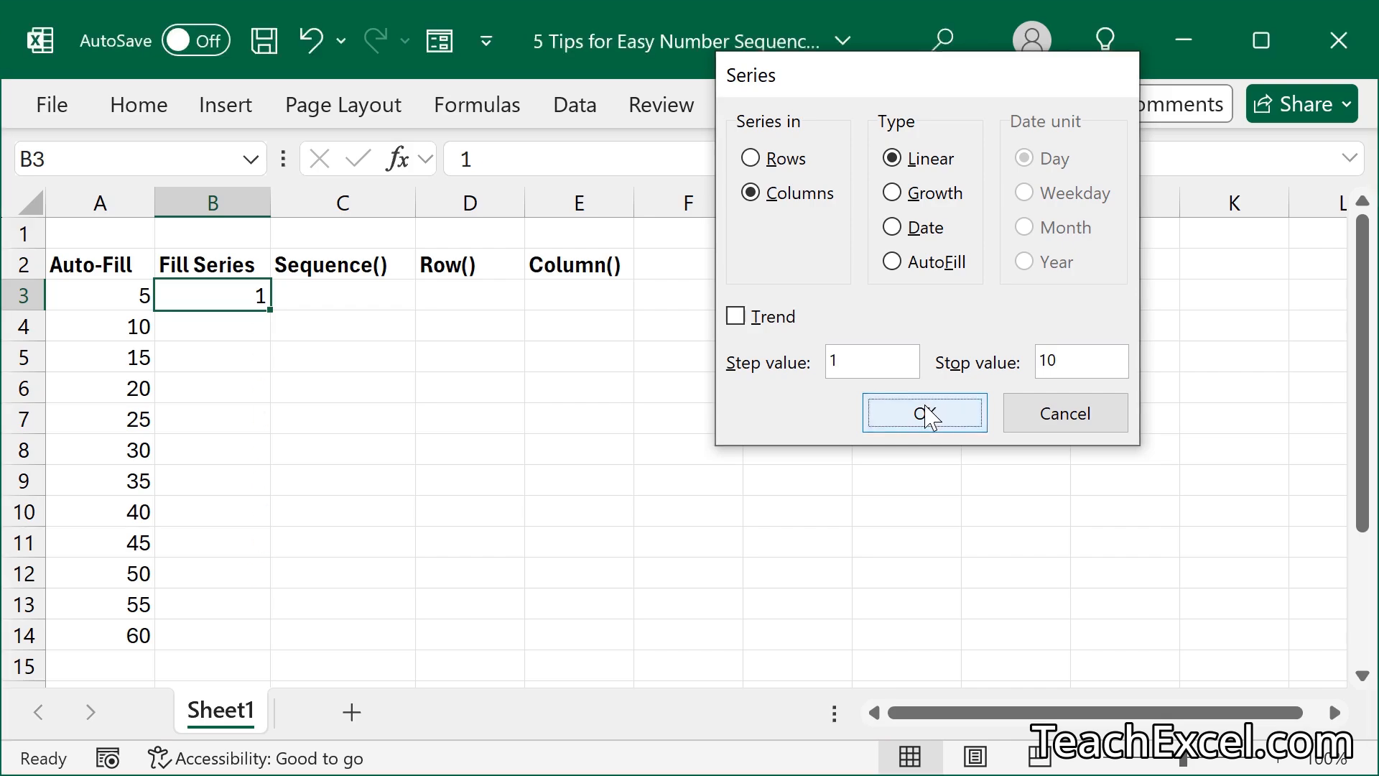
{"action": "left_click", "coordinate": [924, 412]}
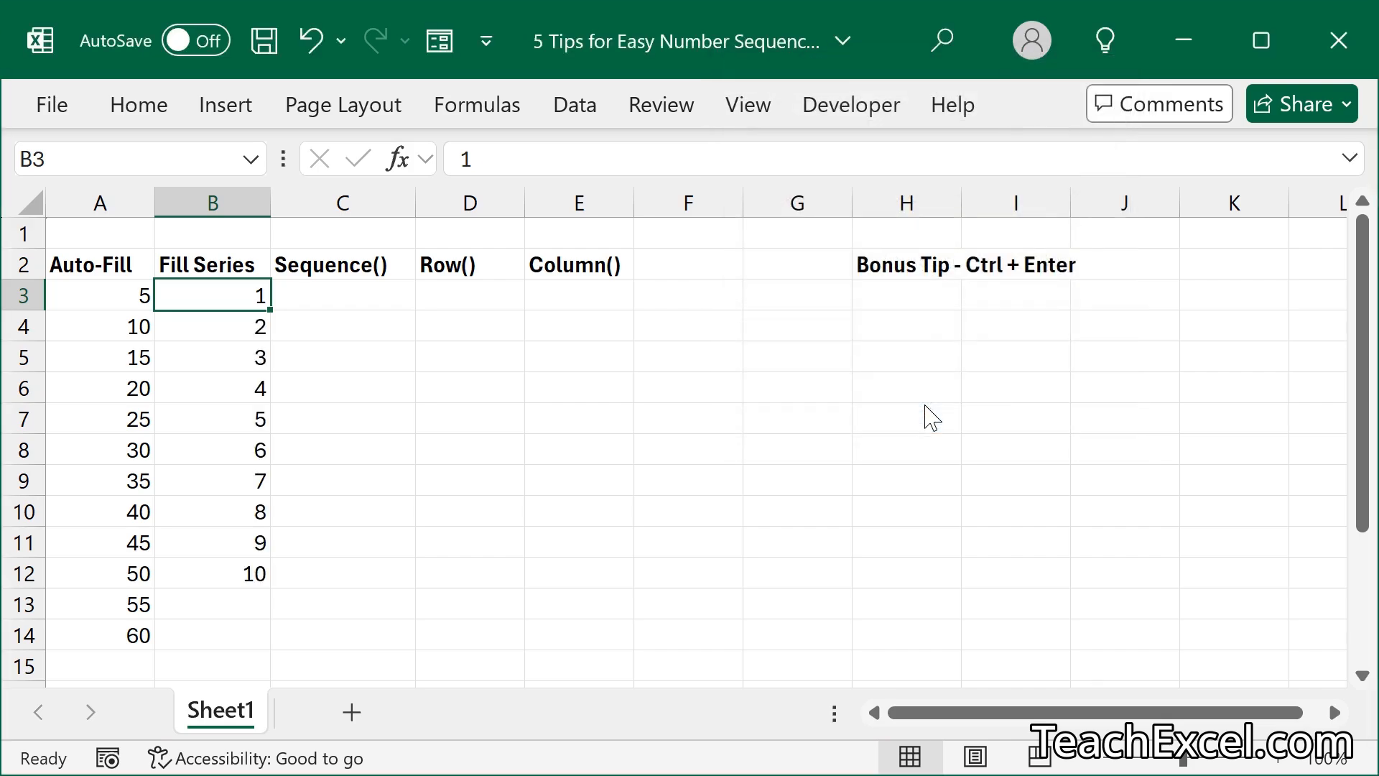
Regenerate column B from 5 as a series stepping by 5 up to 50.
{"action": "type", "text": "5"}
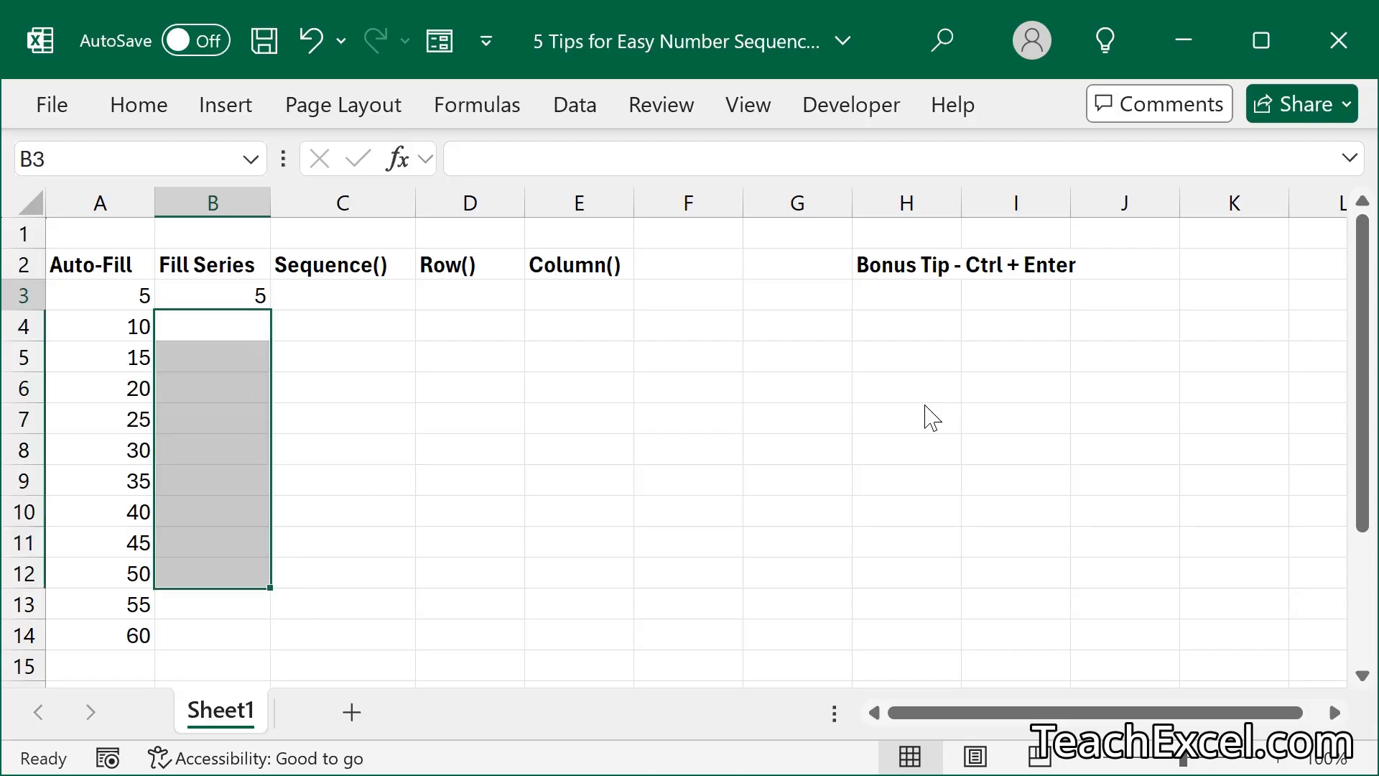
{"action": "left_click", "coordinate": [138, 105]}
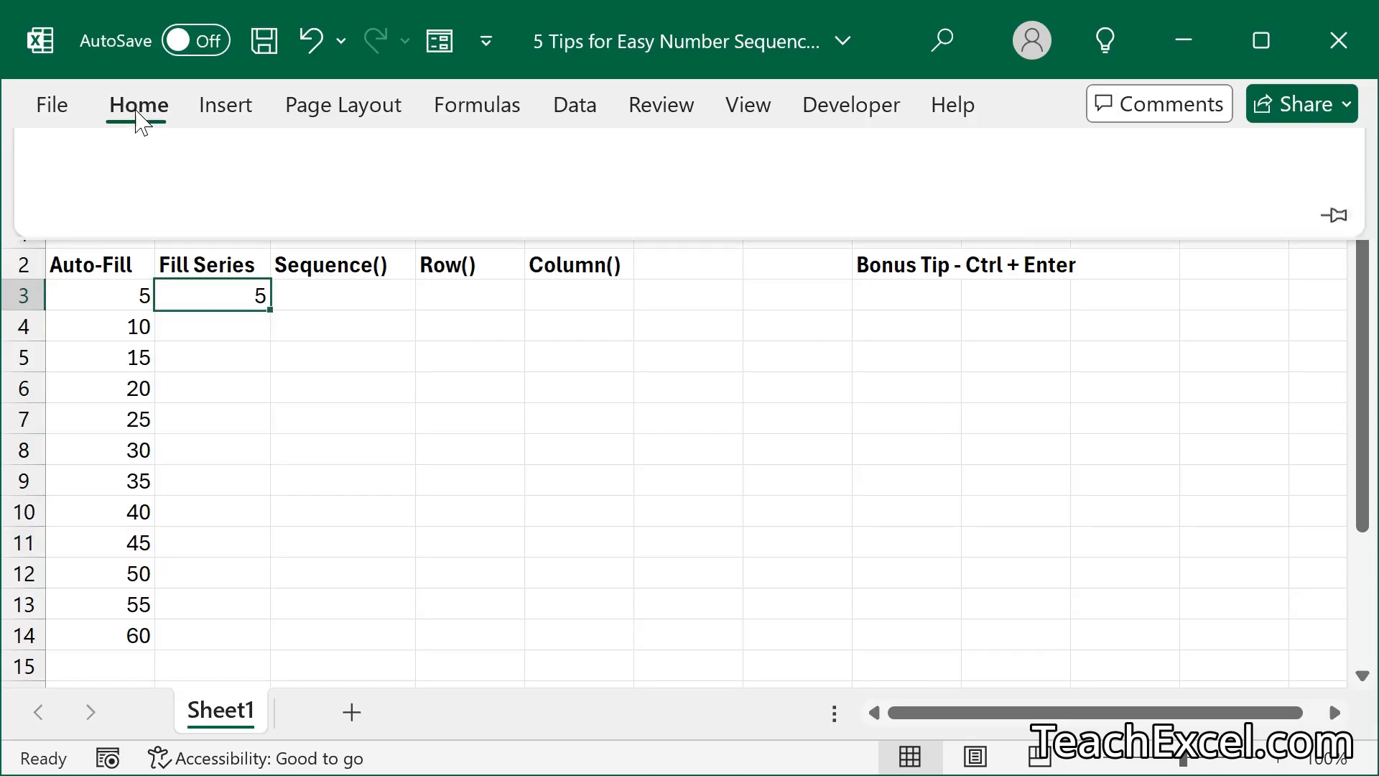
{"action": "left_click", "coordinate": [933, 185]}
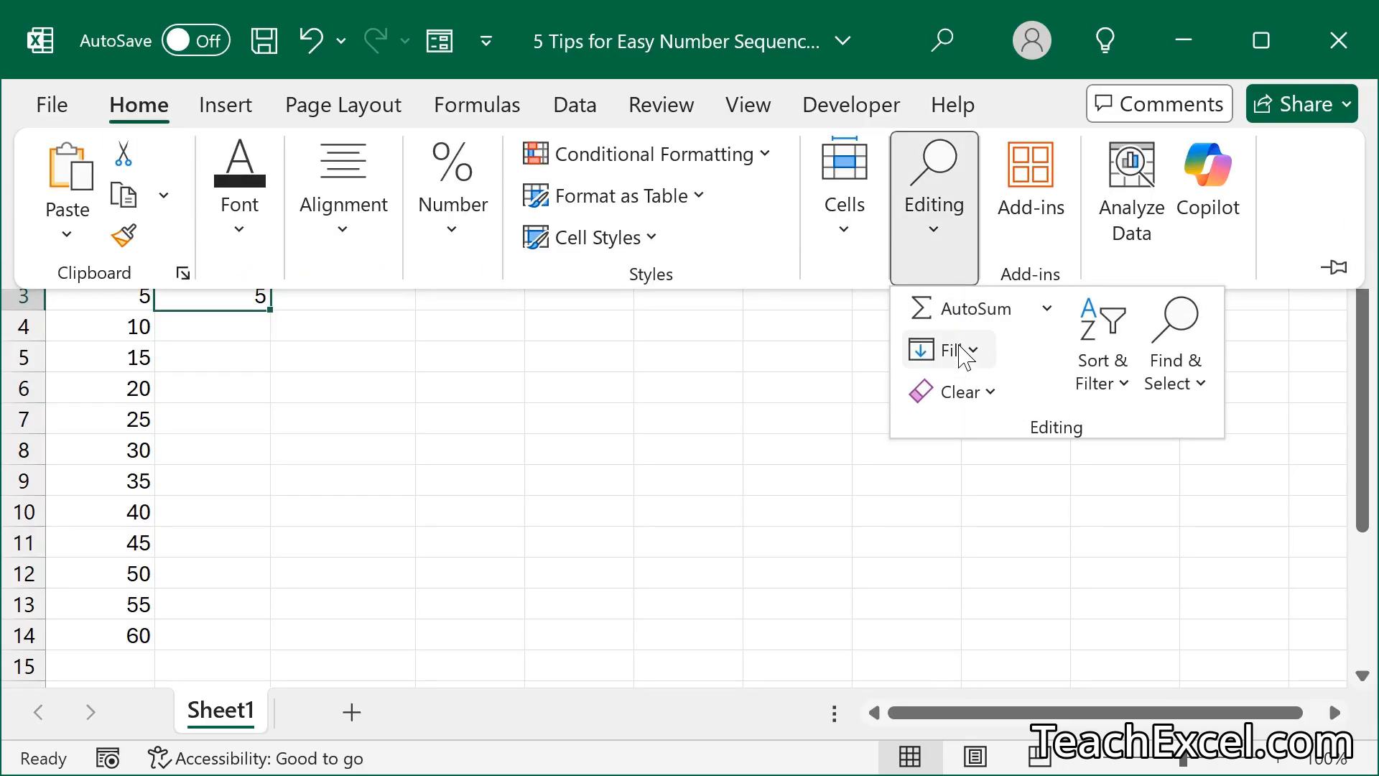
{"action": "left_click", "coordinate": [948, 349]}
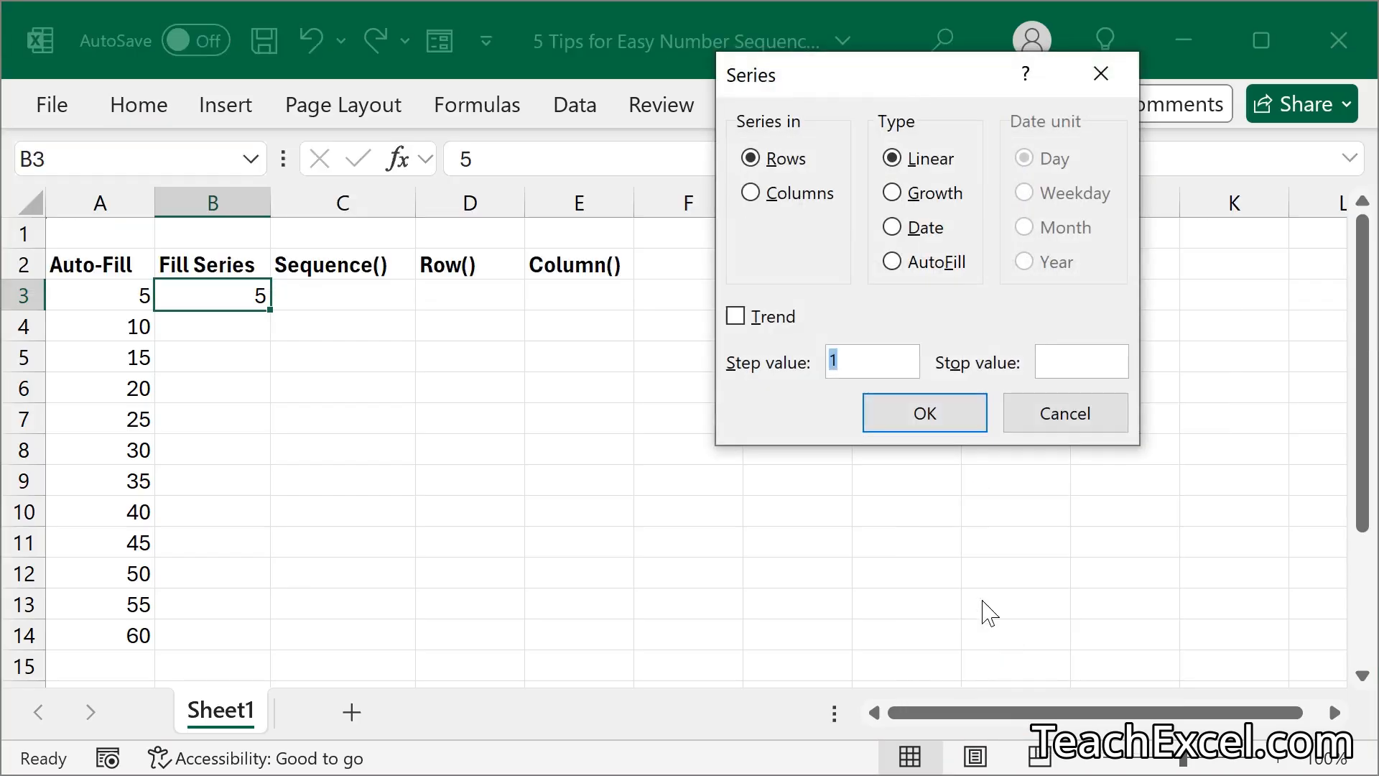
{"action": "left_click", "coordinate": [750, 192]}
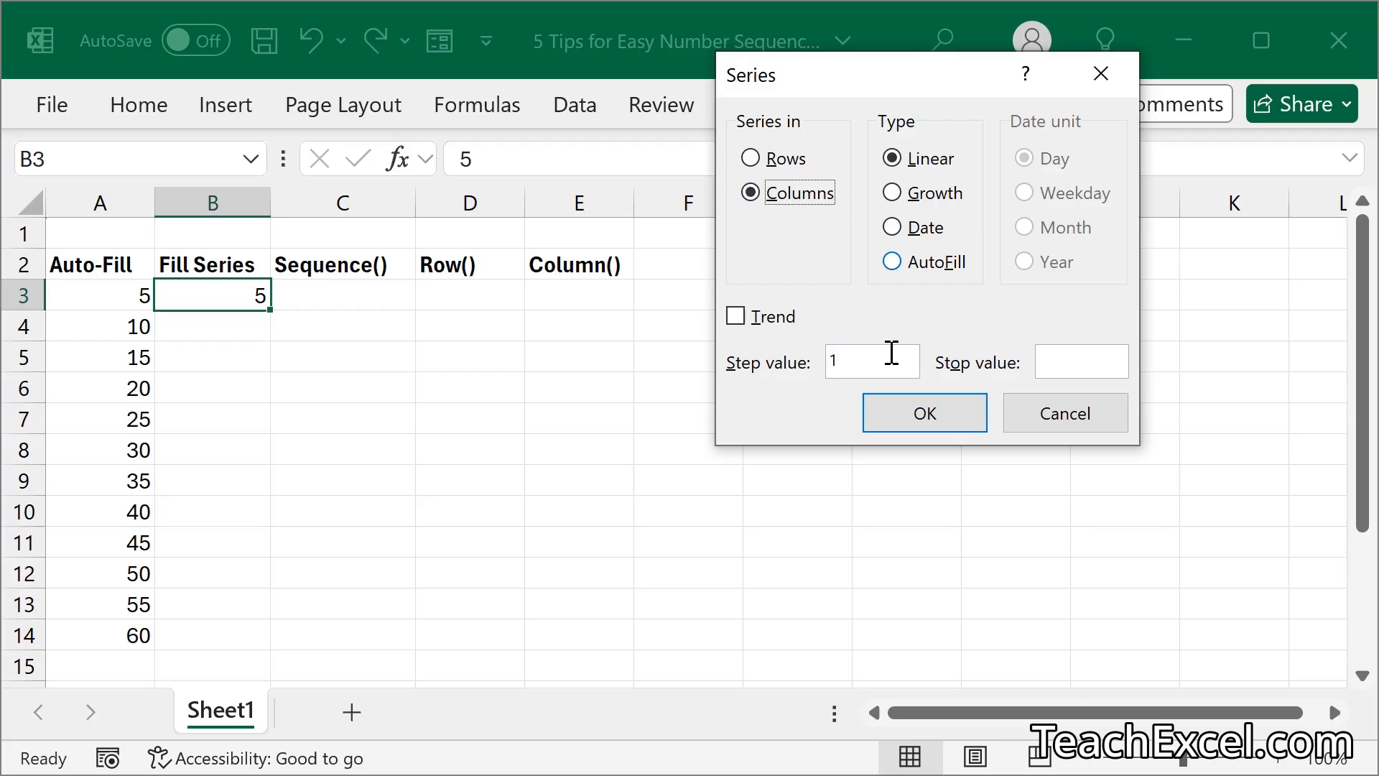
{"action": "triple_click", "coordinate": [870, 362]}
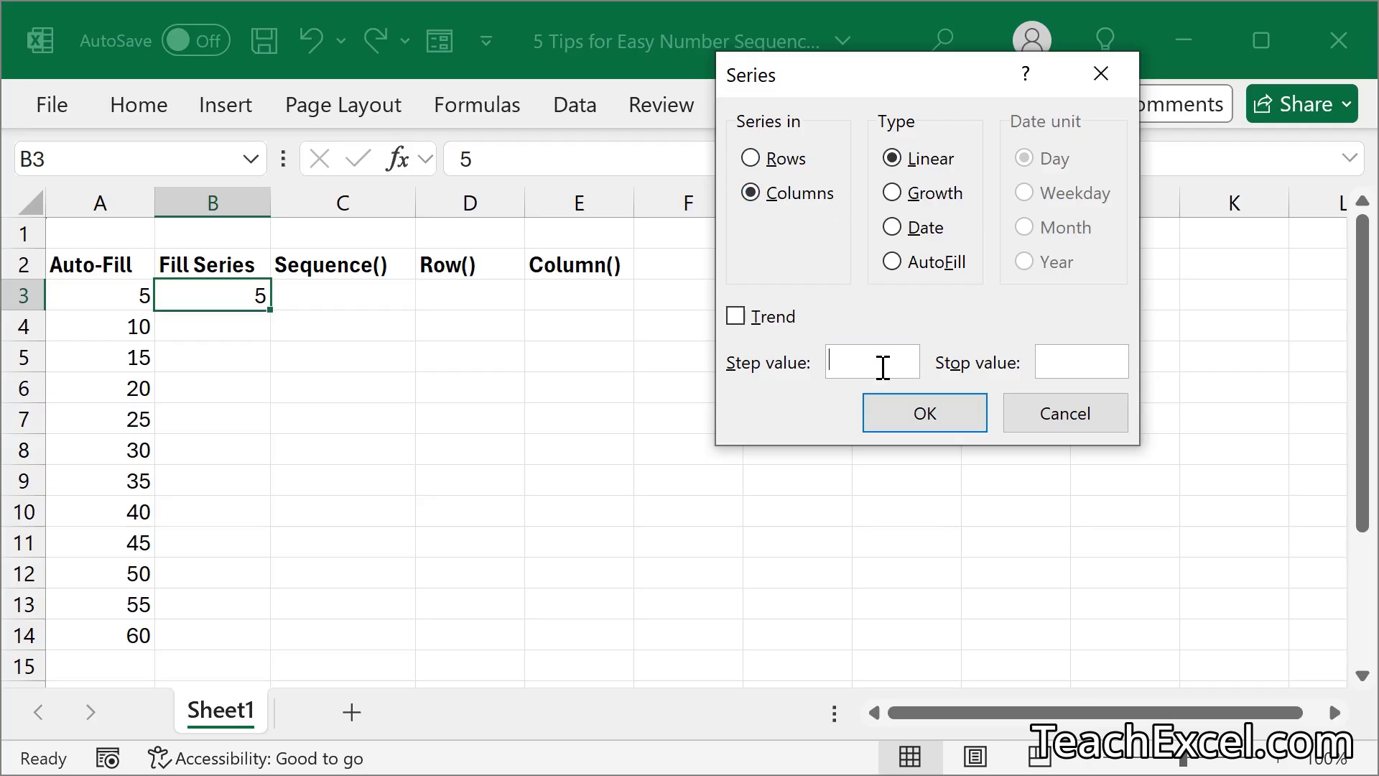
{"action": "type", "text": "5"}
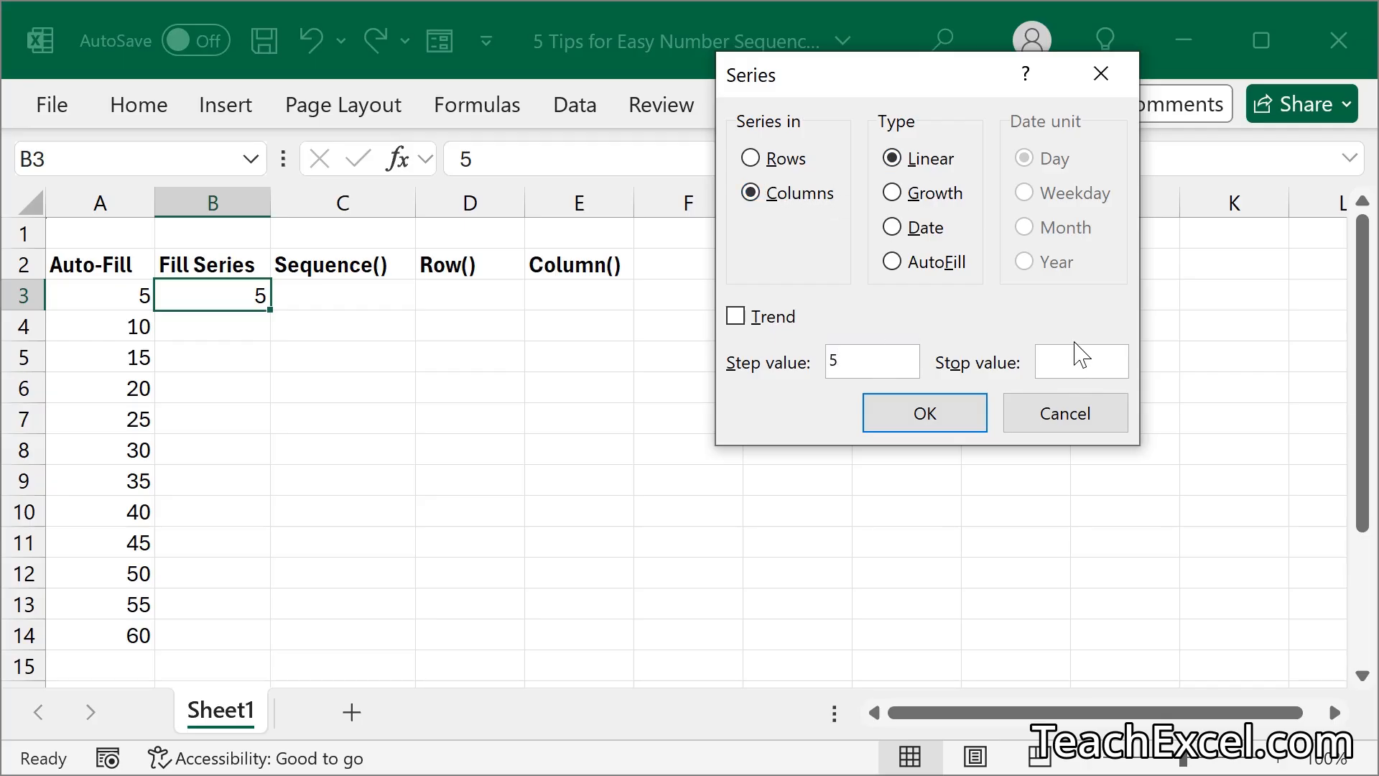
{"action": "type", "text": "50"}
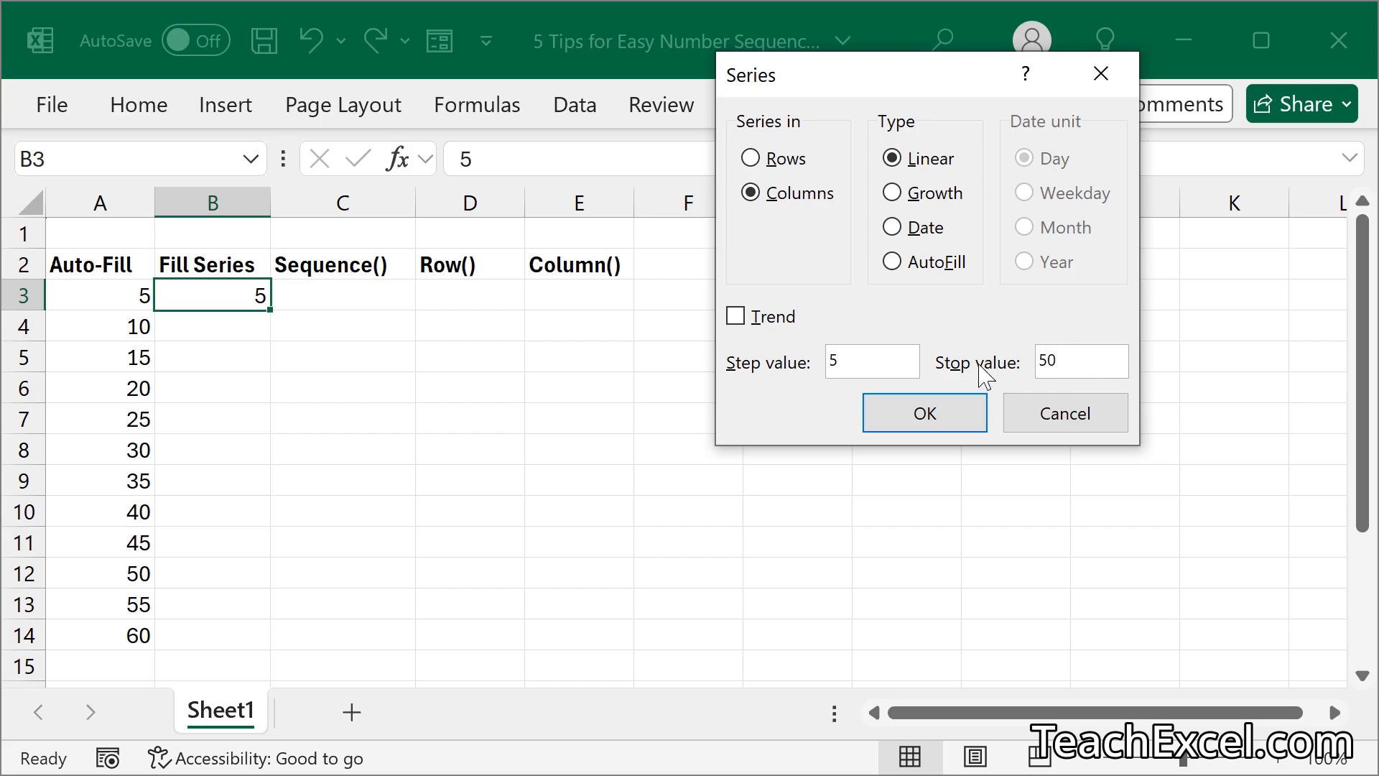
{"action": "left_click", "coordinate": [925, 414]}
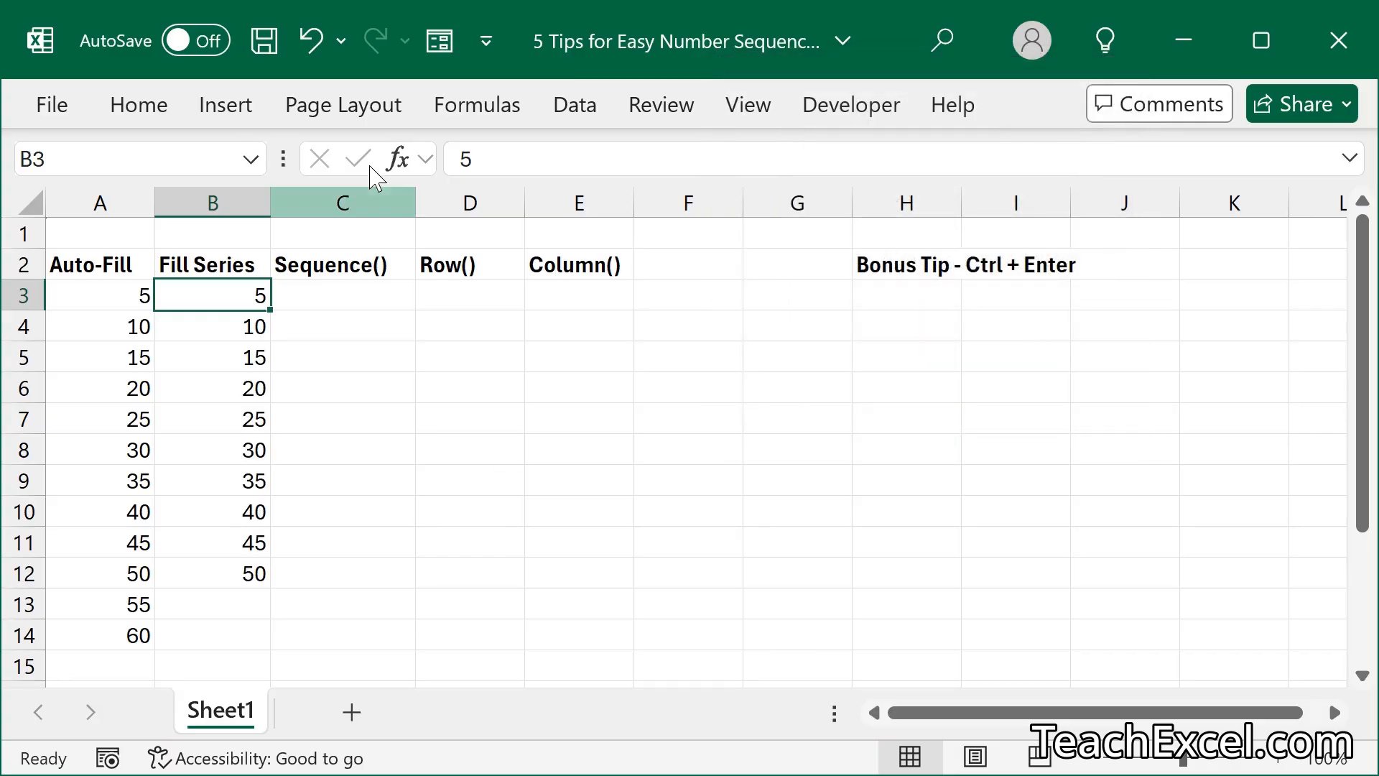
Start a SEQUENCE formula in C3 with 10 rows and 1 column.
{"action": "left_click", "coordinate": [341, 294]}
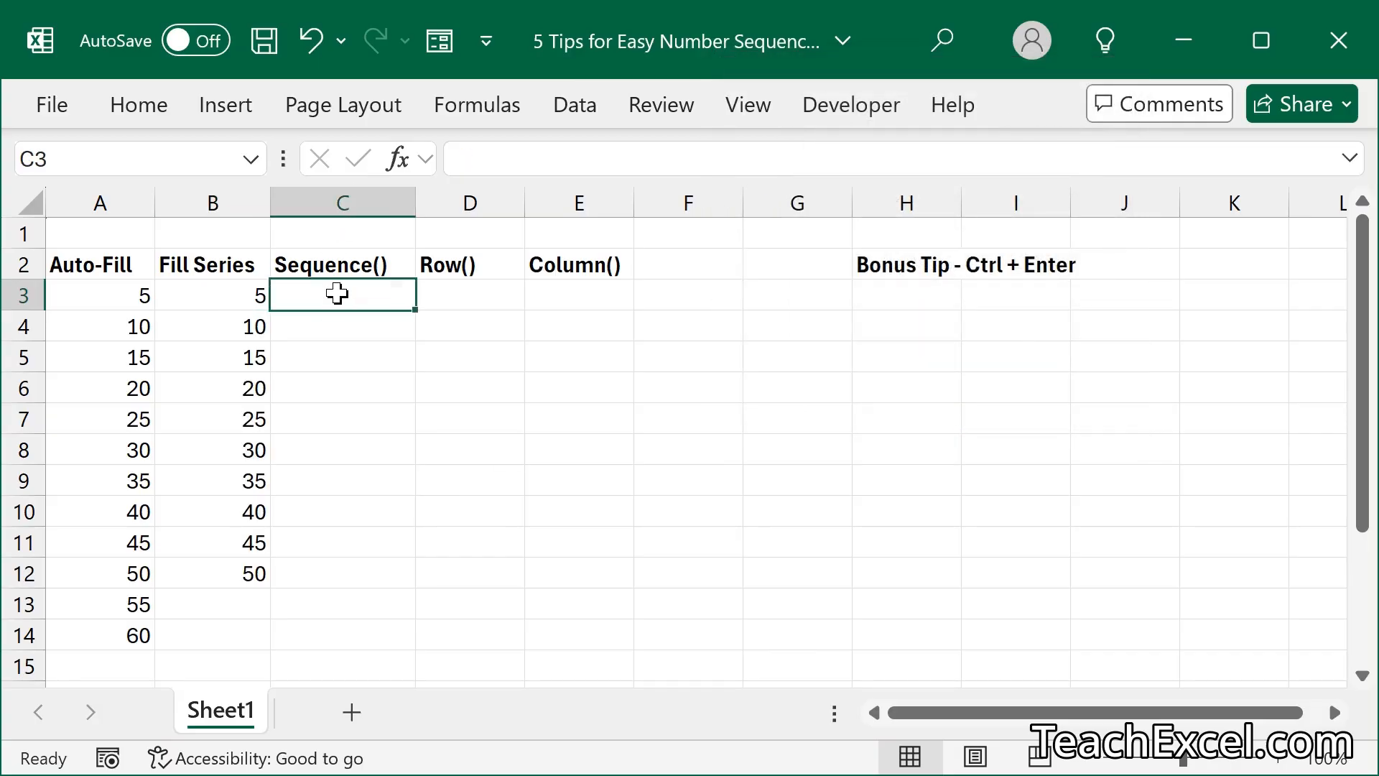
{"action": "type", "text": "=se"}
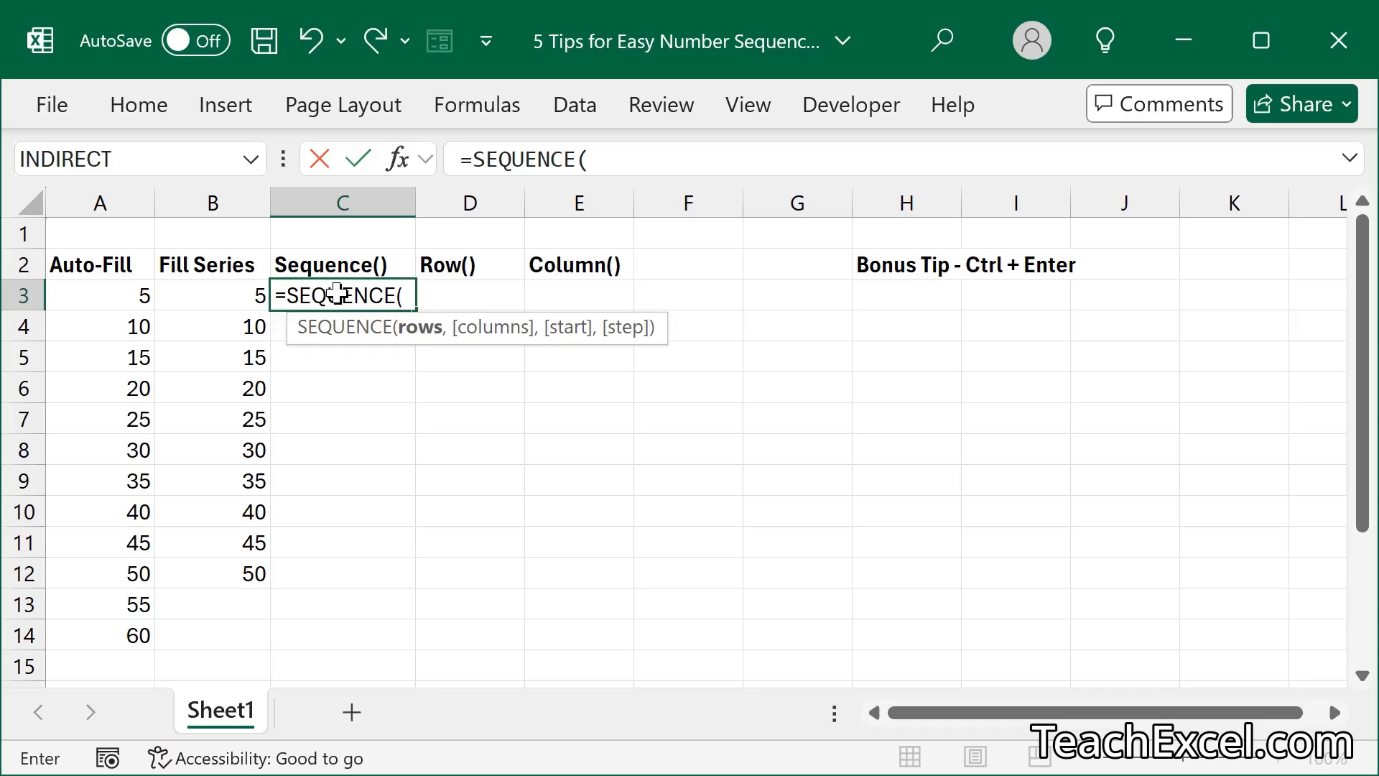
{"action": "type", "text": "10)"}
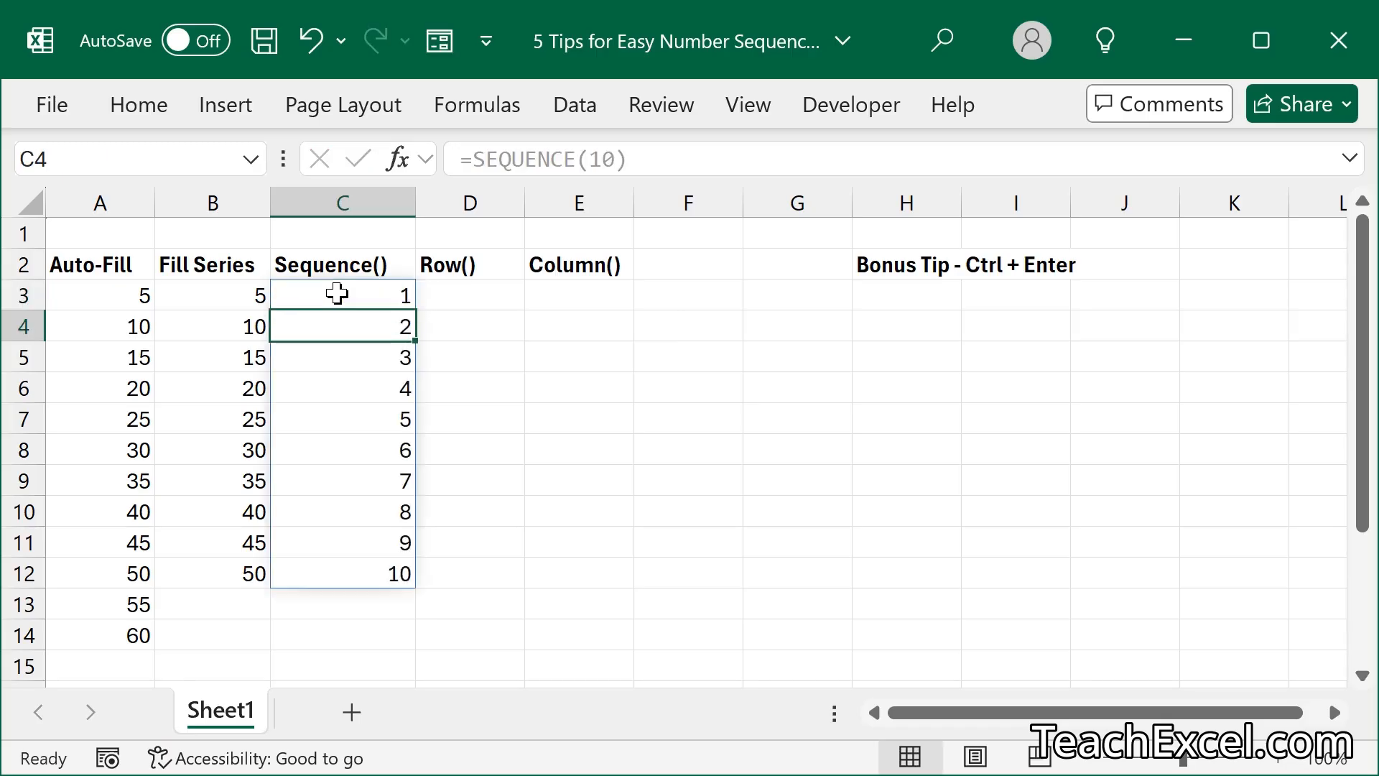
{"action": "mouse_move", "coordinate": [784, 454]}
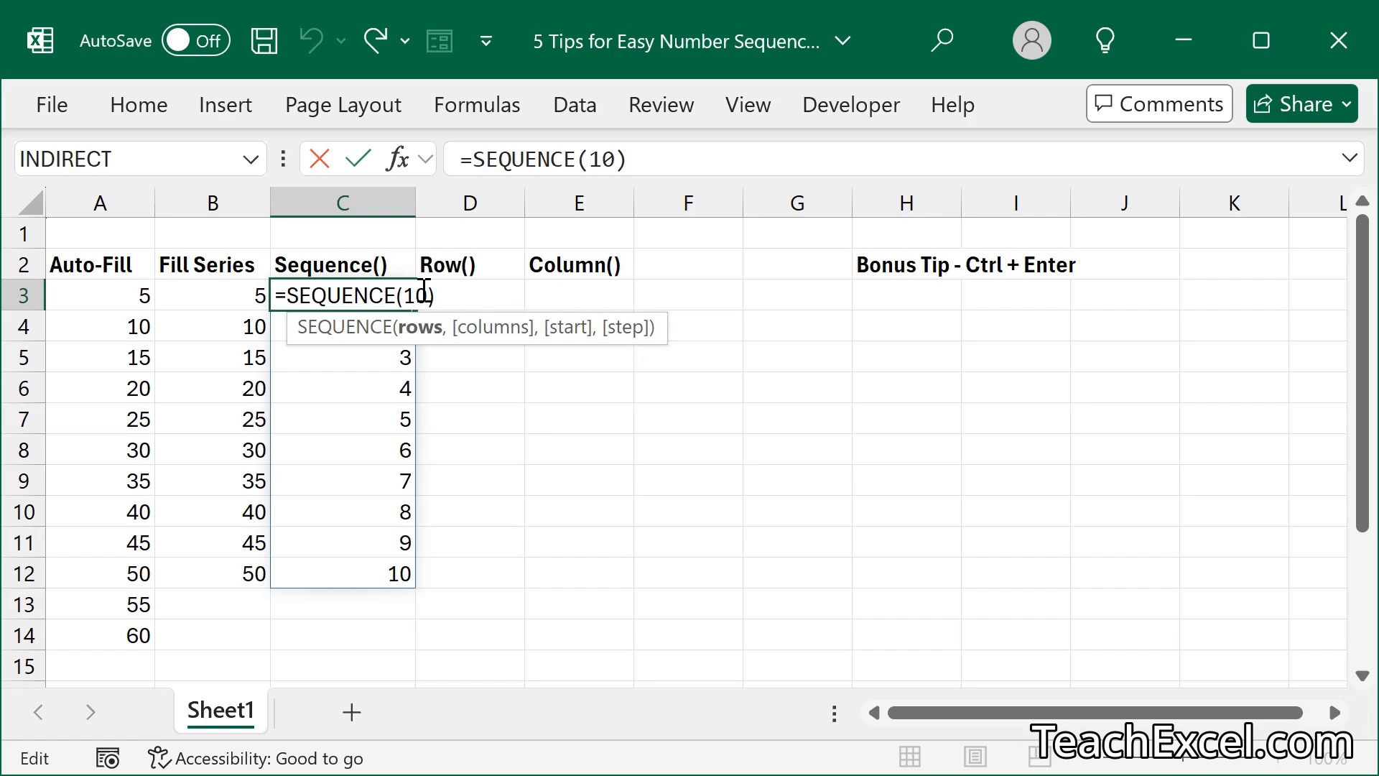
{"action": "mouse_move", "coordinate": [341, 347]}
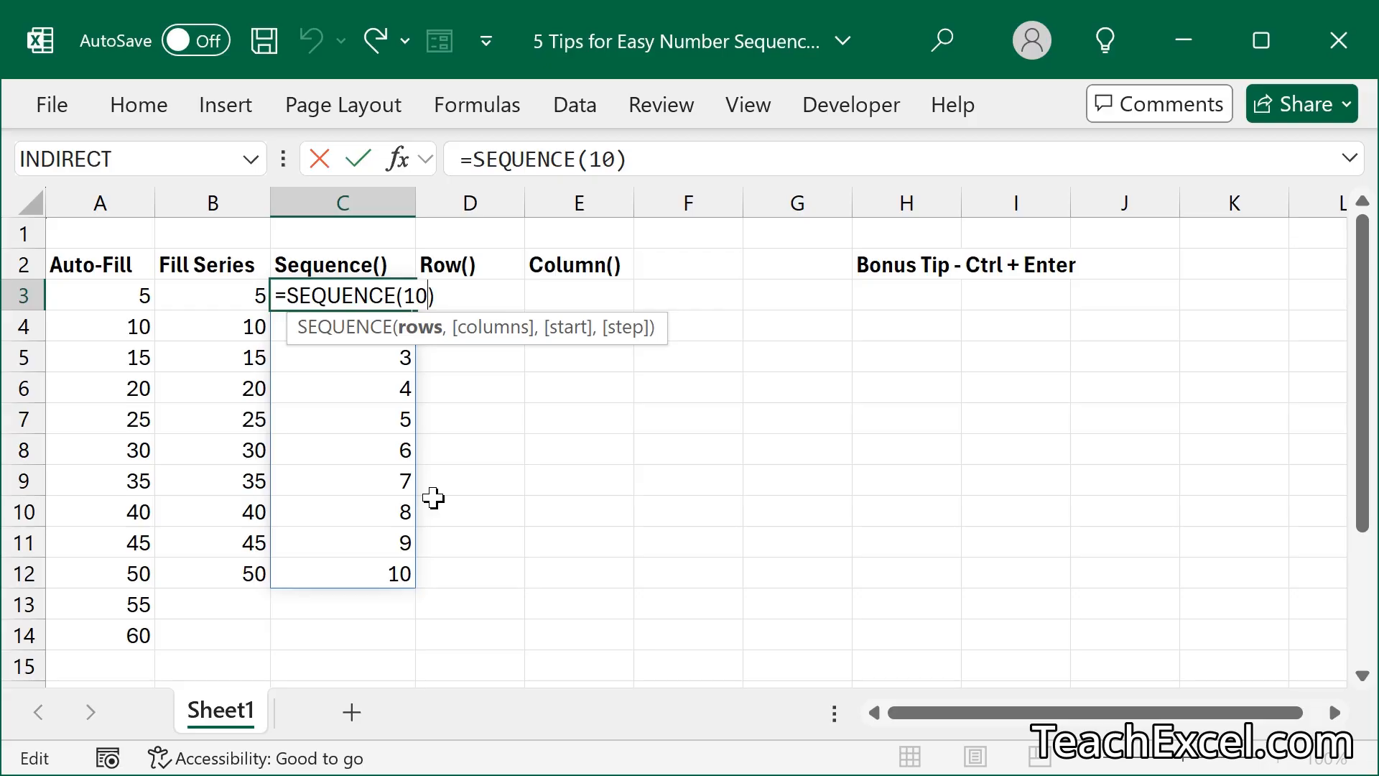
{"action": "type", "text": ",2"}
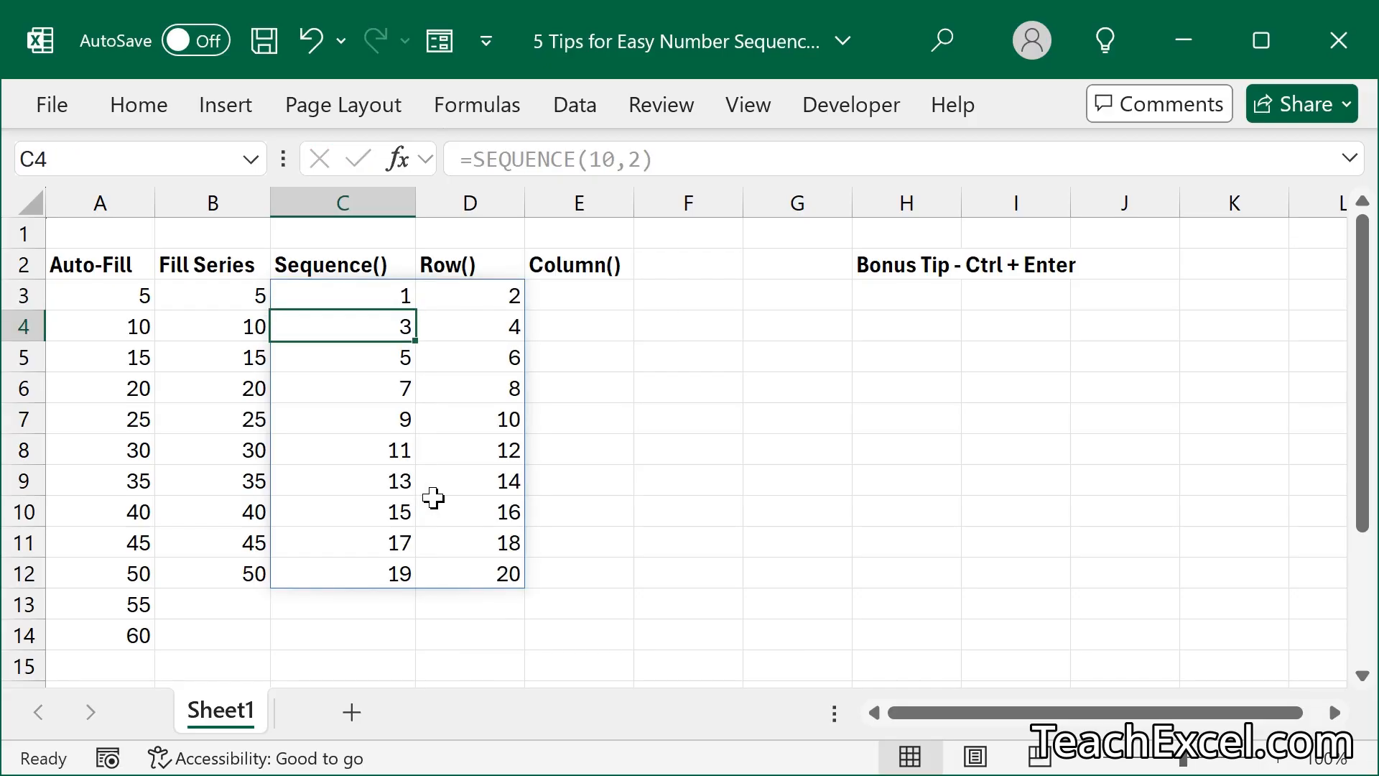
{"action": "mouse_move", "coordinate": [347, 297]}
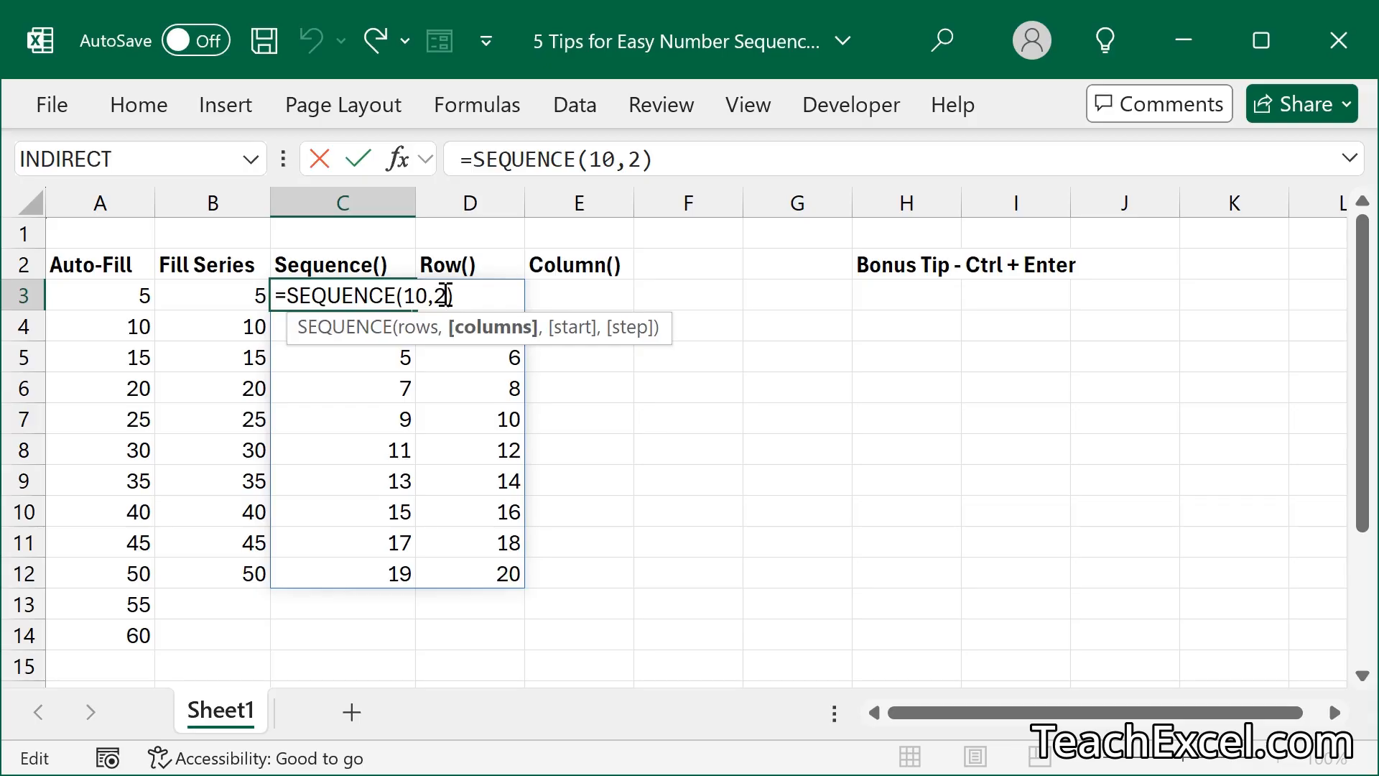
{"action": "type", "text": "1,"}
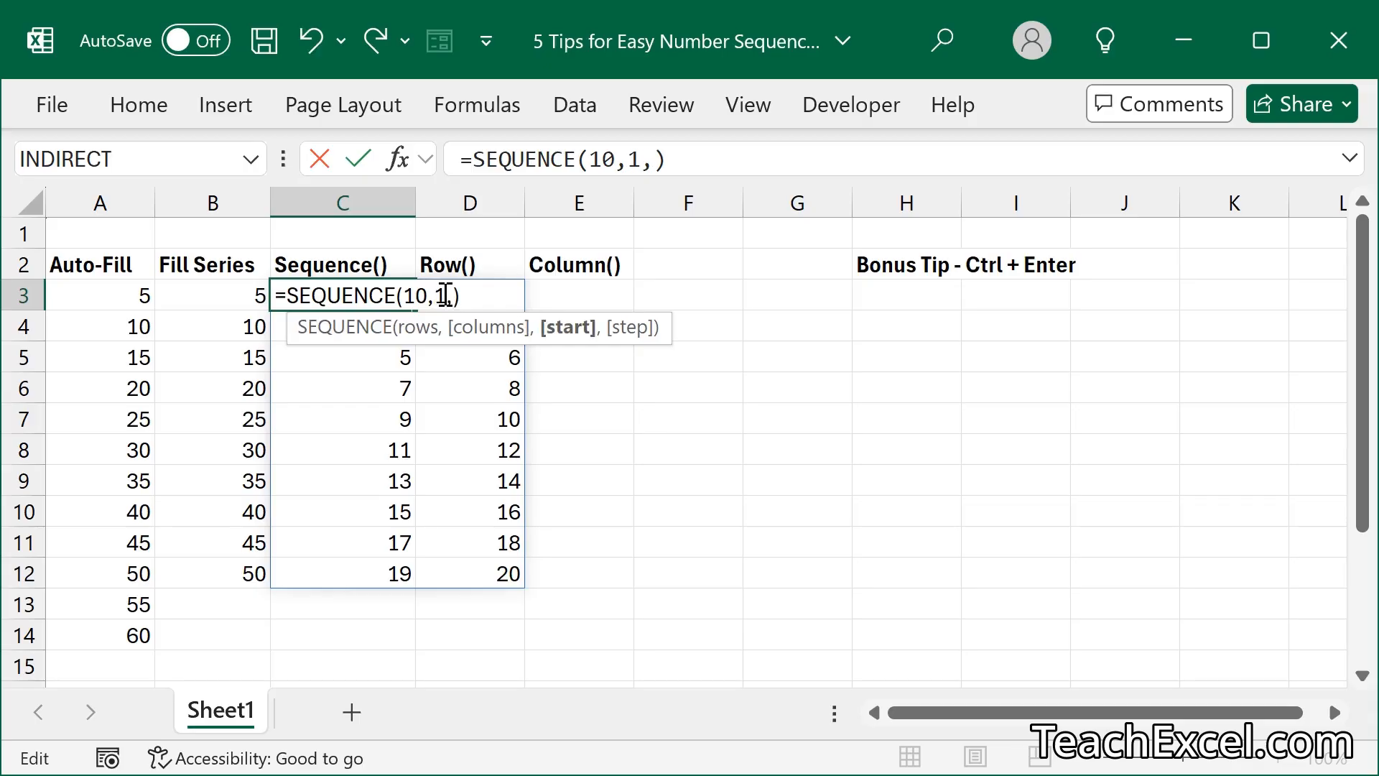
{"action": "type", "text": "1,"}
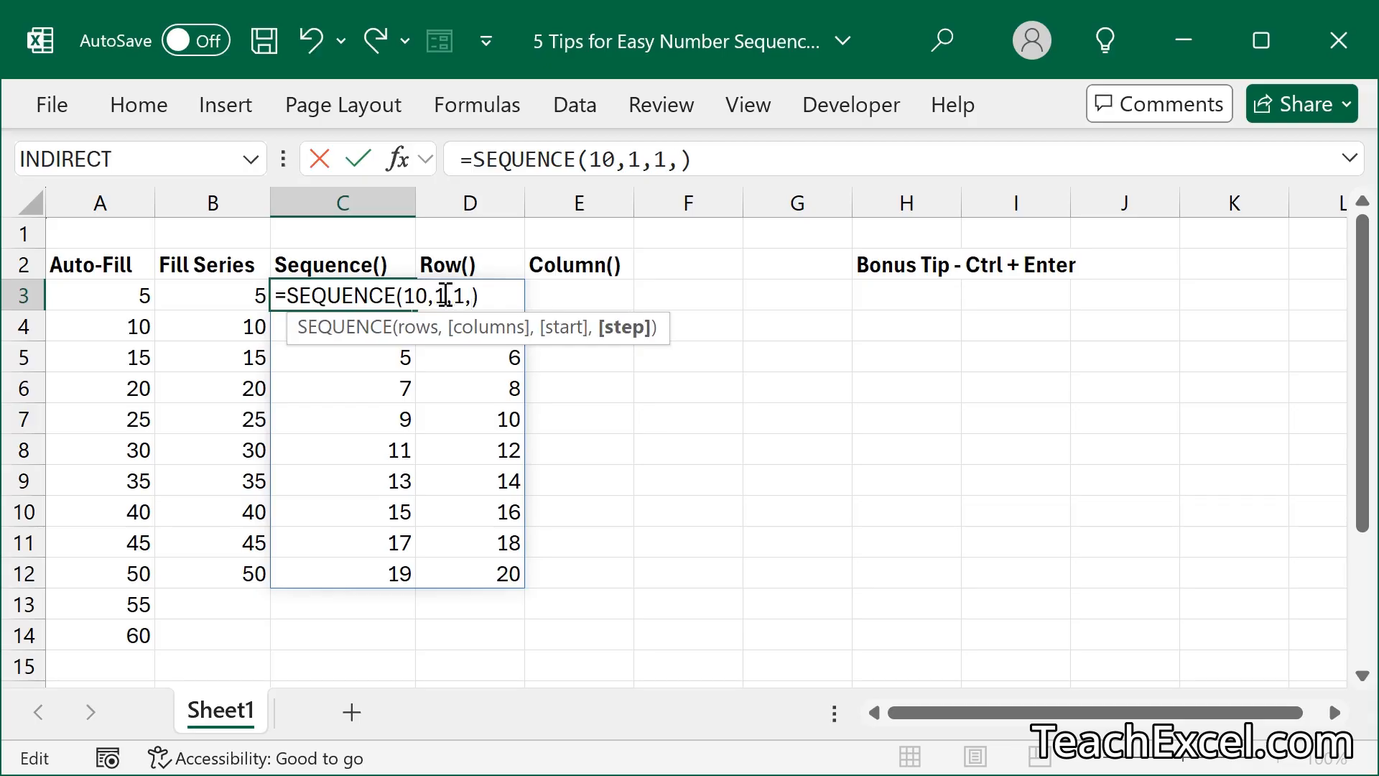
{"action": "type", "text": "1"}
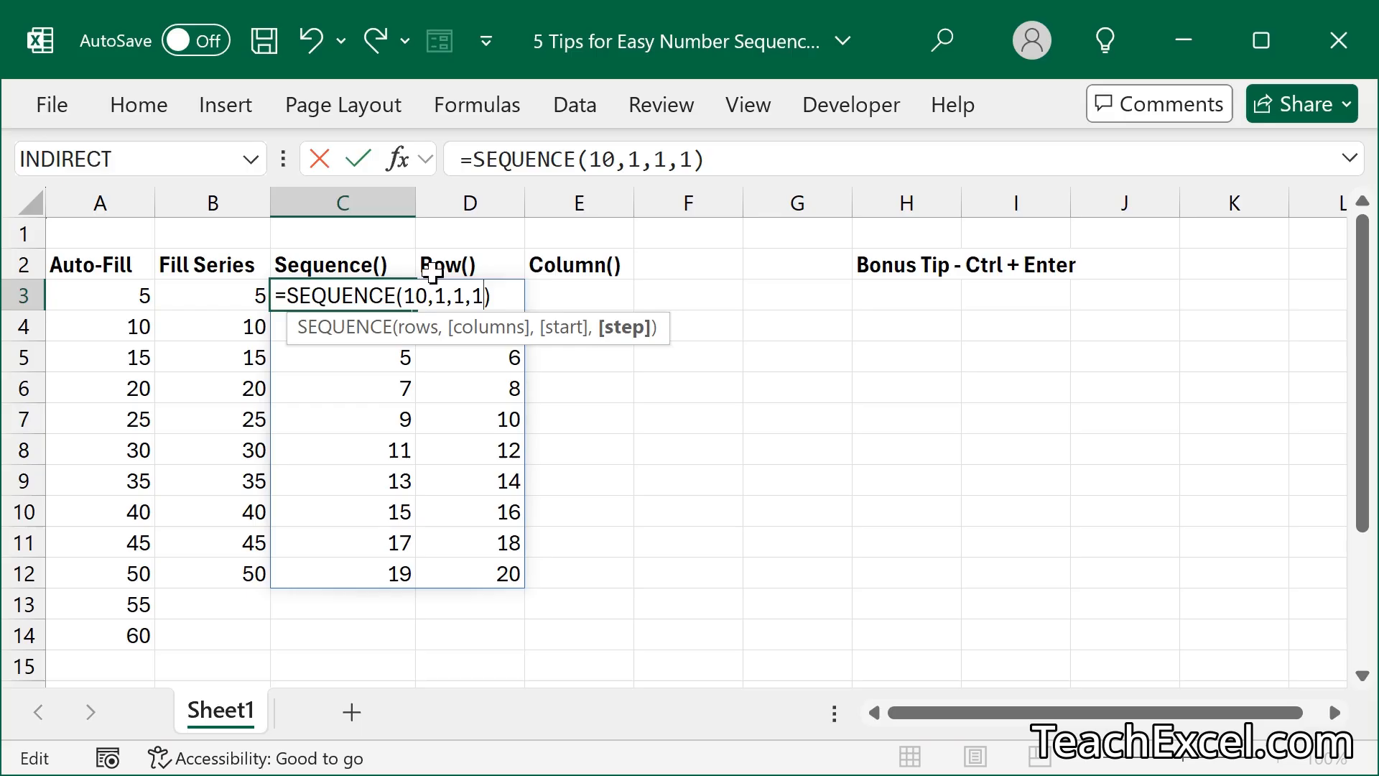
{"action": "mouse_move", "coordinate": [413, 418]}
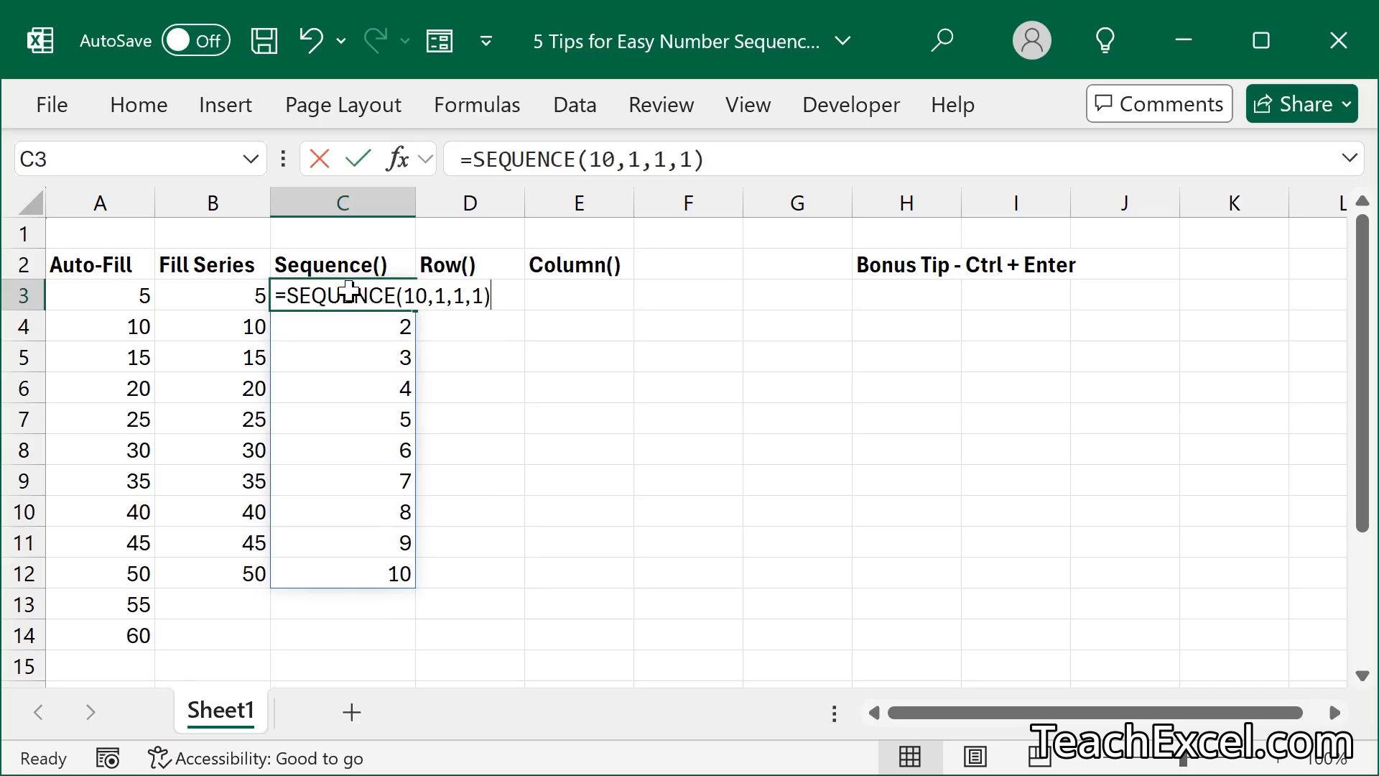
Set the start and step arguments to 5, committing =SEQUENCE(10,1,5,5).
{"action": "left_click", "coordinate": [462, 296]}
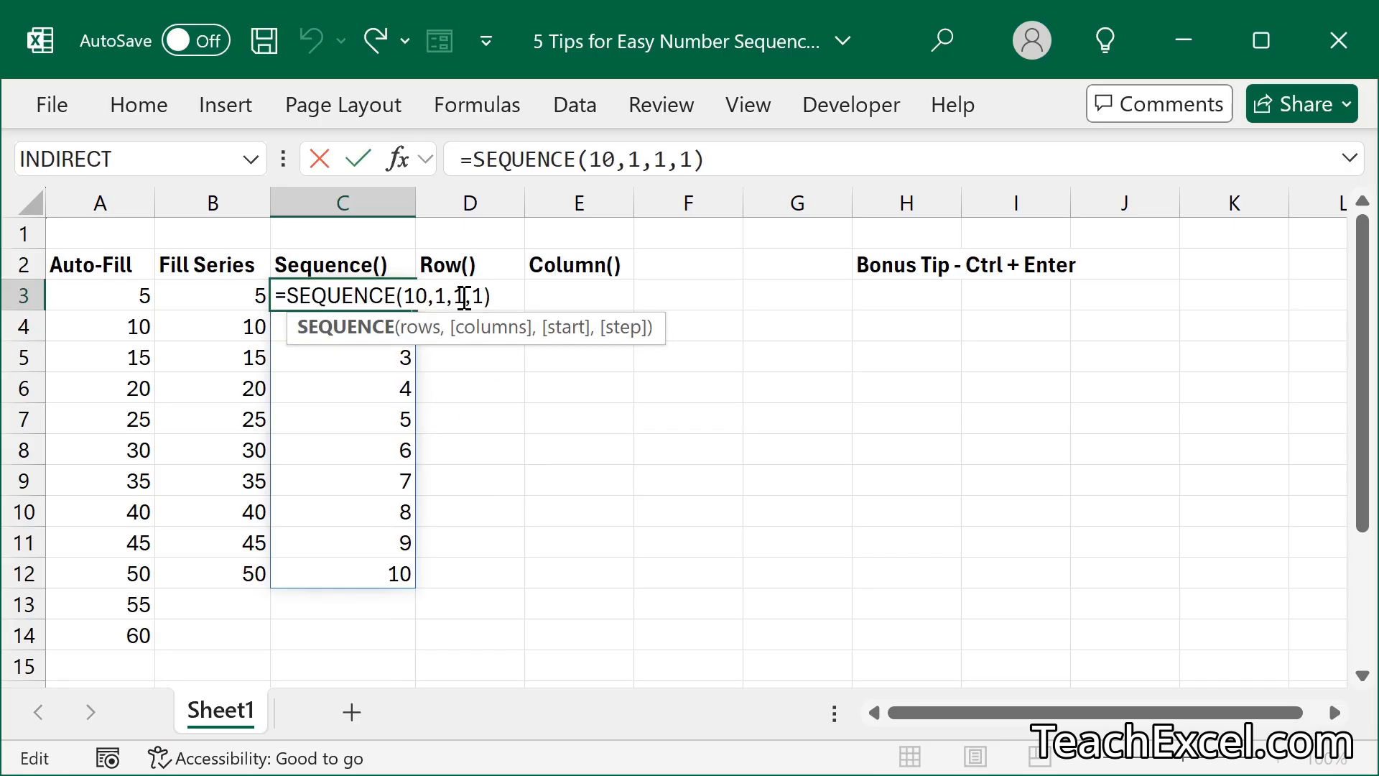
{"action": "type", "text": "5"}
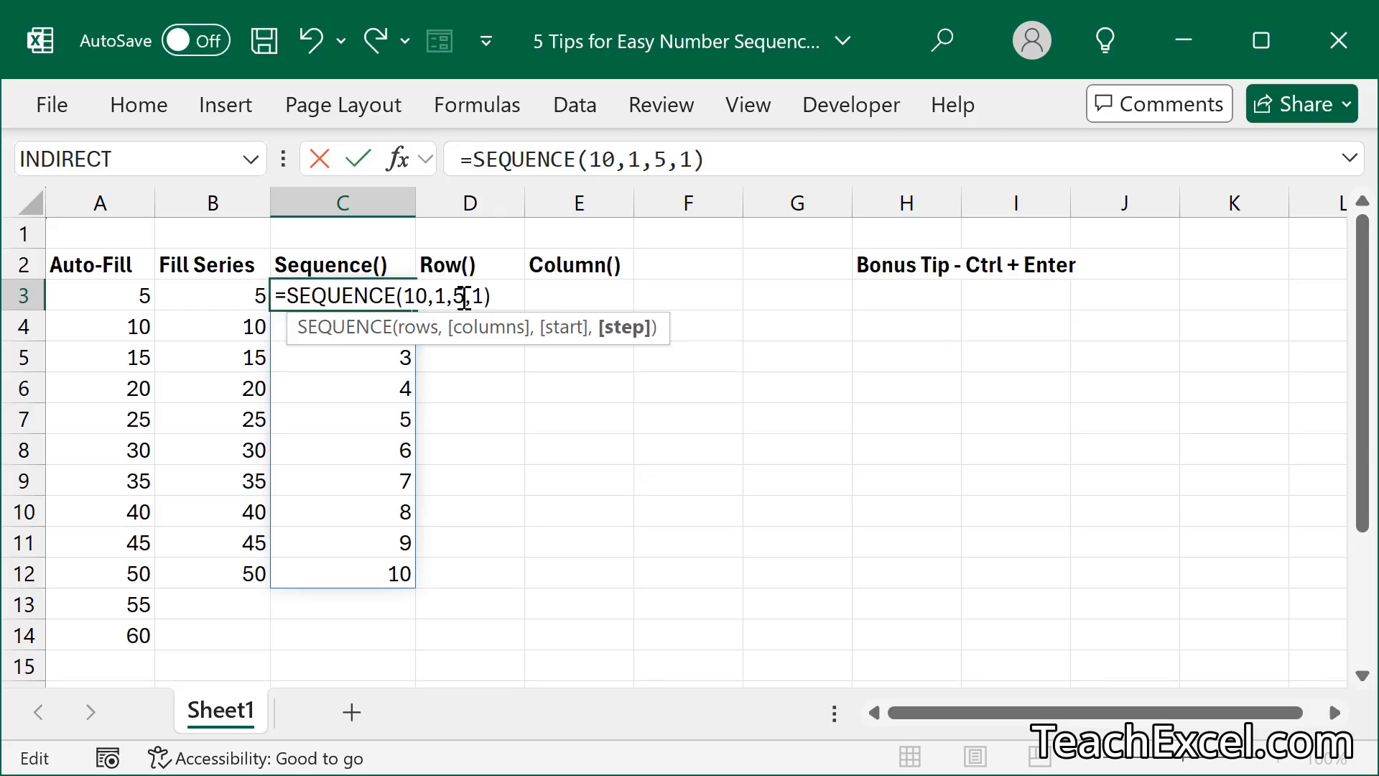
{"action": "key", "text": "Backspace"}
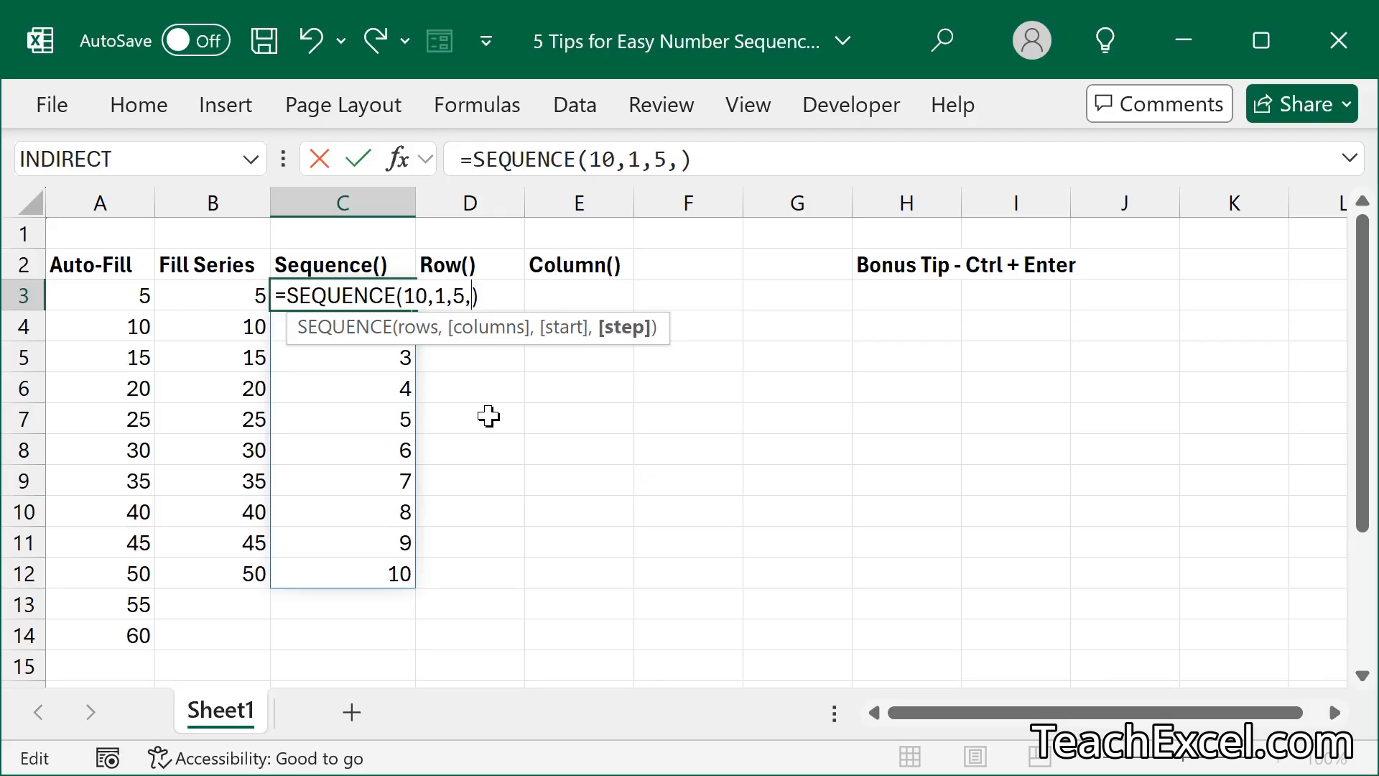
{"action": "type", "text": "5"}
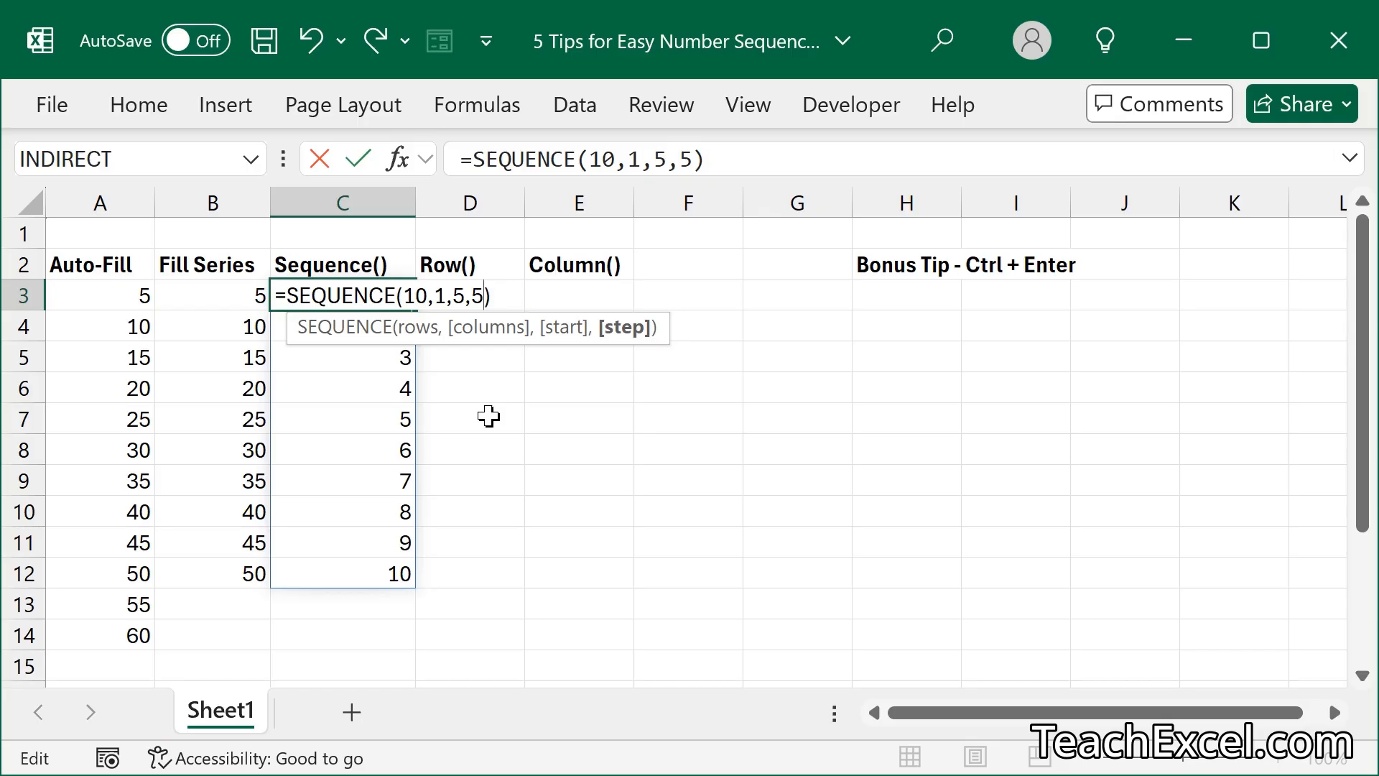
{"action": "key", "text": "Return"}
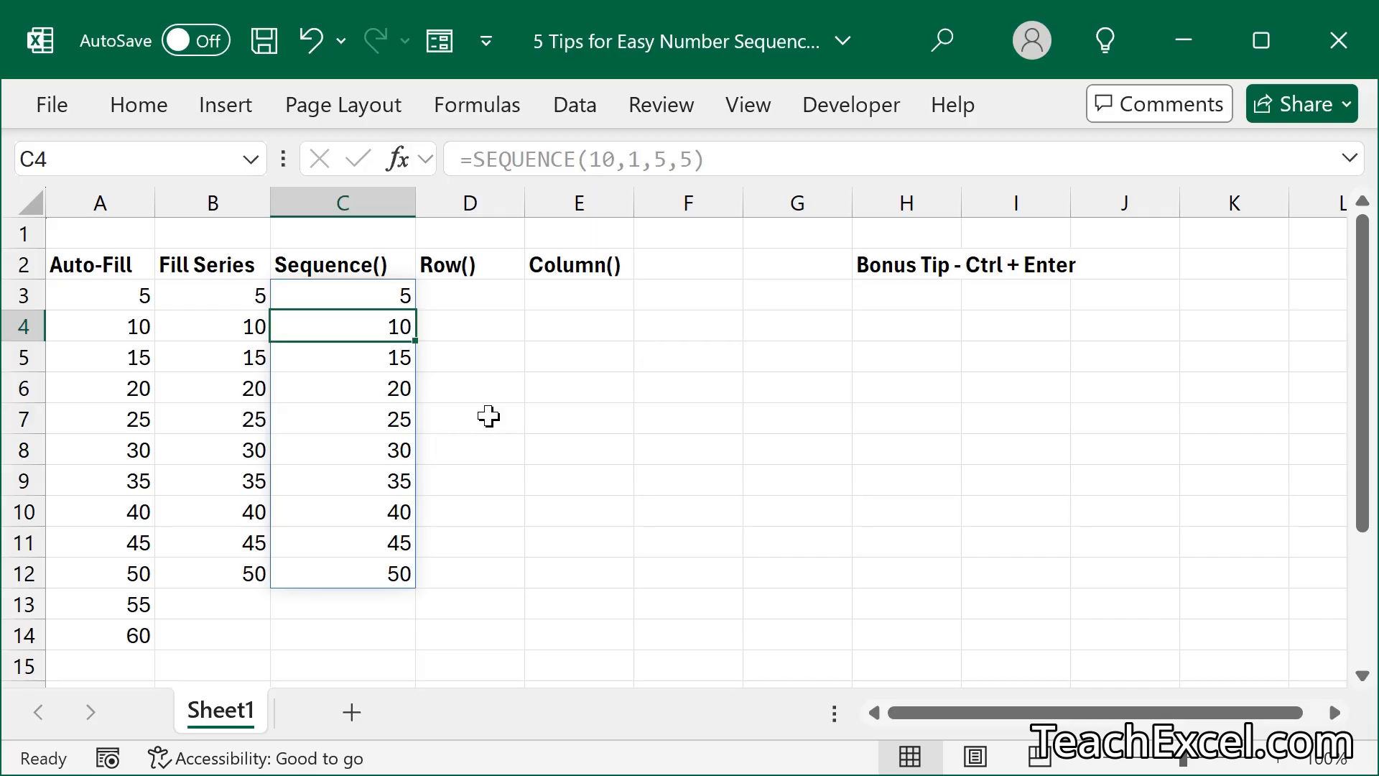
{"action": "mouse_move", "coordinate": [326, 431]}
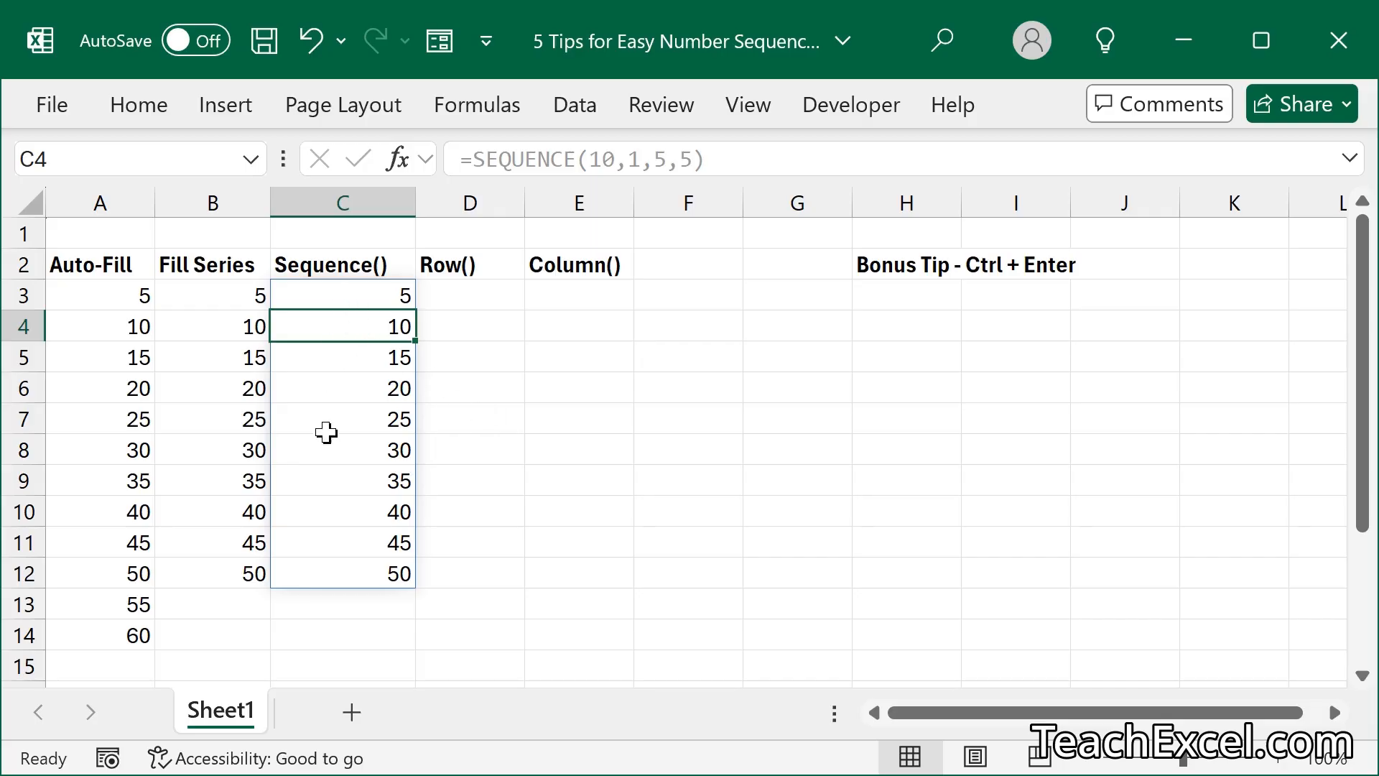
{"action": "mouse_move", "coordinate": [372, 327]}
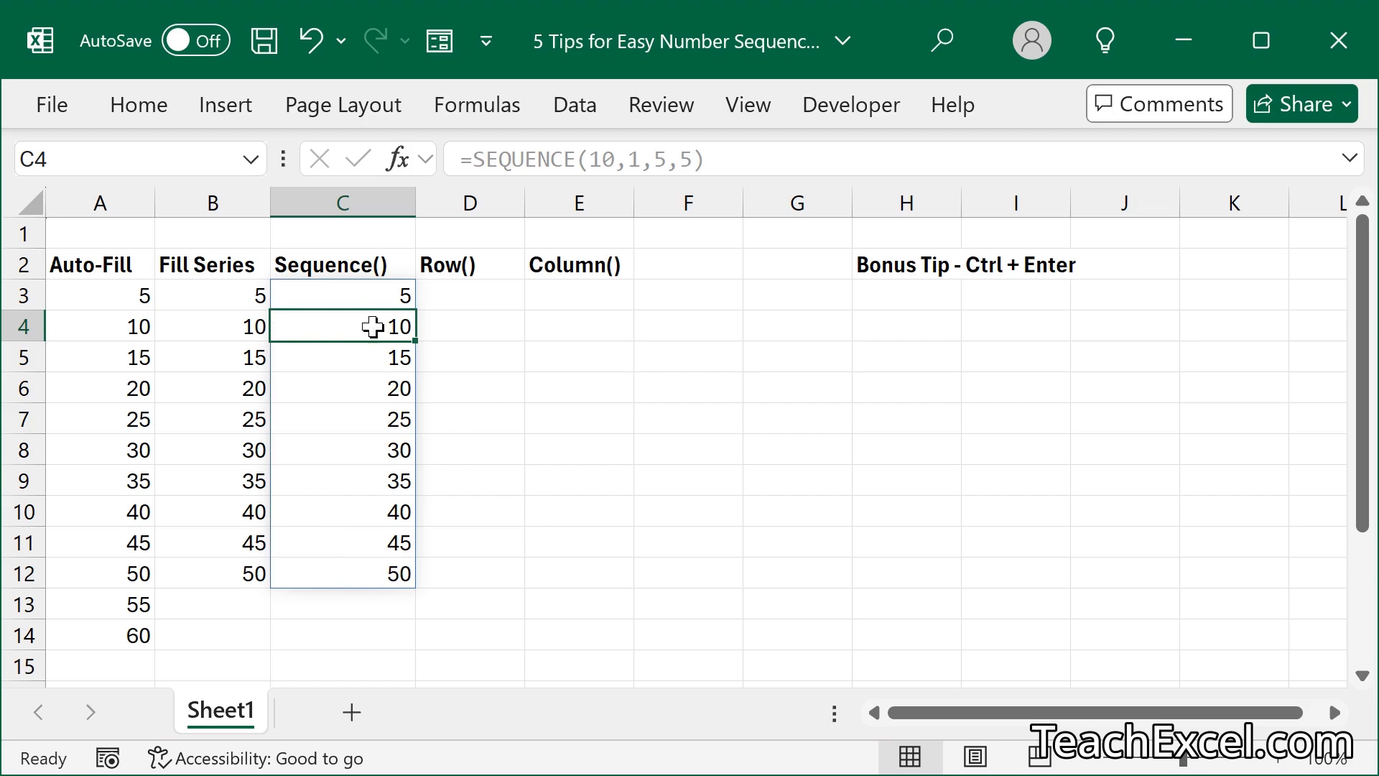
Copy C3:C12 and paste it over itself as values only.
{"action": "left_click", "coordinate": [342, 295]}
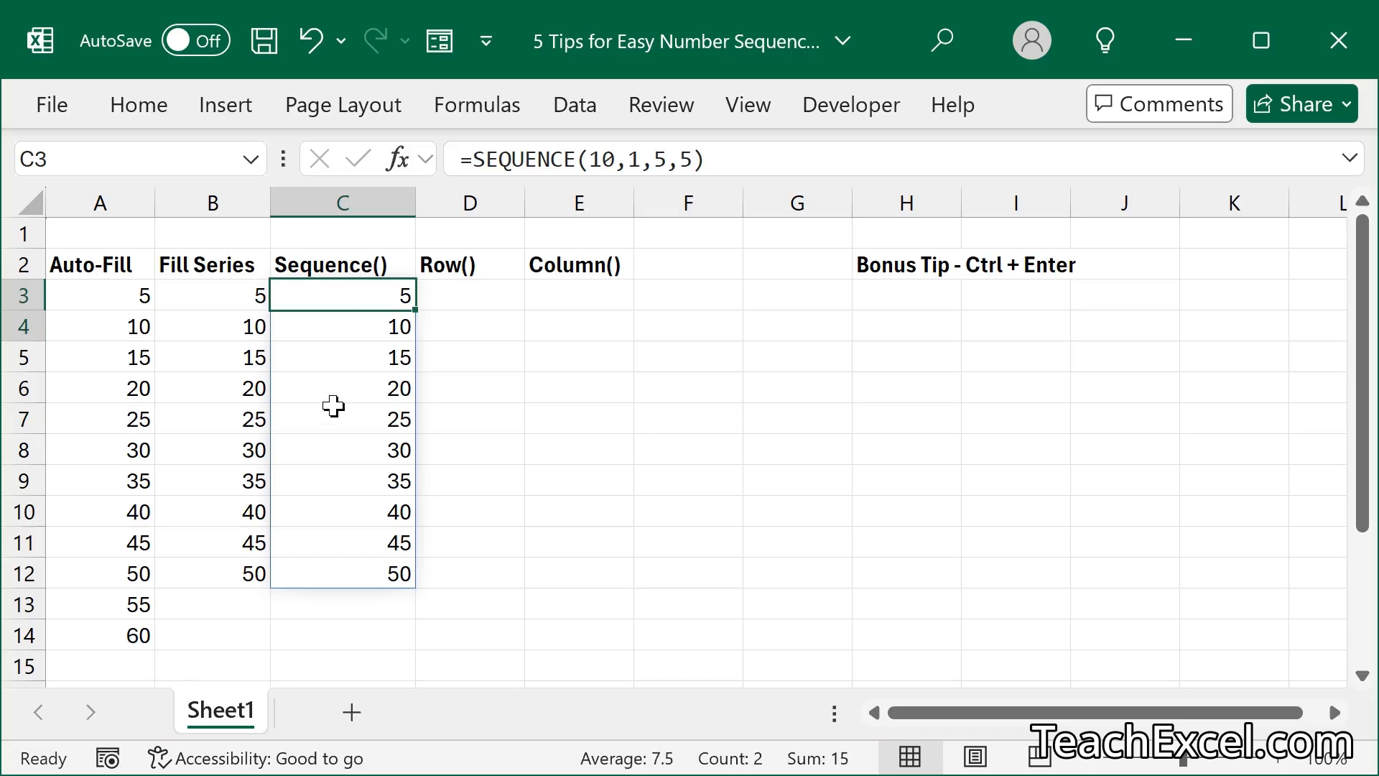
{"action": "key", "text": "ctrl+c"}
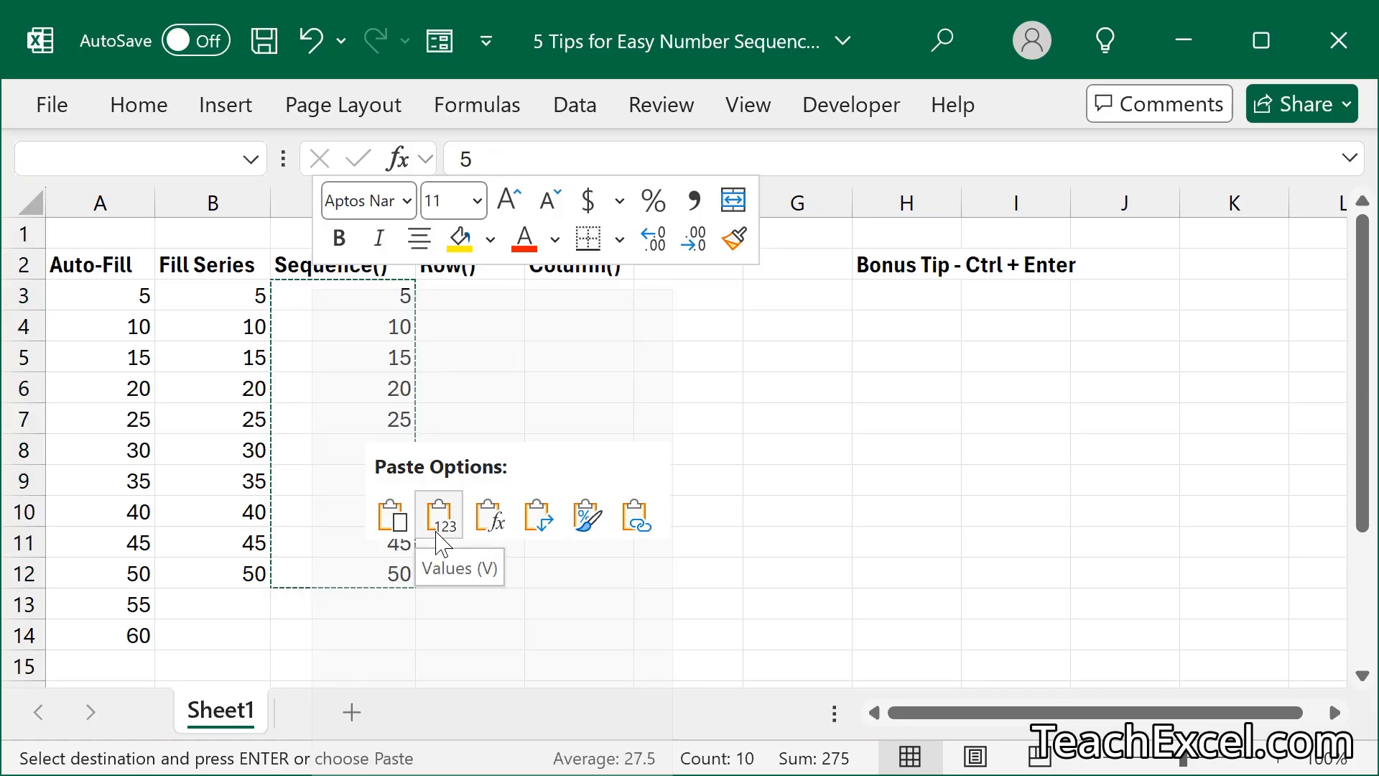
{"action": "left_click", "coordinate": [439, 514]}
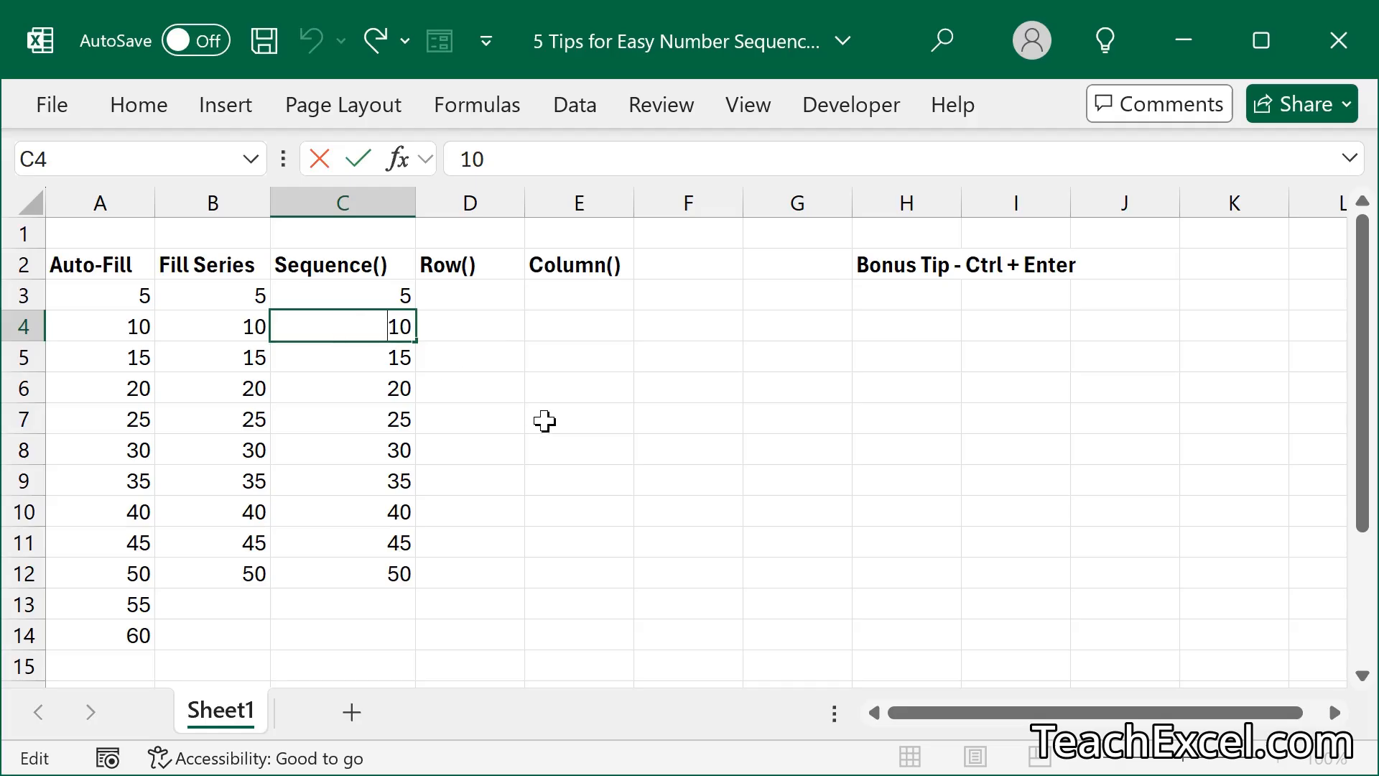
{"action": "key", "text": "Enter"}
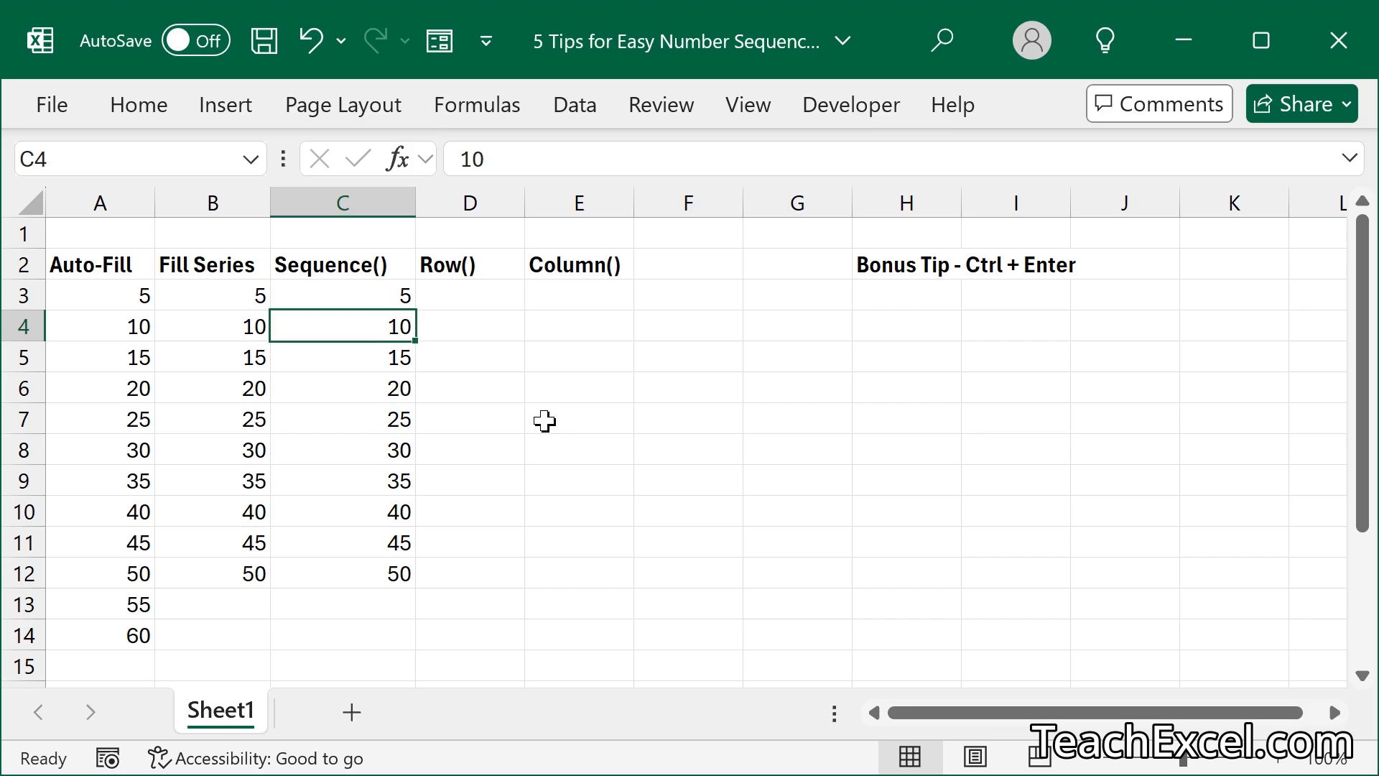
{"action": "mouse_move", "coordinate": [481, 397]}
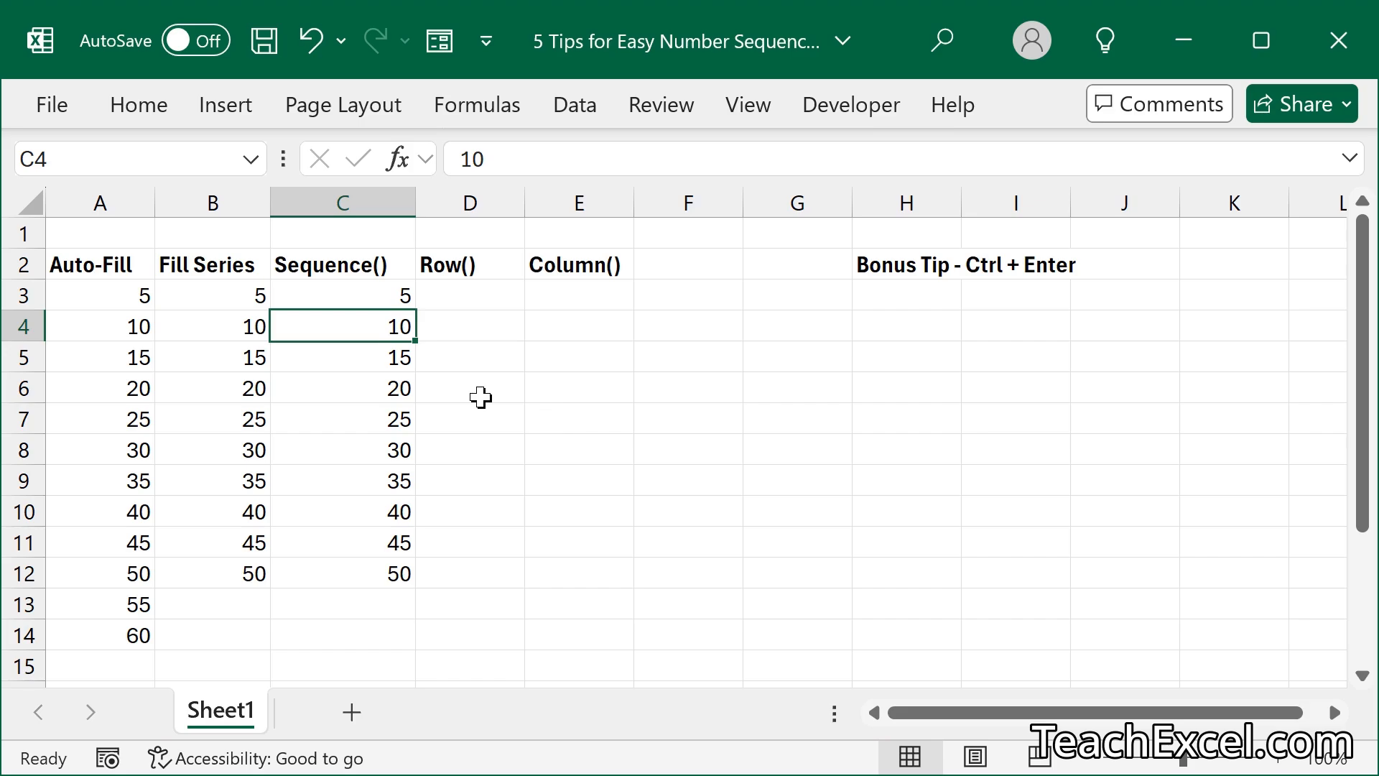
{"action": "mouse_move", "coordinate": [455, 277]}
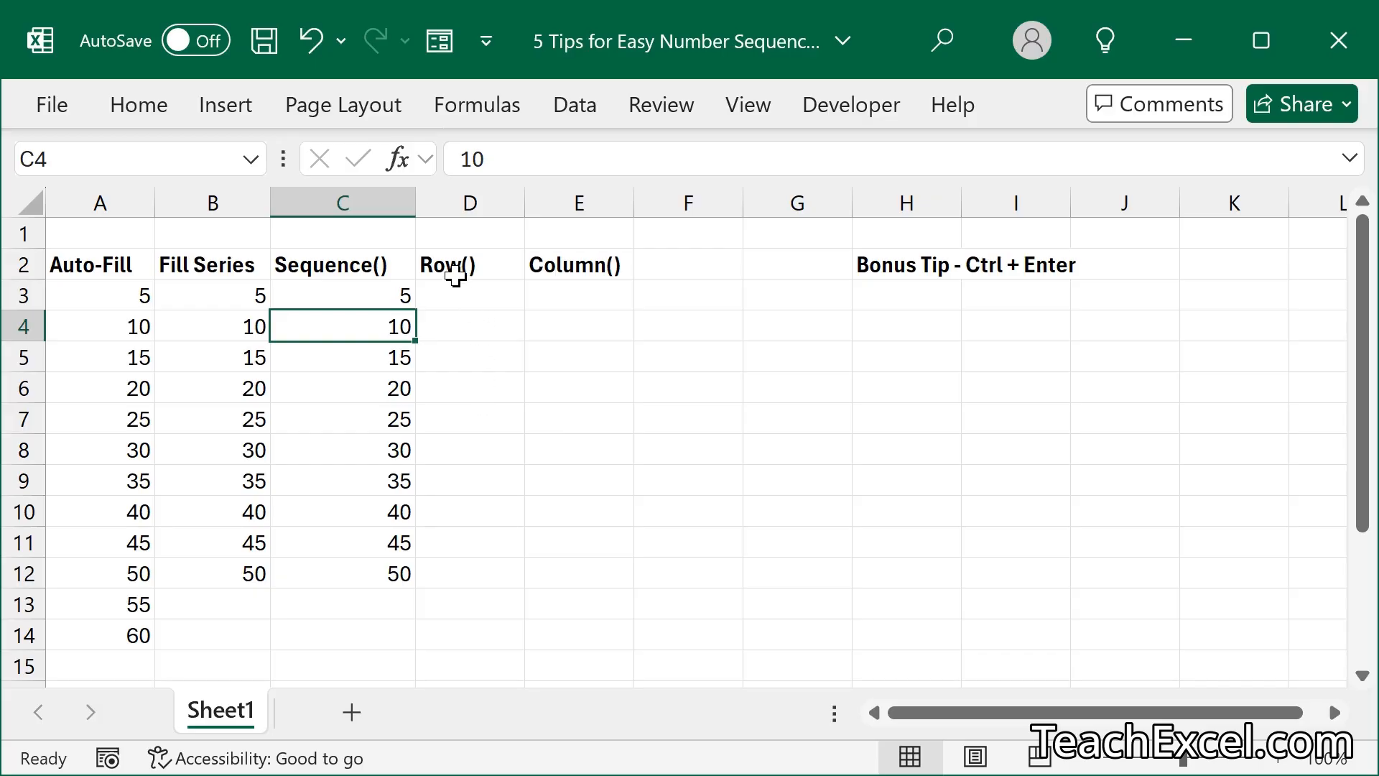
{"action": "mouse_move", "coordinate": [578, 274]}
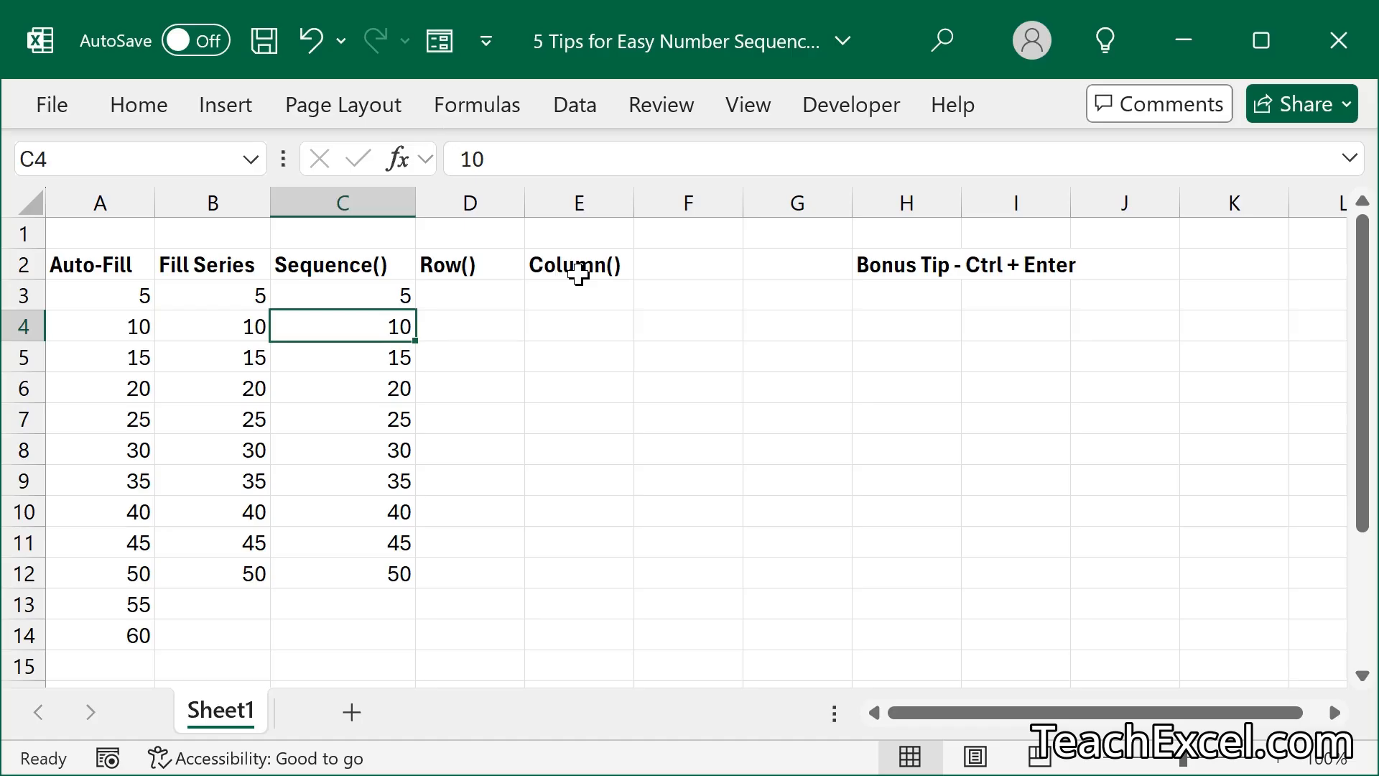
Enter the formula =ROW(A1) in cell D3.
{"action": "left_click", "coordinate": [469, 295]}
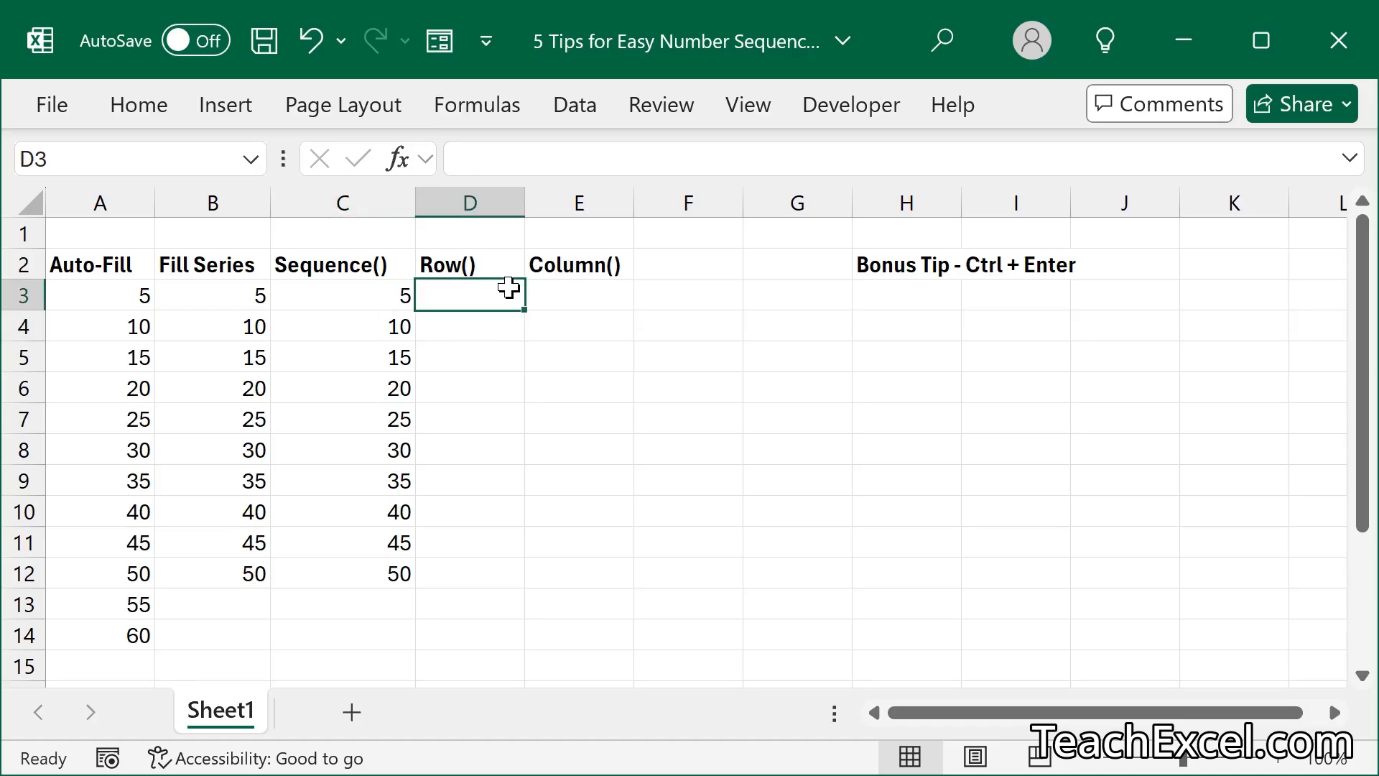
{"action": "type", "text": "="}
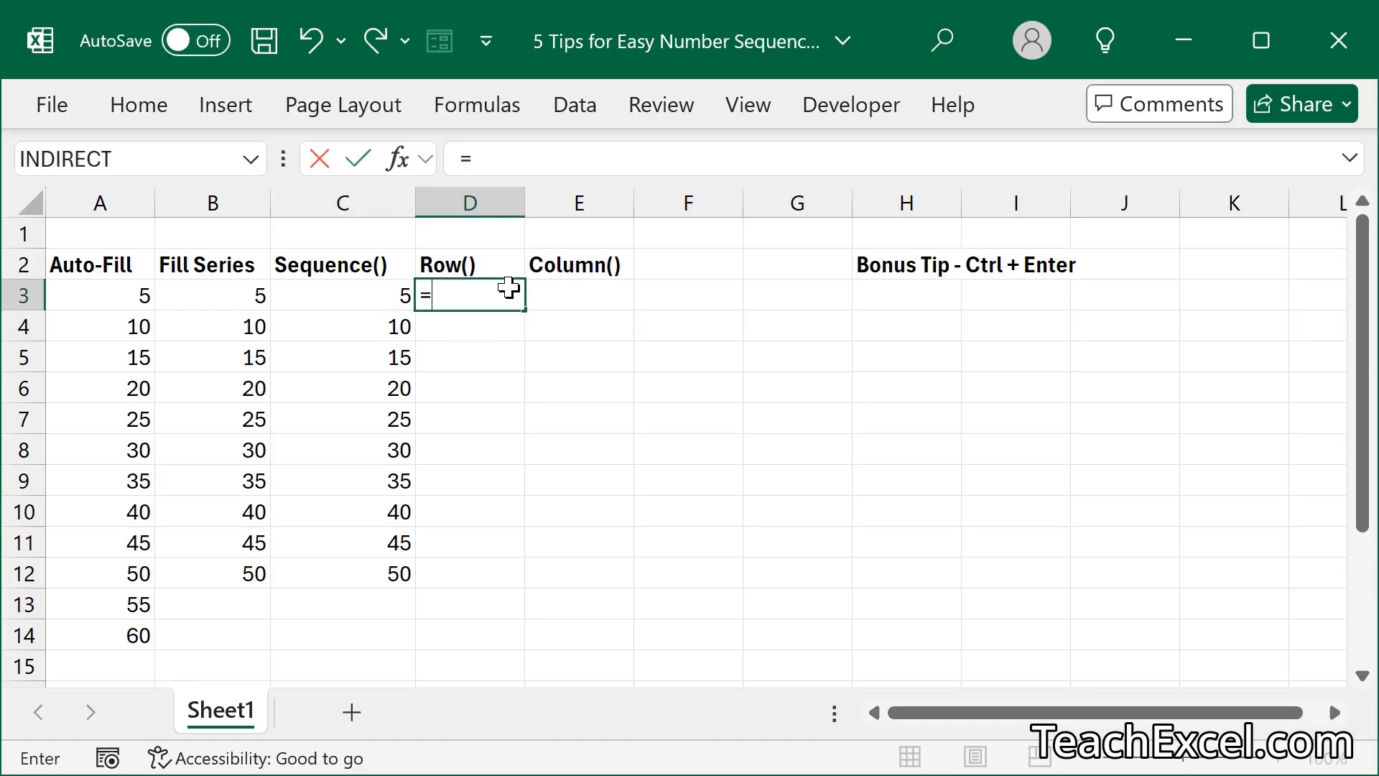
{"action": "type", "text": "ROW("}
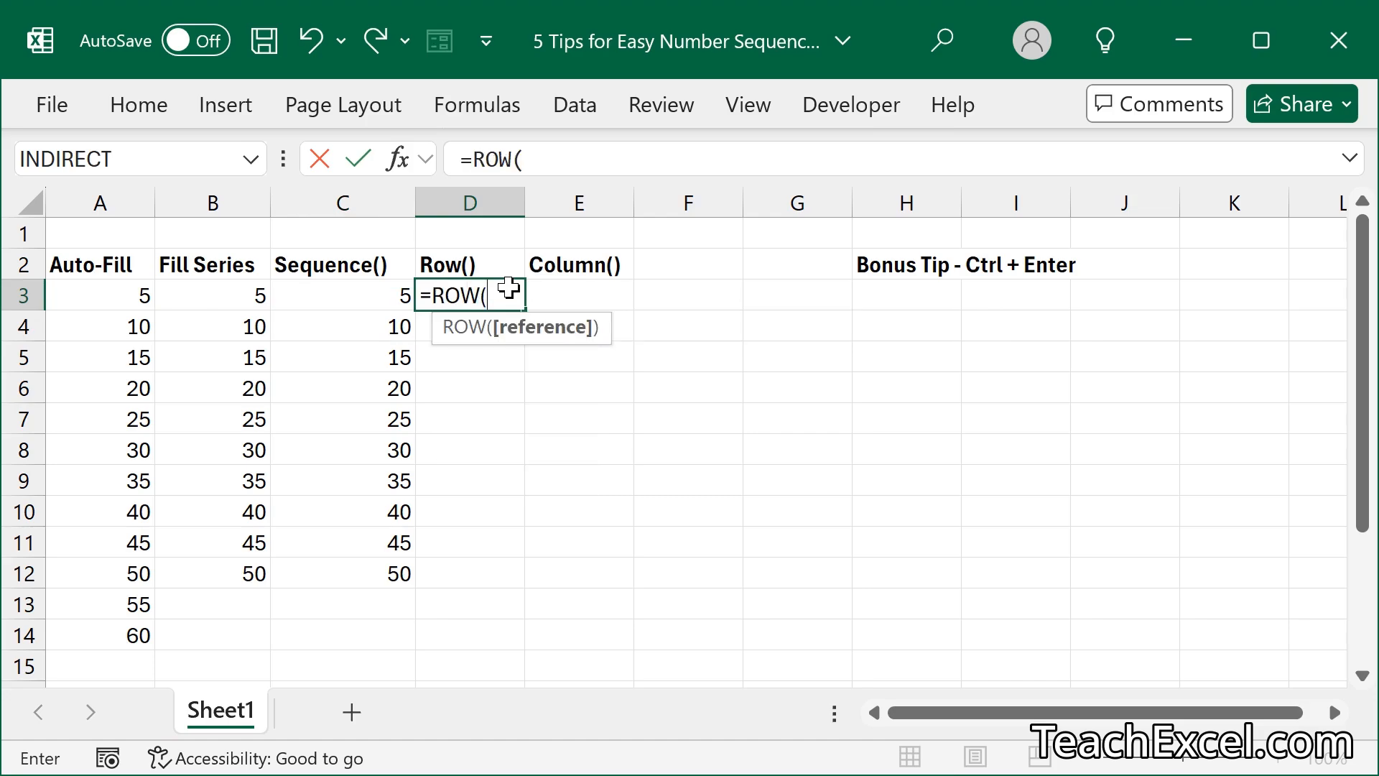
{"action": "type", "text": "a1"}
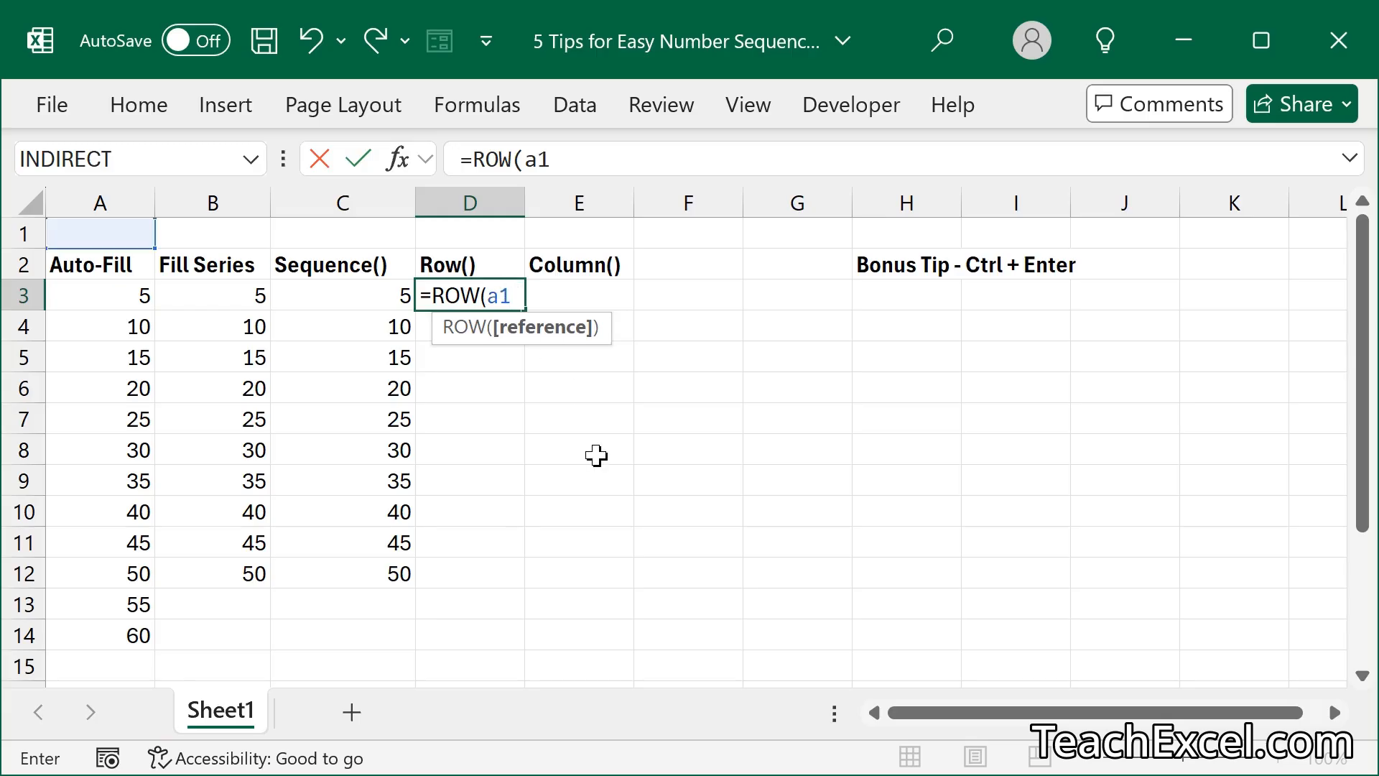
{"action": "type", "text": ")"}
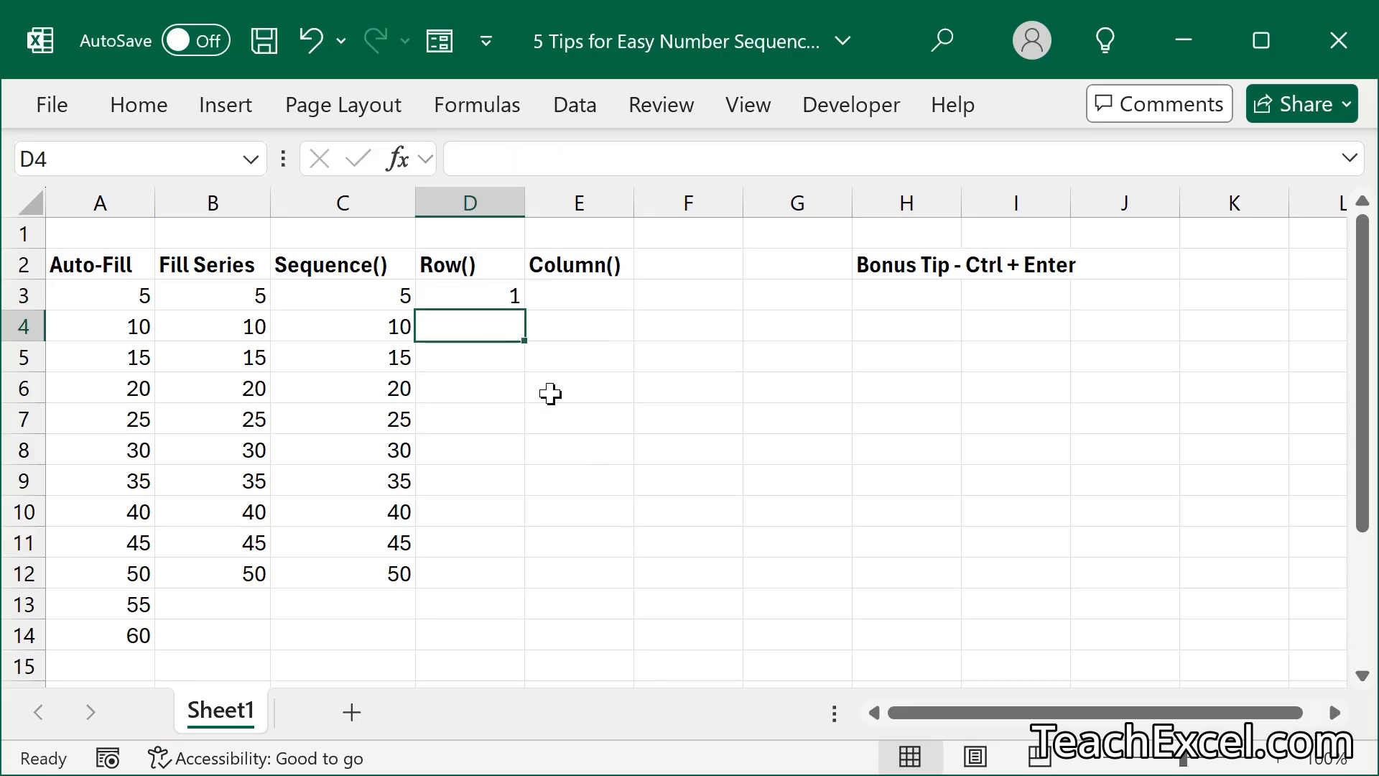
Copy the ROW formula down to D14 to show 1 through 12.
{"action": "left_click", "coordinate": [469, 294]}
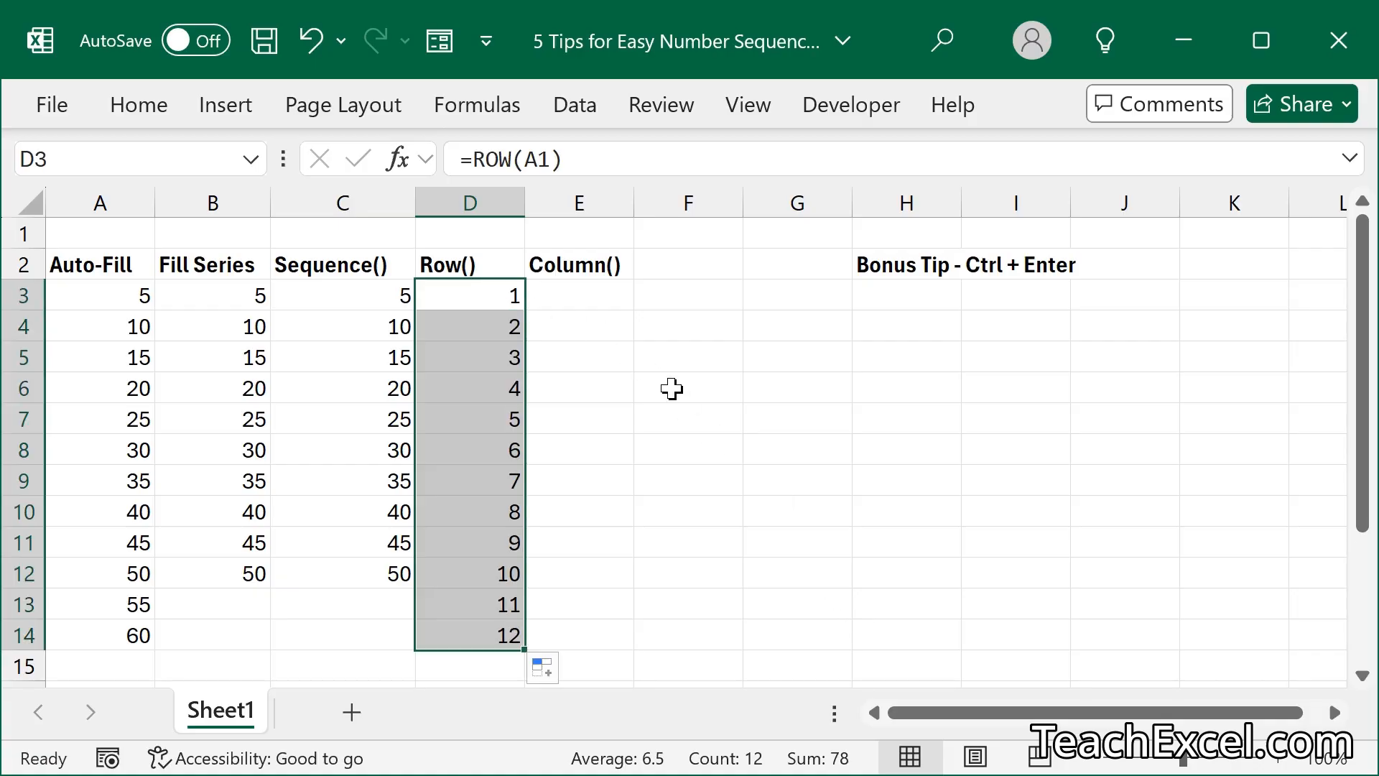
{"action": "left_click", "coordinate": [686, 388]}
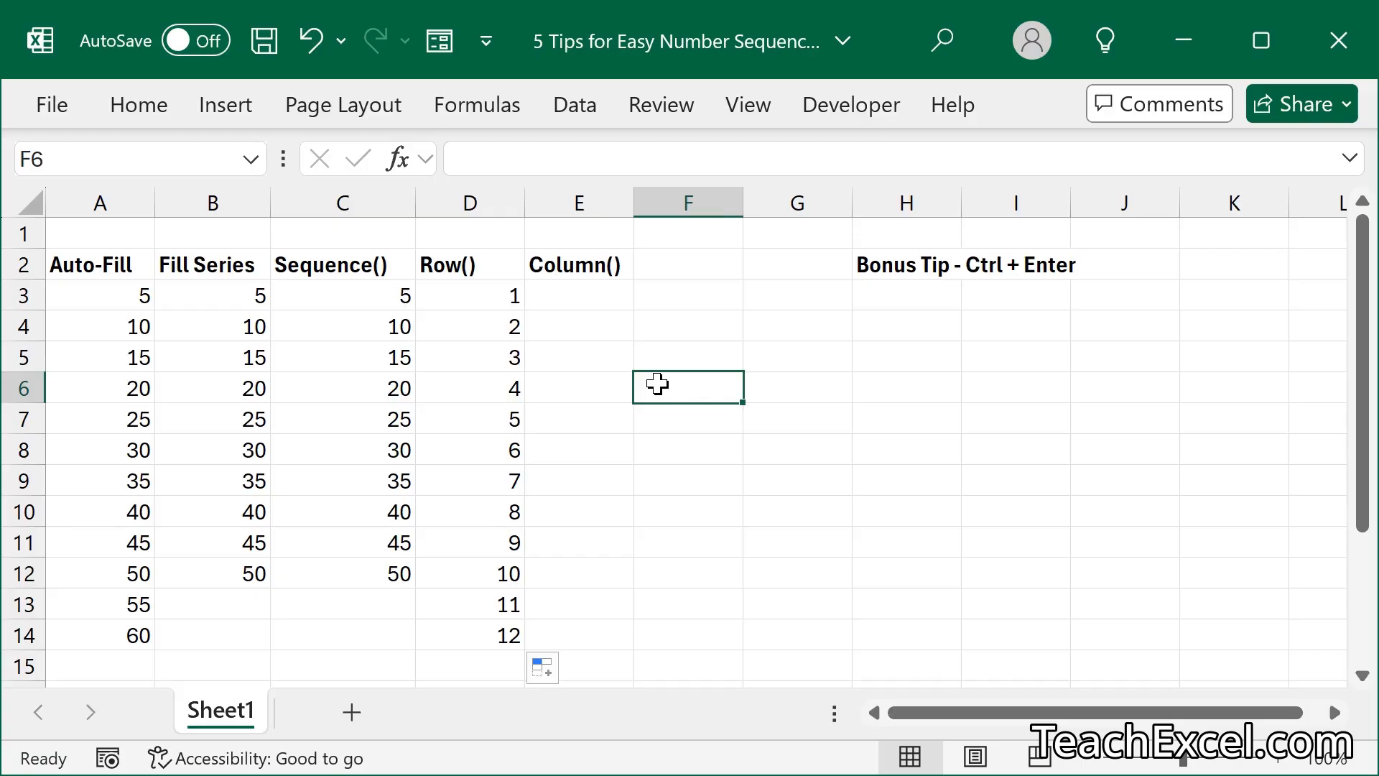
{"action": "left_click", "coordinate": [579, 294]}
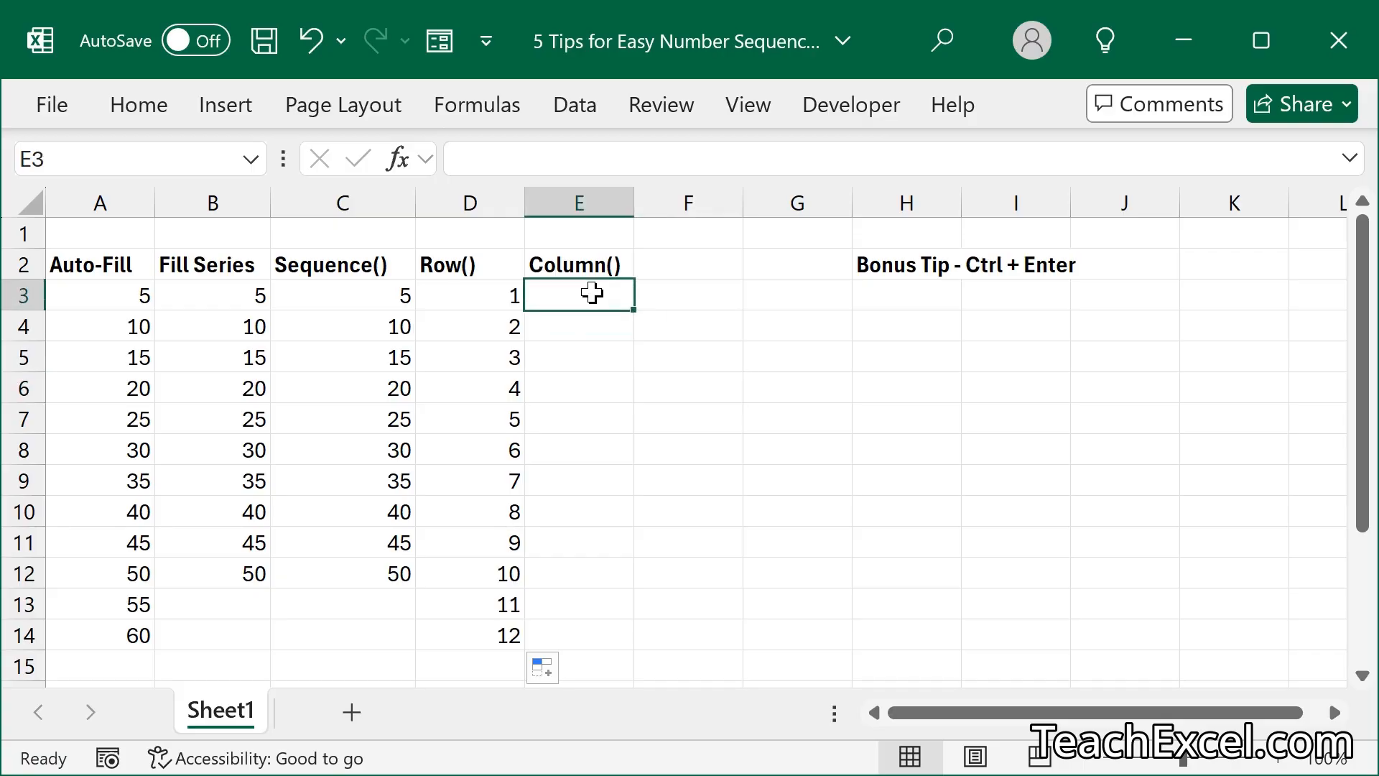
Type the =COLUMN(A1) formula in E3 to number across the row.
{"action": "type", "text": "=co"}
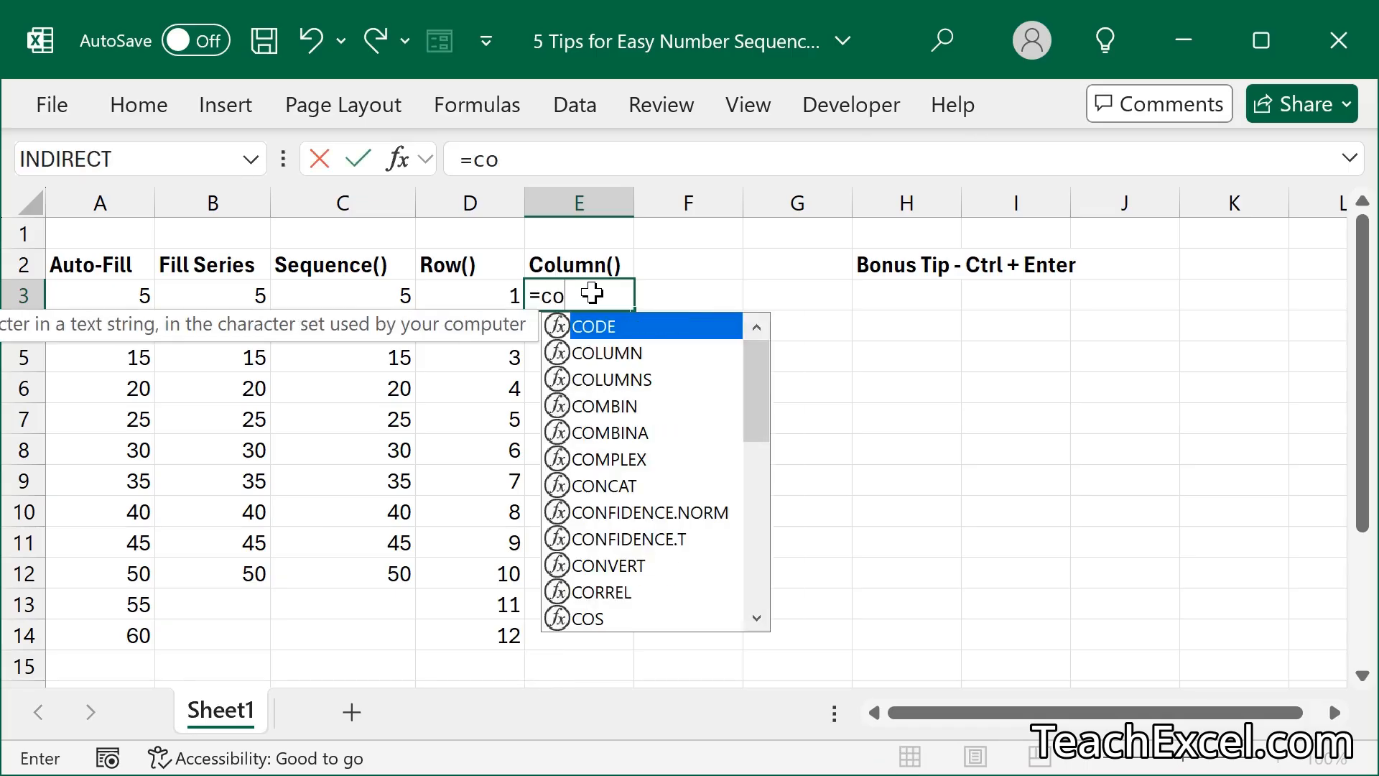
{"action": "type", "text": "LUMN(a"}
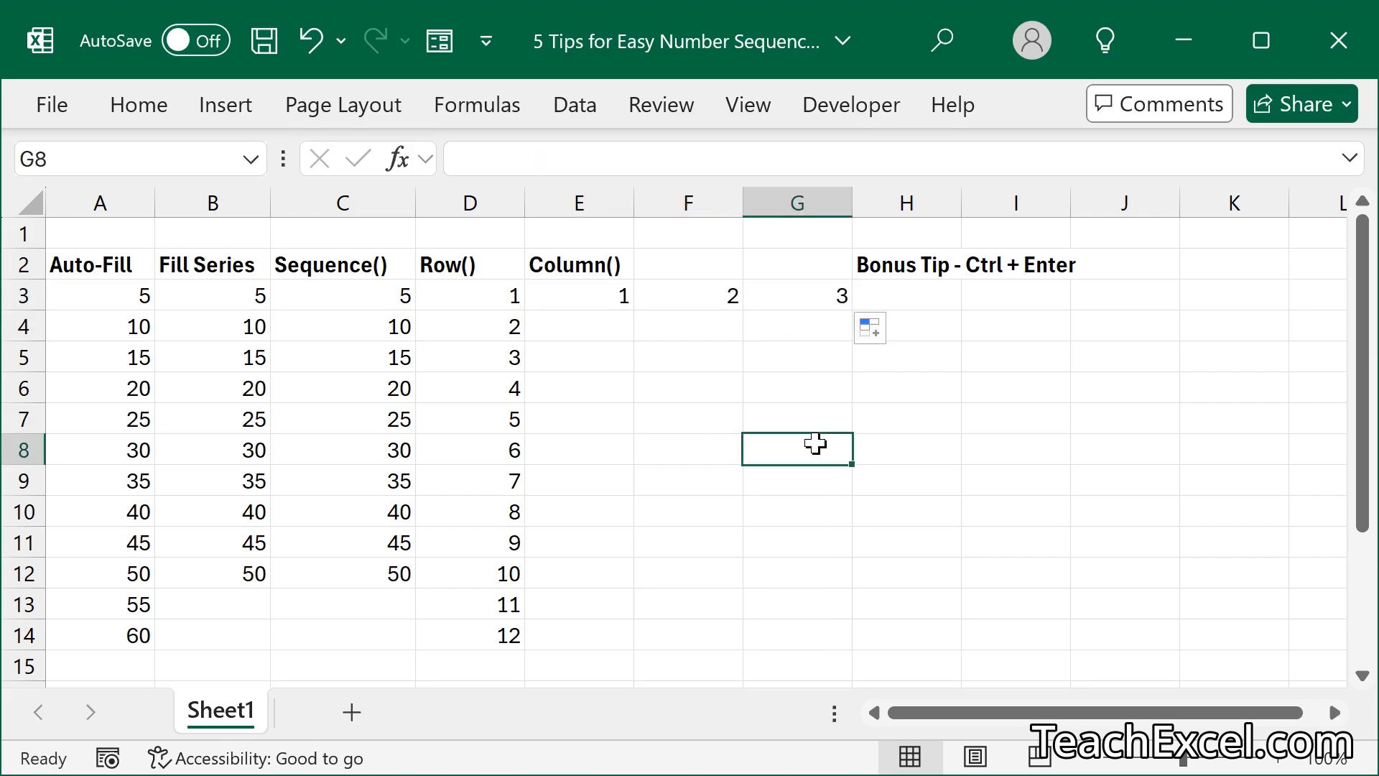
{"action": "mouse_move", "coordinate": [803, 288]}
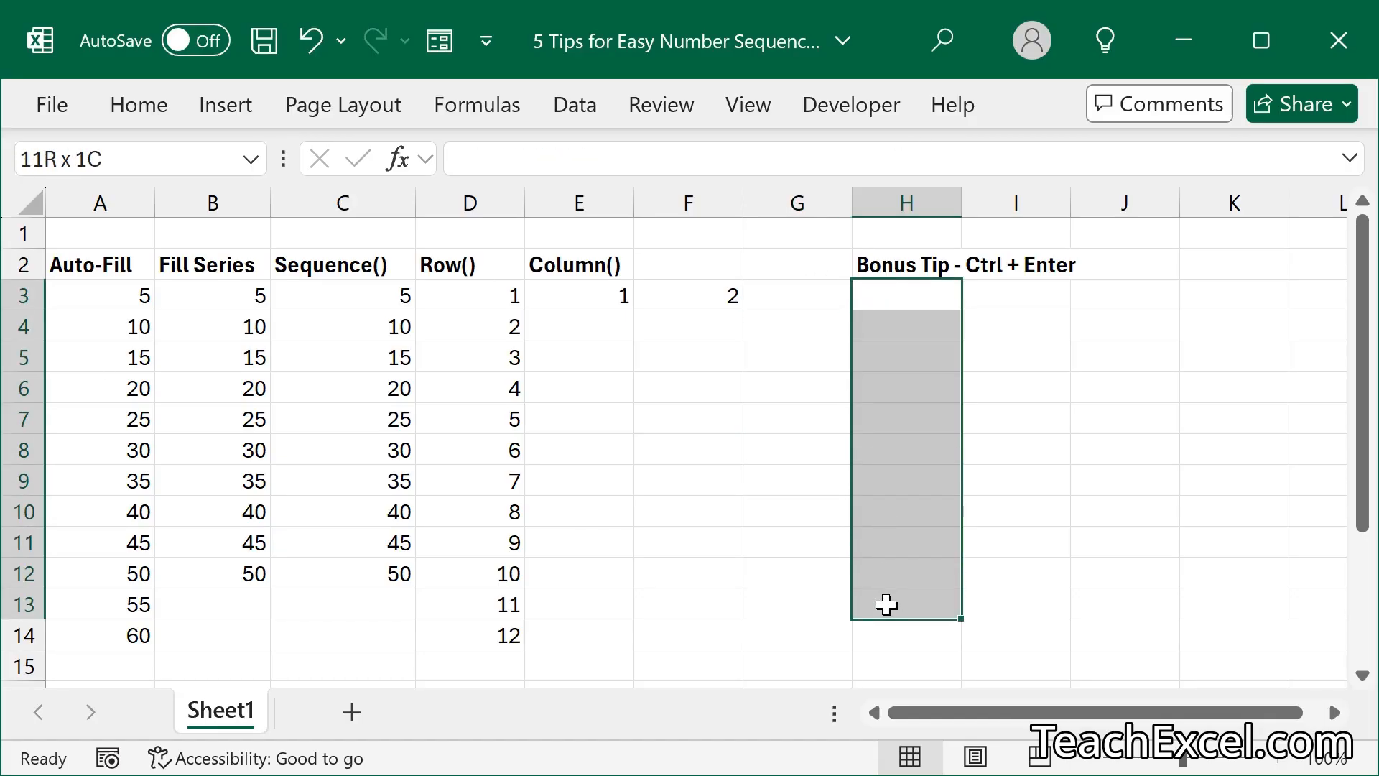
Enter =row(a1) into H3:H13 at once and paste the results back as values.
{"action": "type", "text": "=row(a1"}
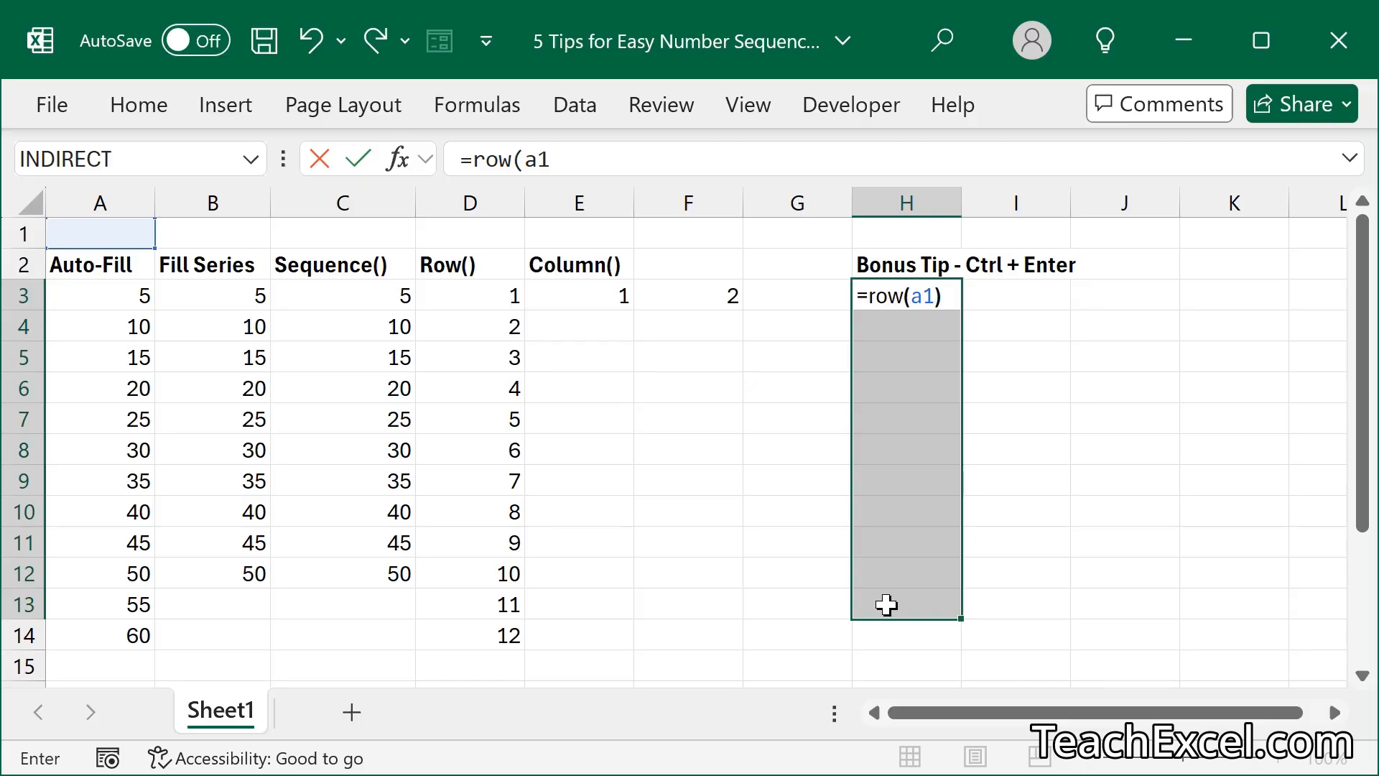
{"action": "mouse_move", "coordinate": [706, 549]}
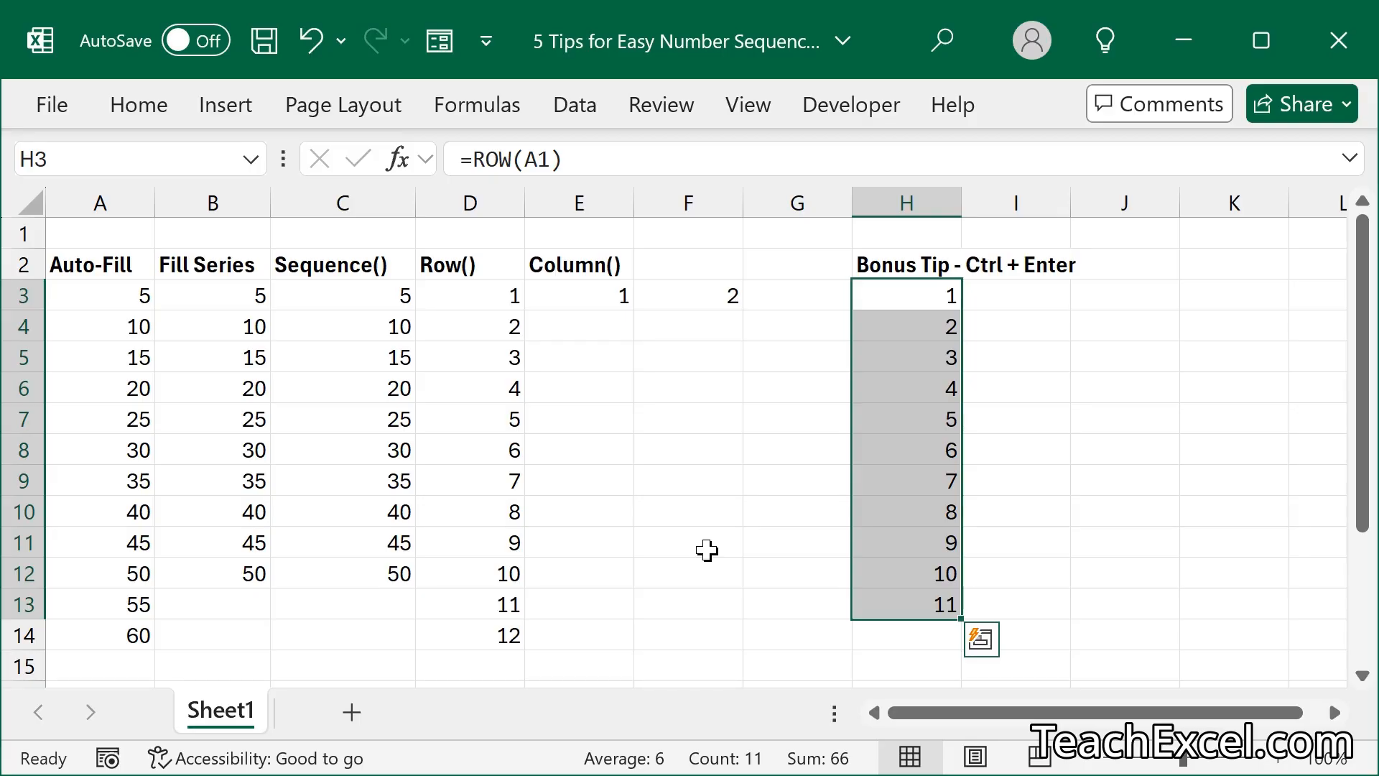
{"action": "key", "text": "ctrl+c"}
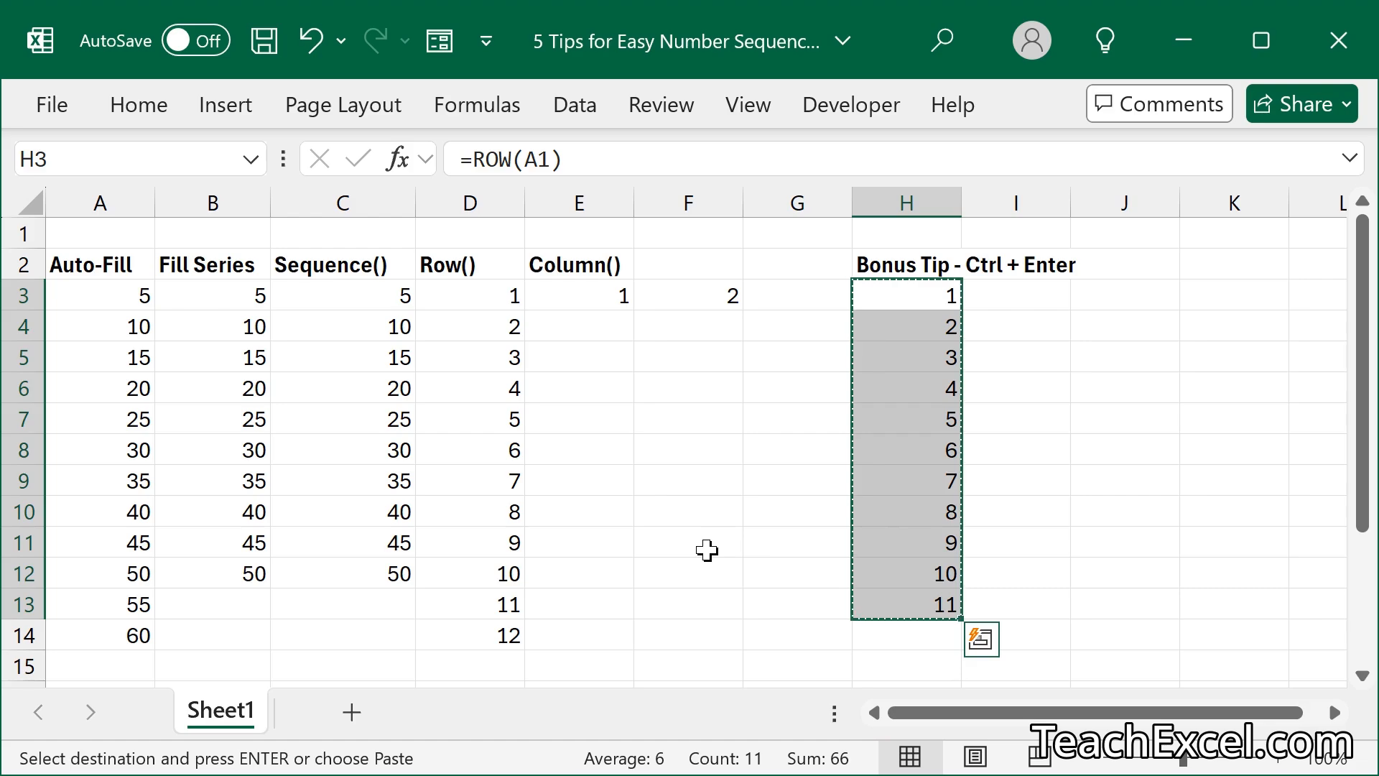
{"action": "key", "text": "ctrl+v"}
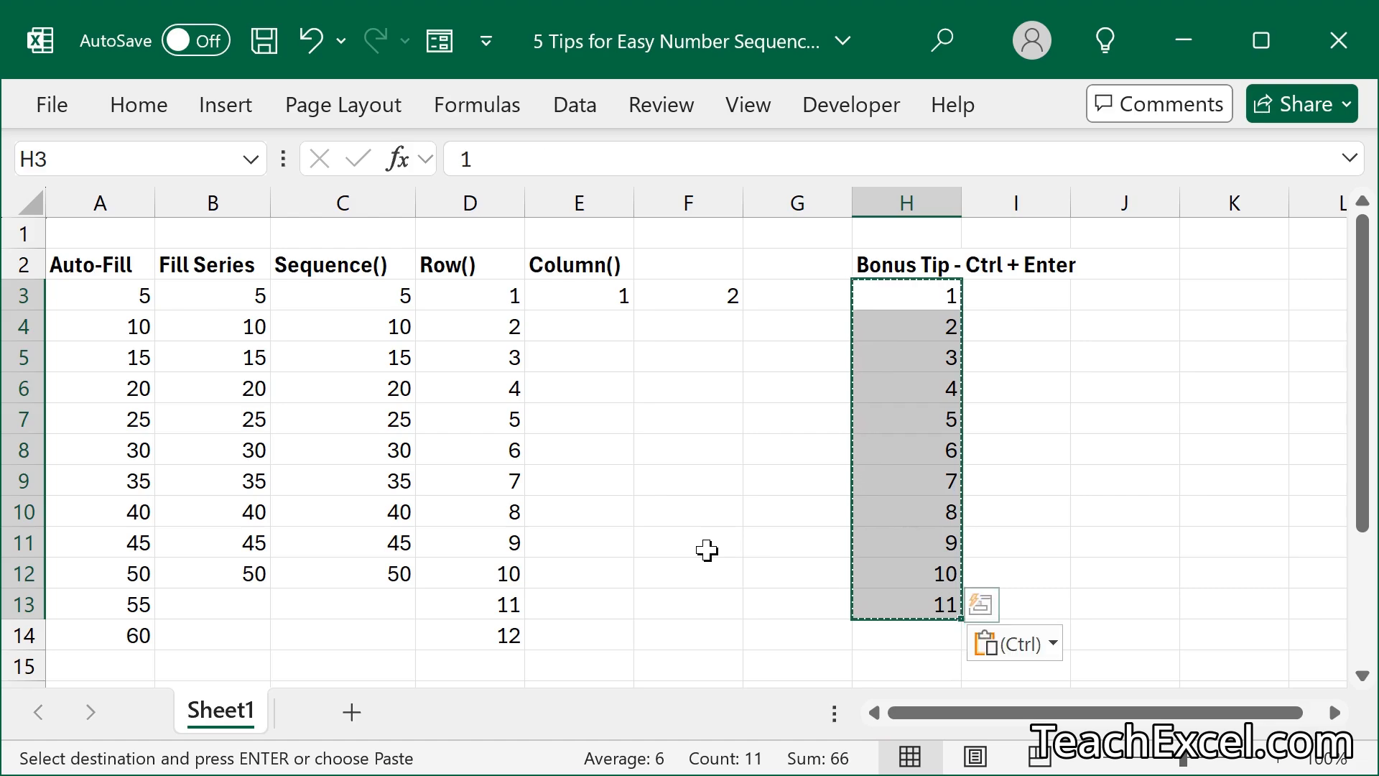
{"action": "key", "text": "Enter"}
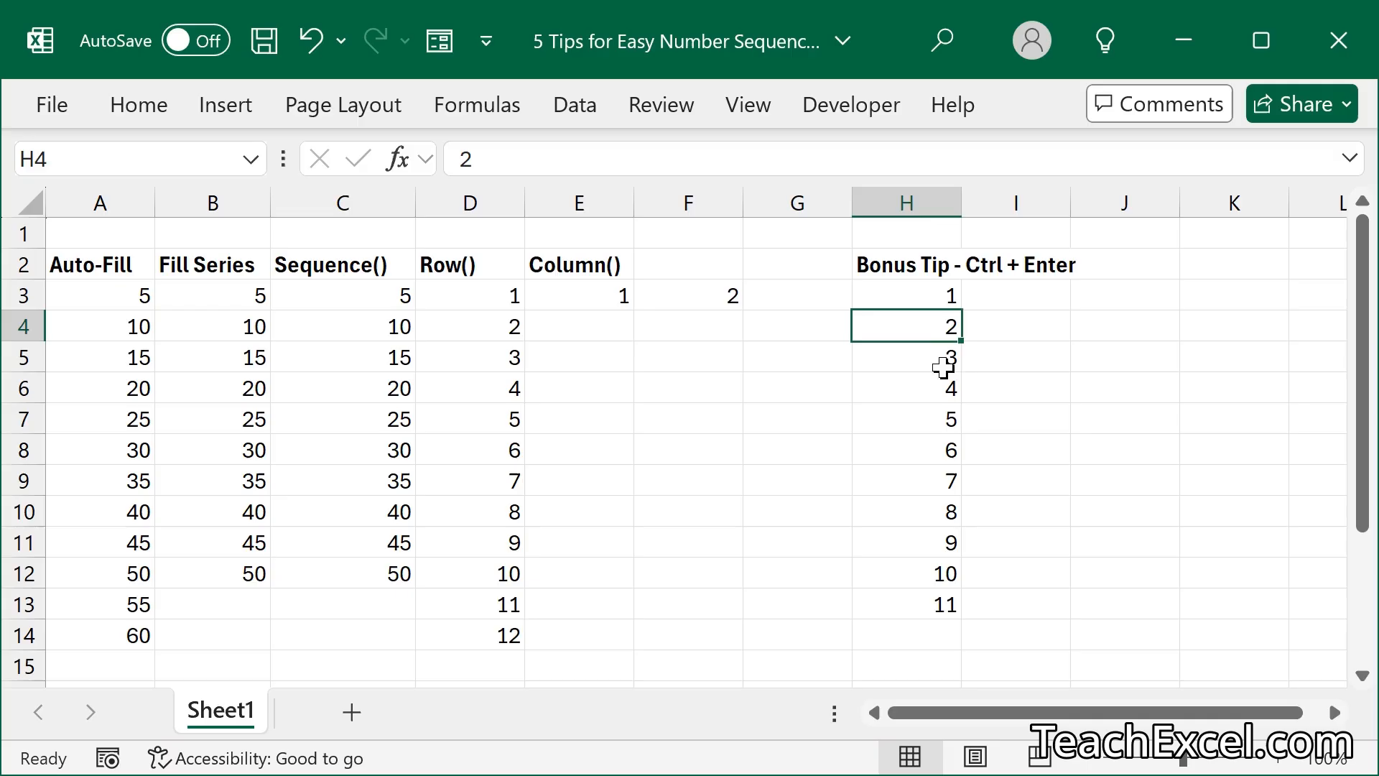
{"action": "left_click", "coordinate": [1014, 326]}
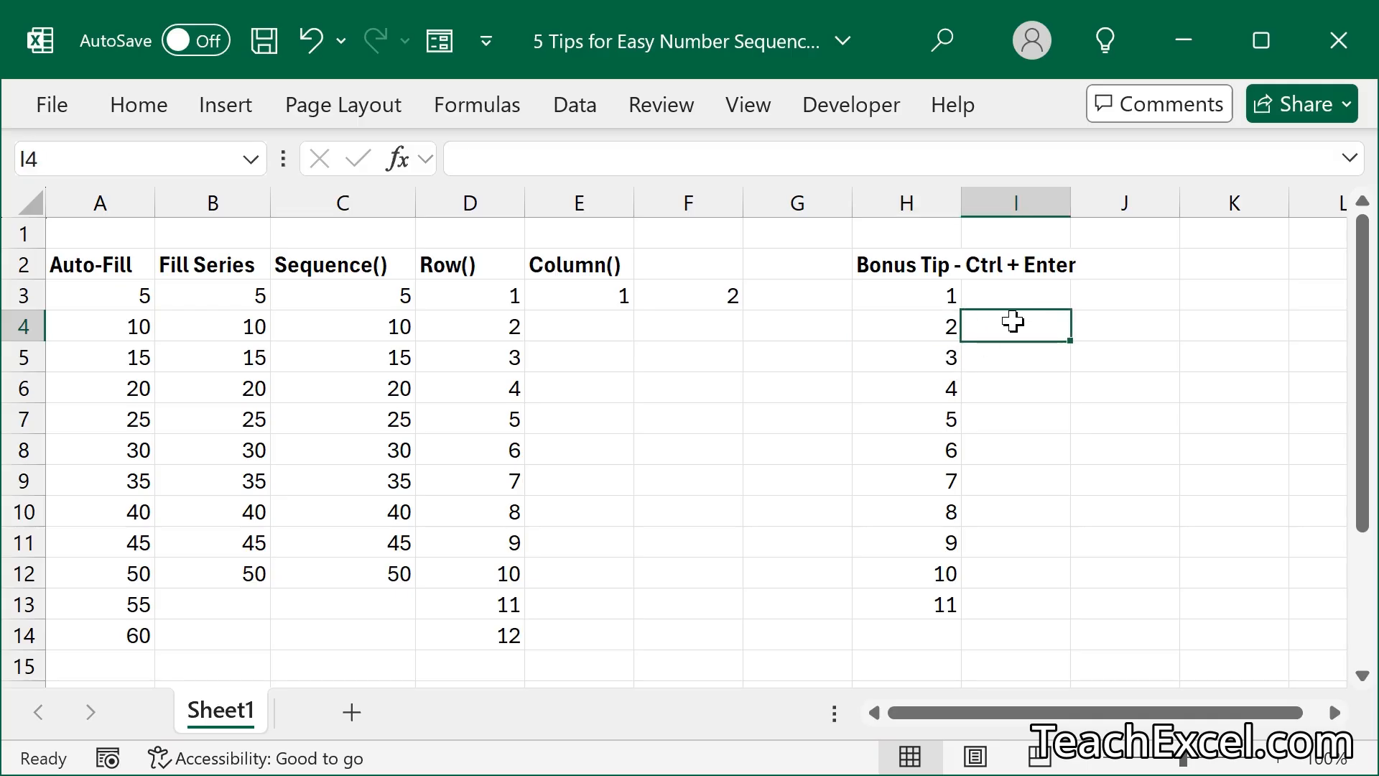